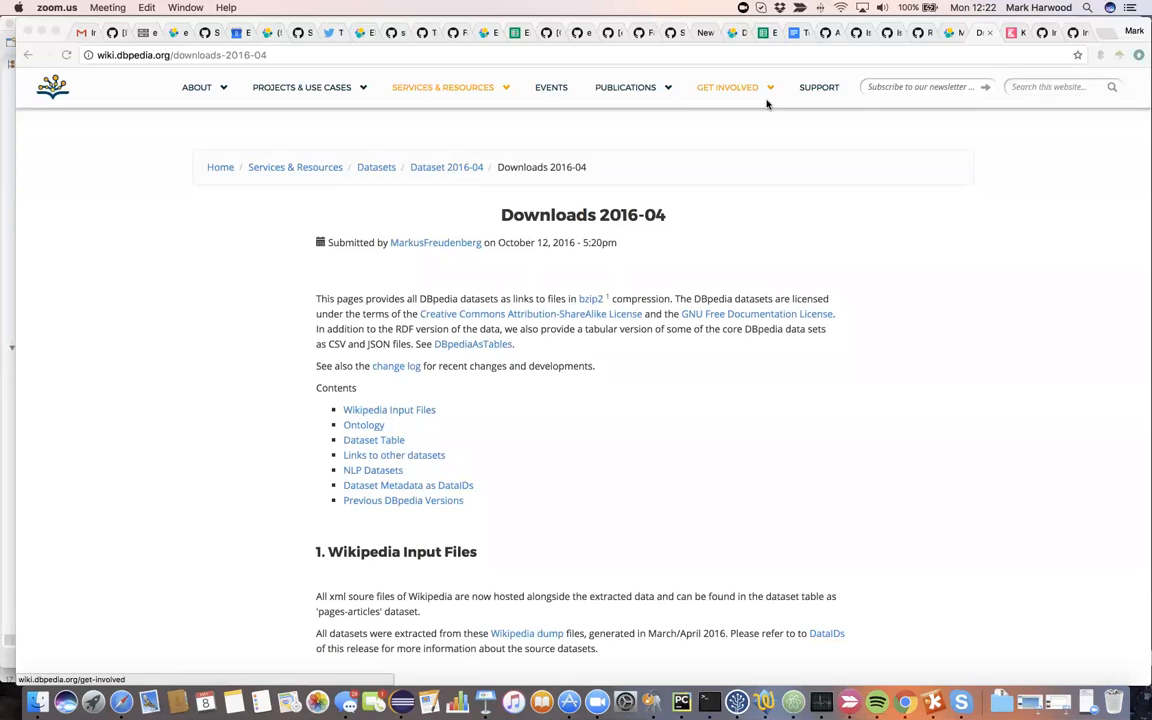
mouse_move(168, 164)
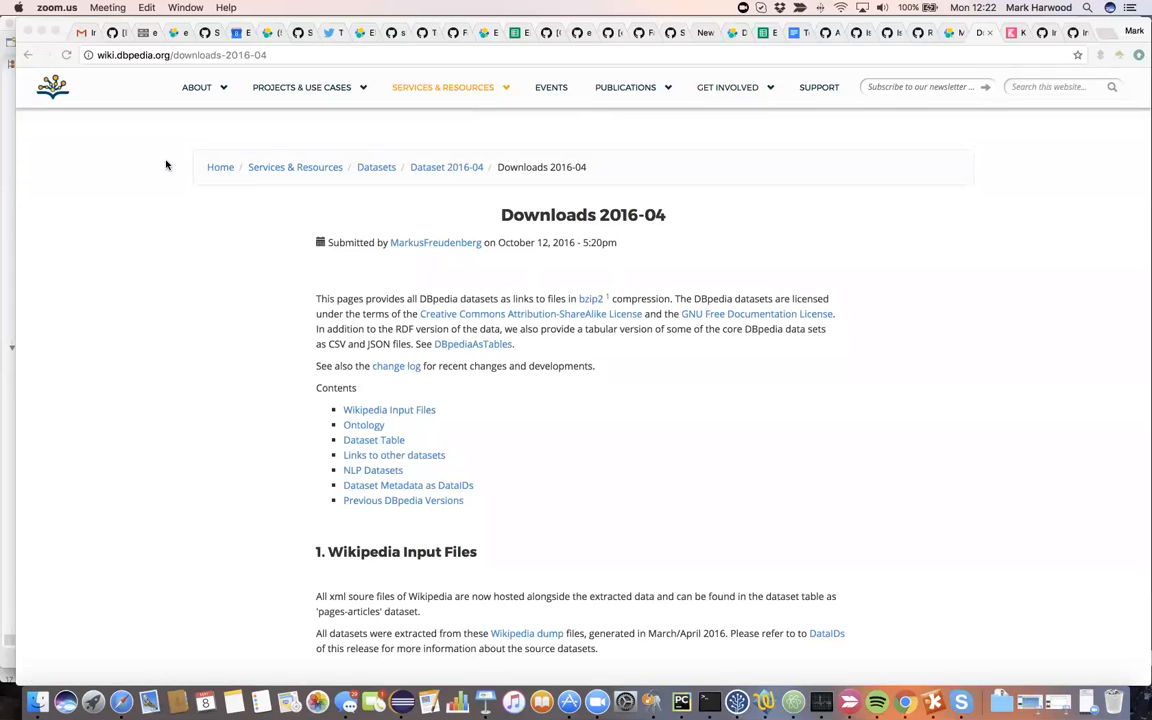
mouse_move(152, 62)
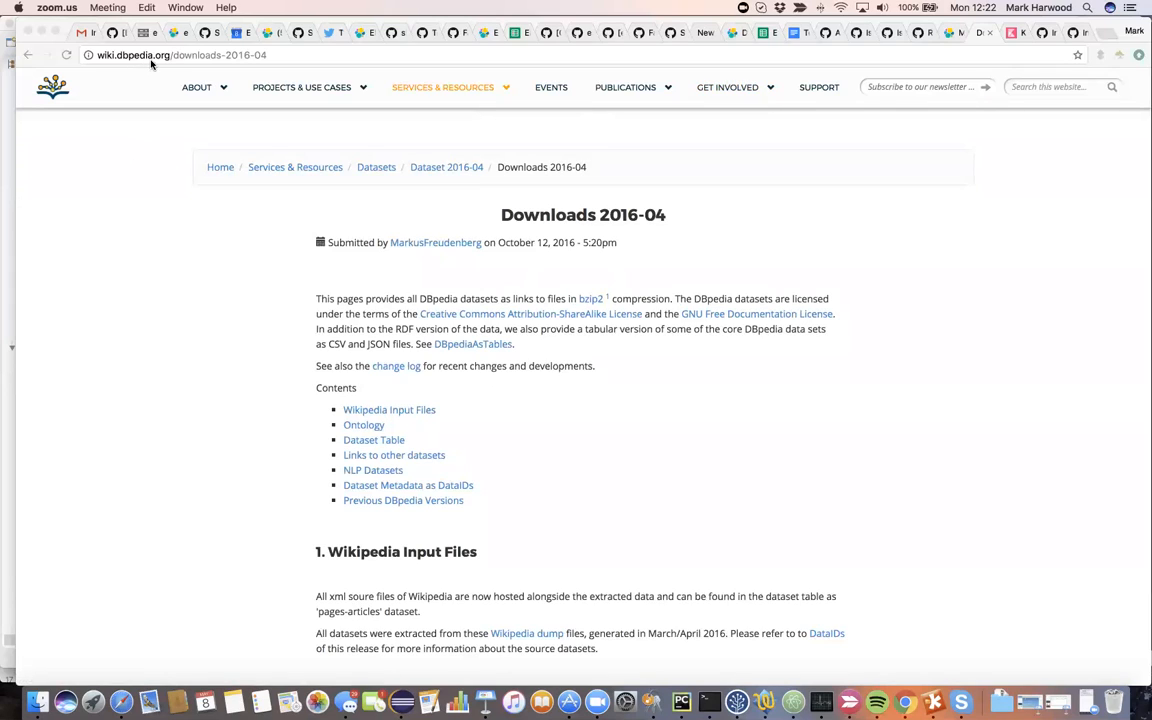
mouse_move(244, 64)
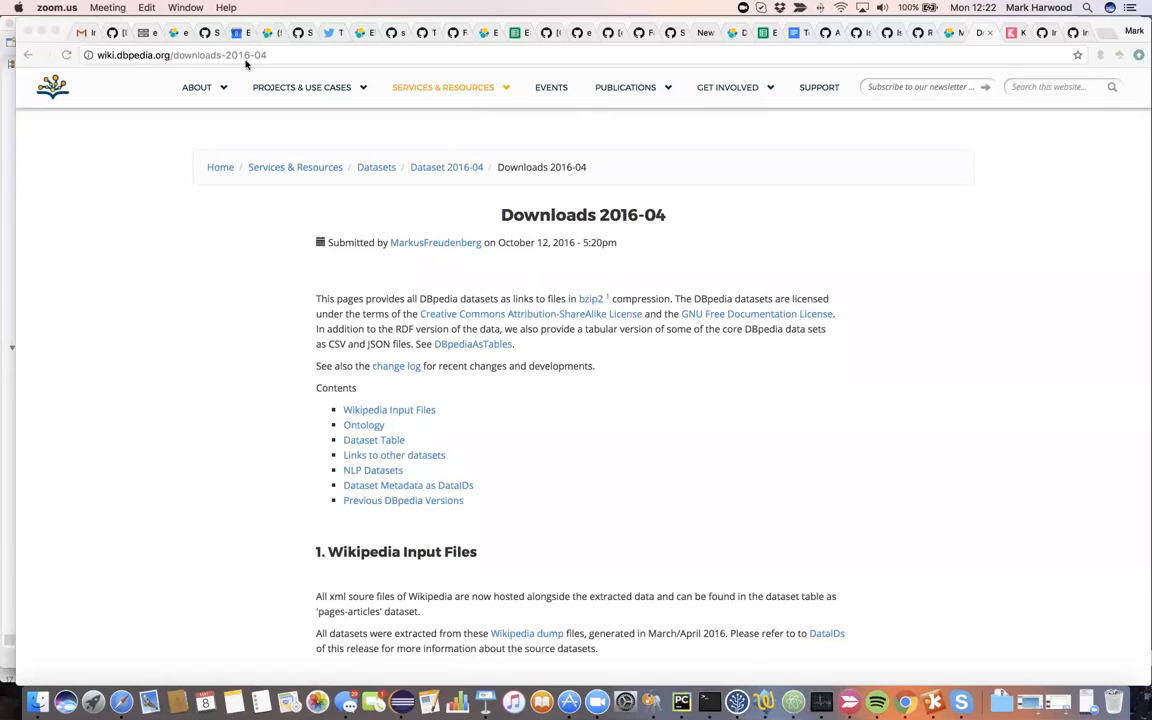
mouse_move(220, 198)
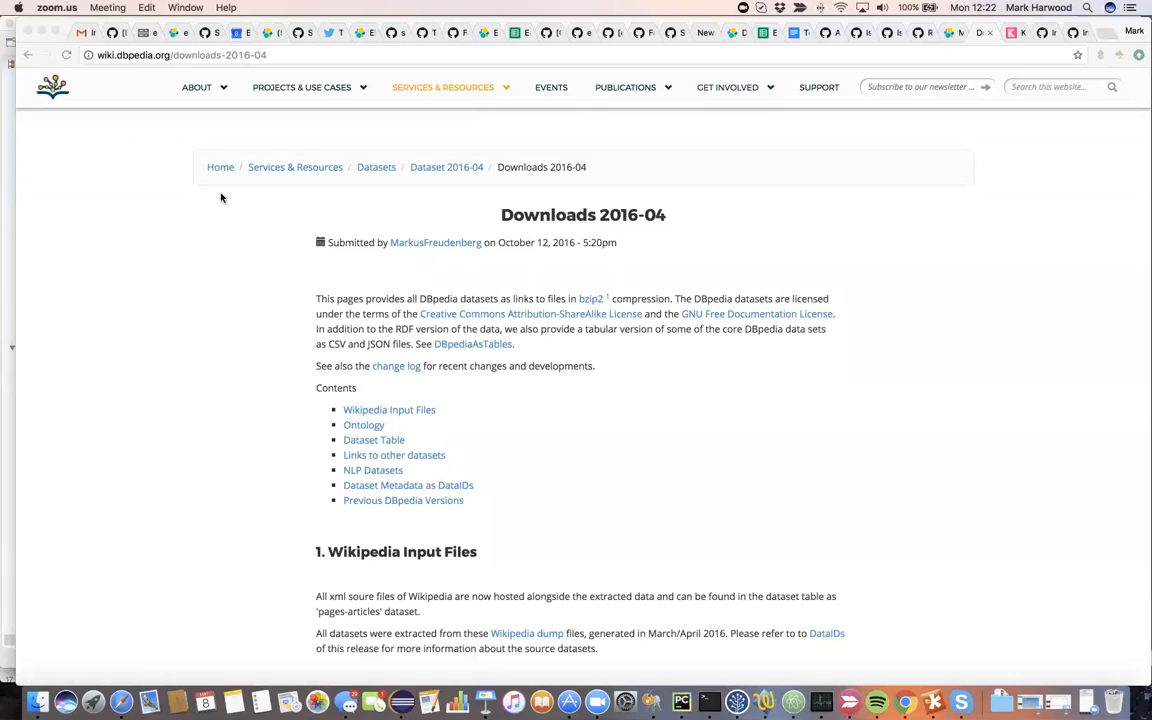
mouse_move(258, 292)
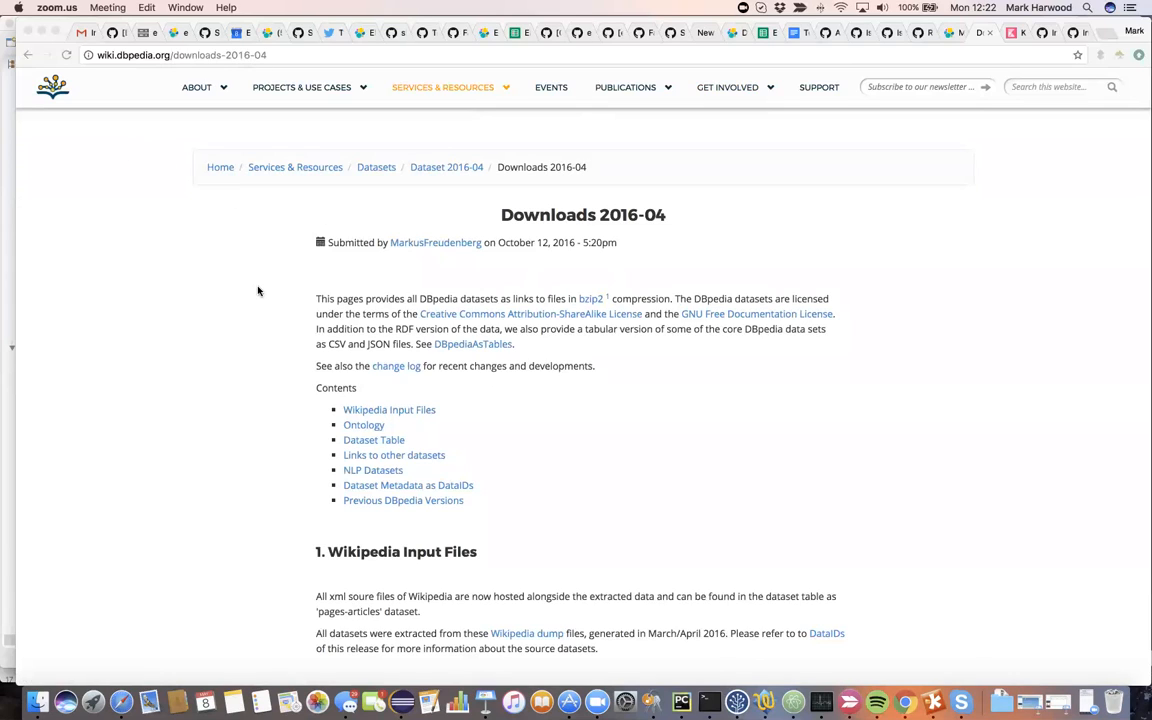
mouse_move(304, 344)
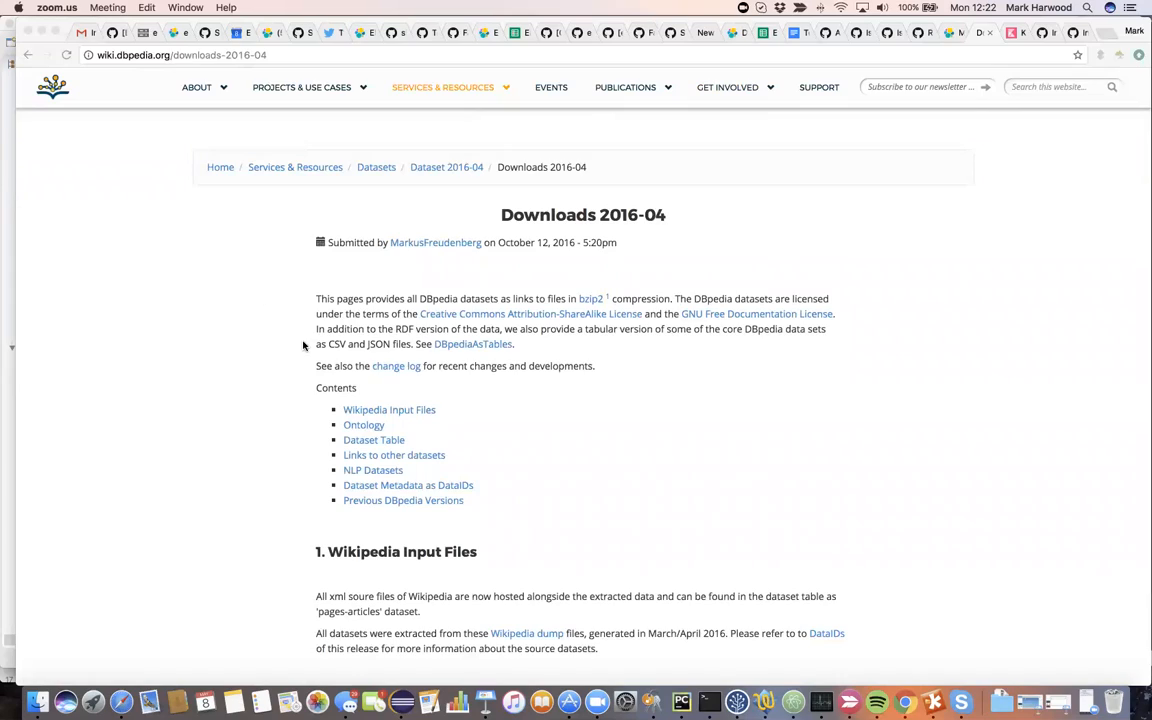
Open the raw preview of the English Page Links dataset (page_links_en.ttl.bz2).
scroll(down, 3)
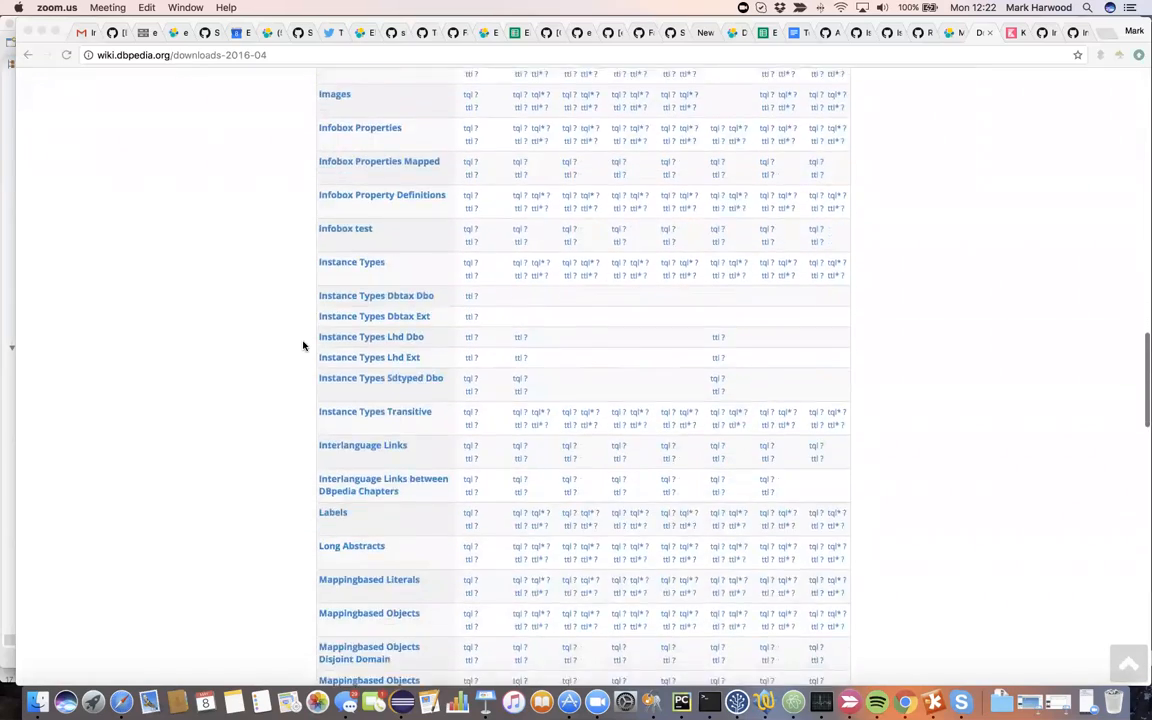
scroll(down, 3)
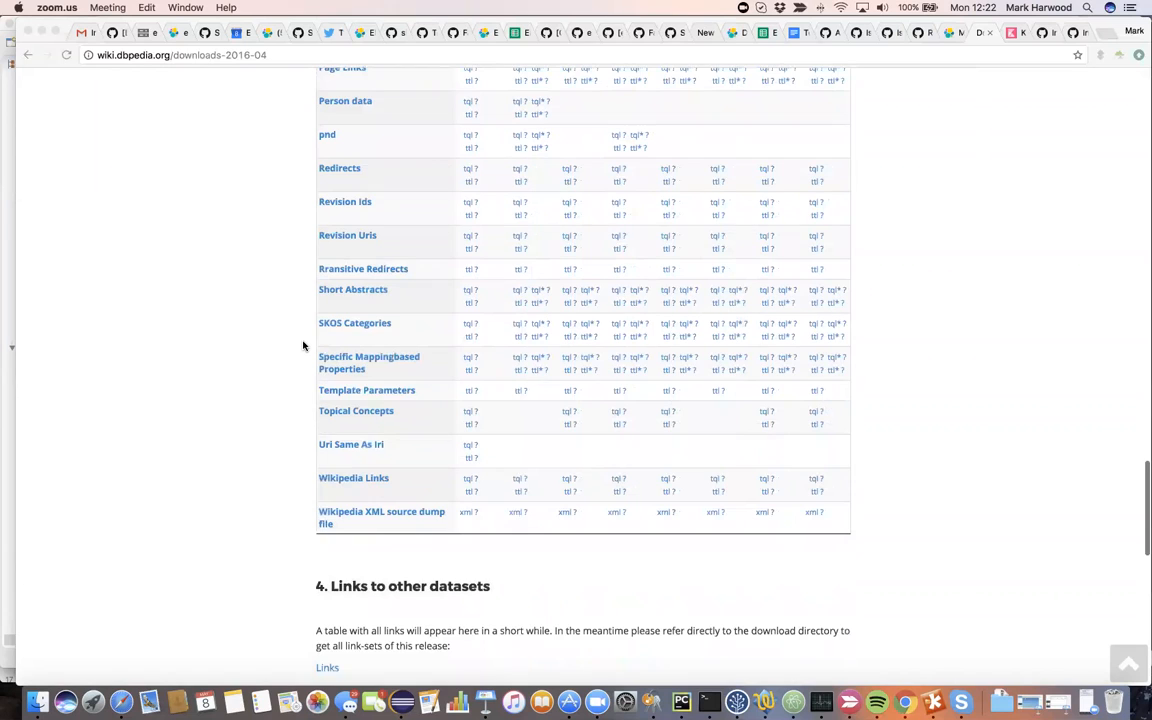
scroll(up, 3)
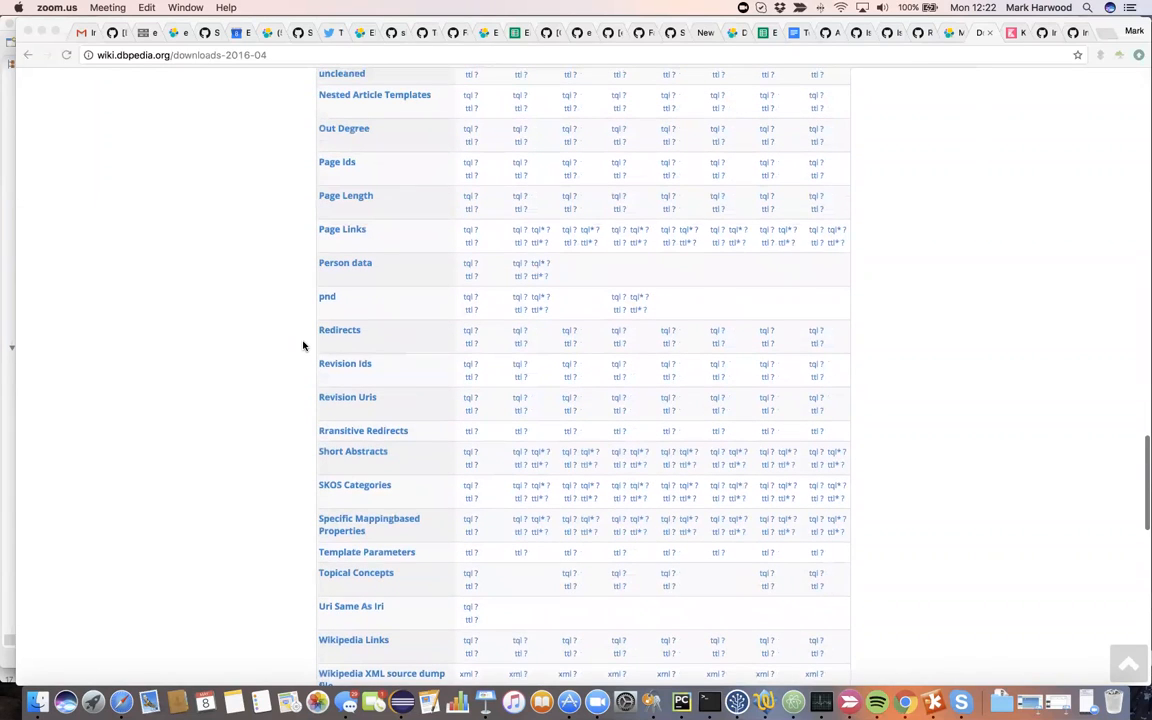
mouse_move(350, 236)
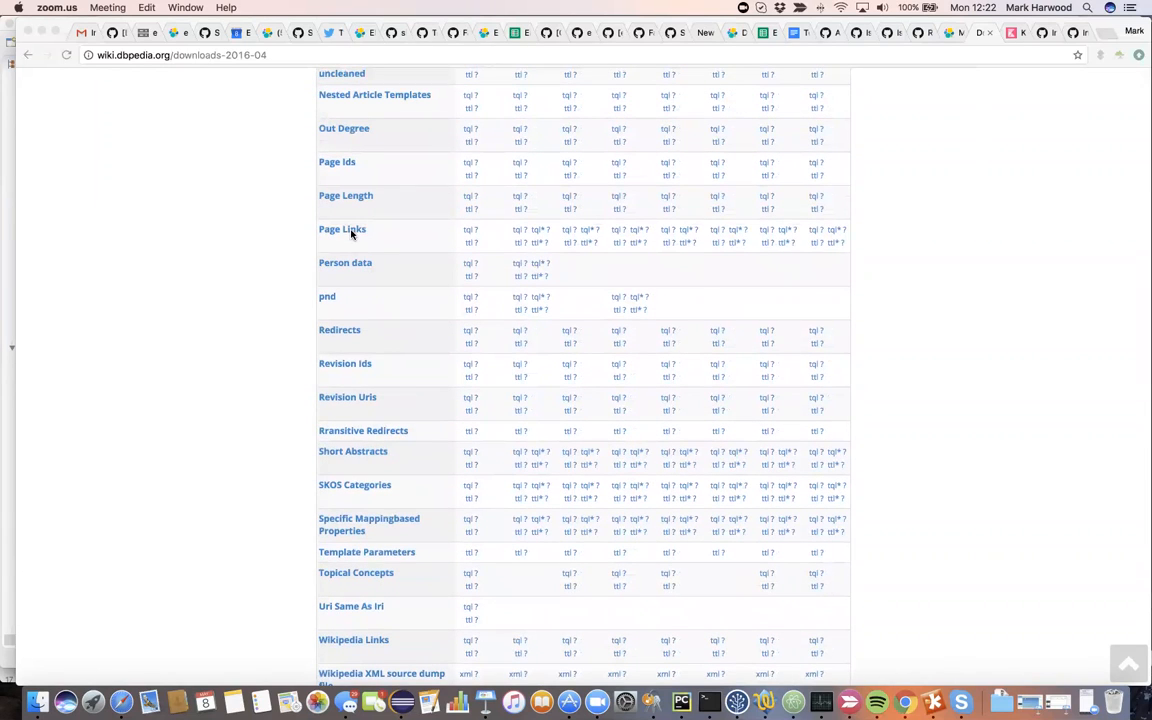
mouse_move(470, 250)
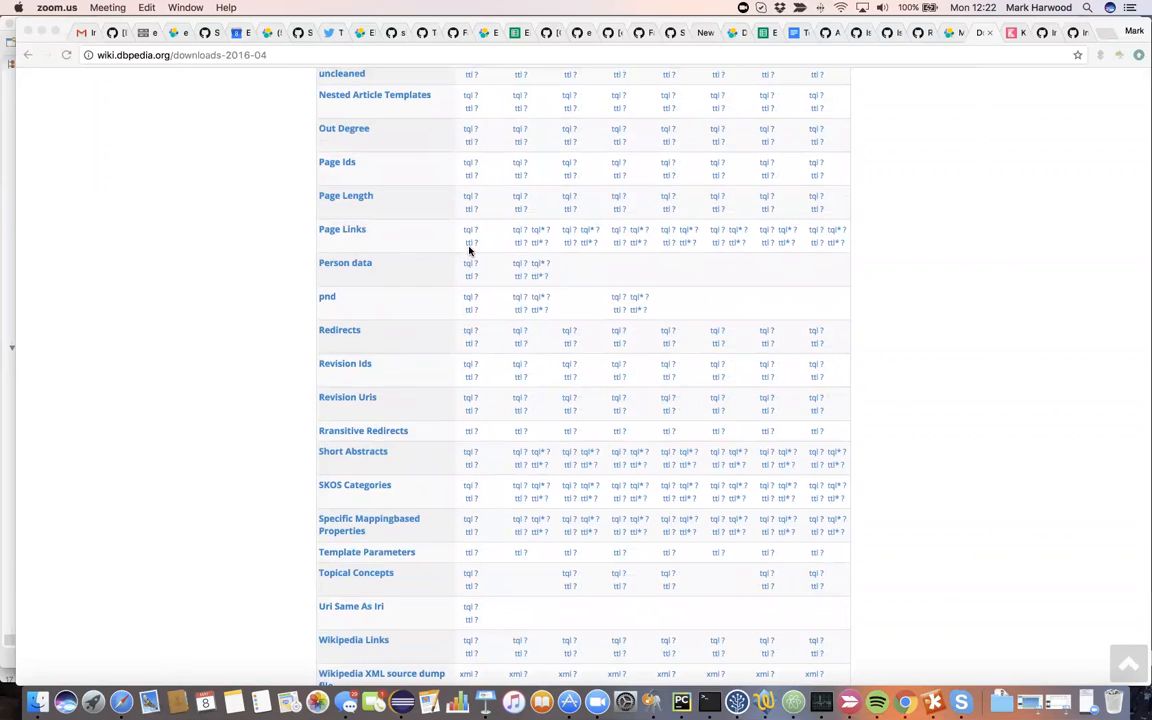
mouse_move(476, 248)
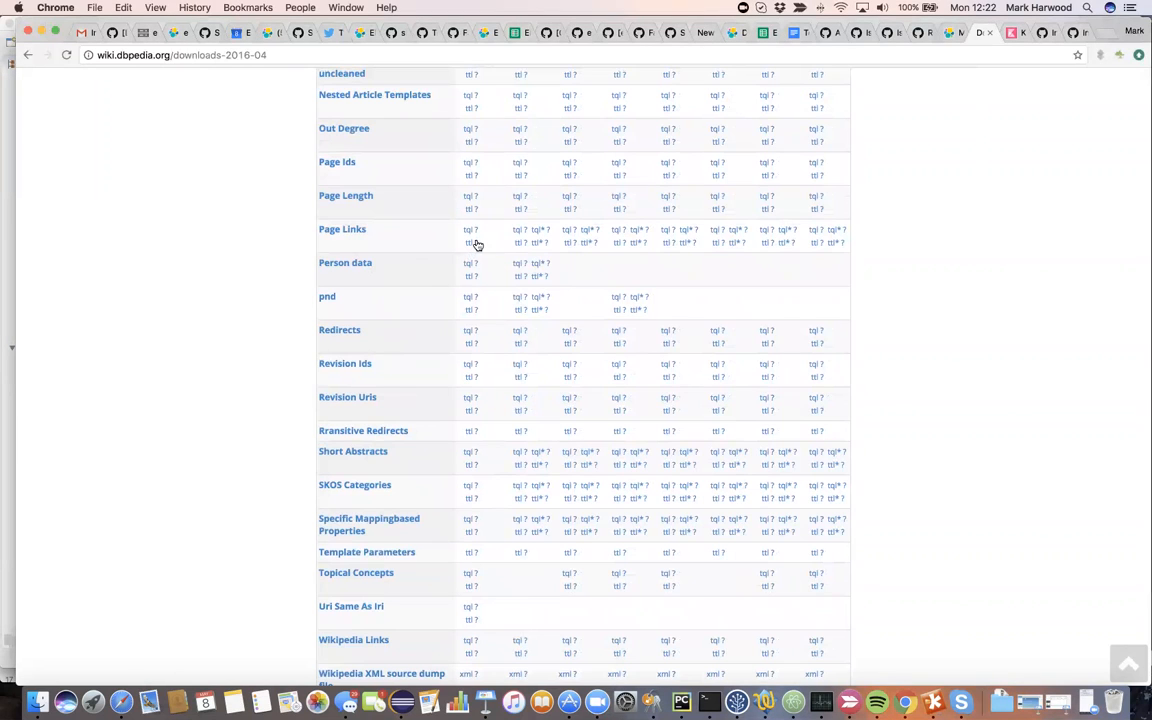
click(466, 242)
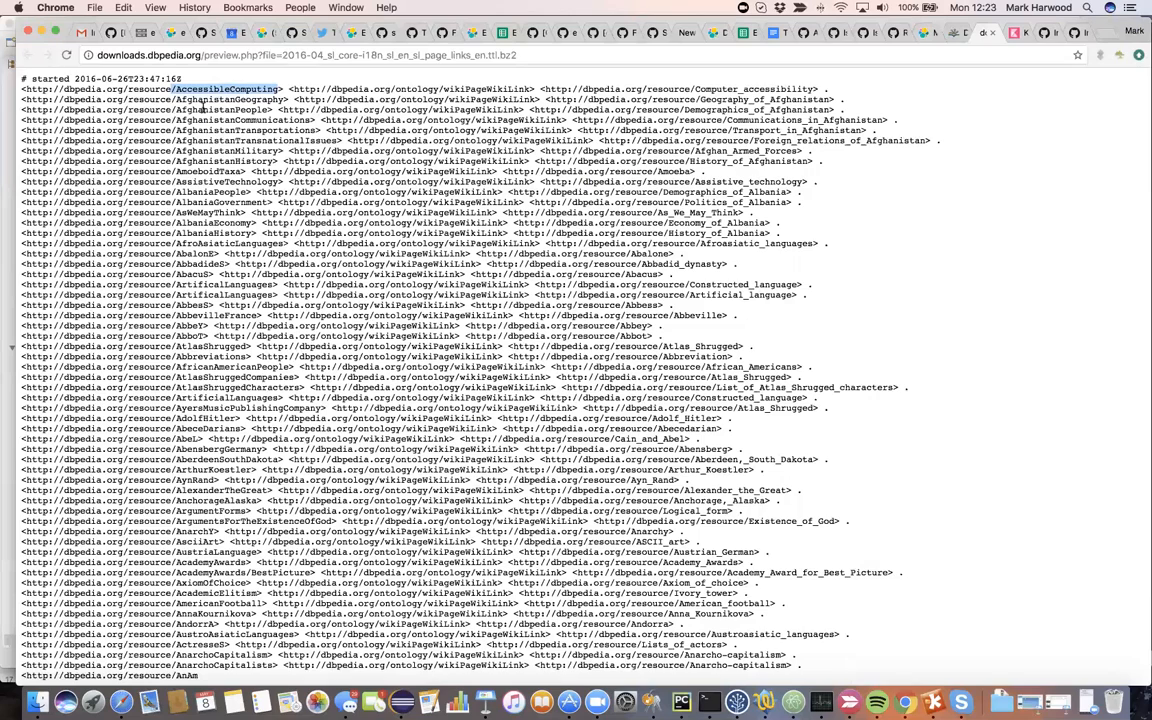
Review the wikiPageWikiLink triples and highlight a subject resource name near the bottom.
click(510, 88)
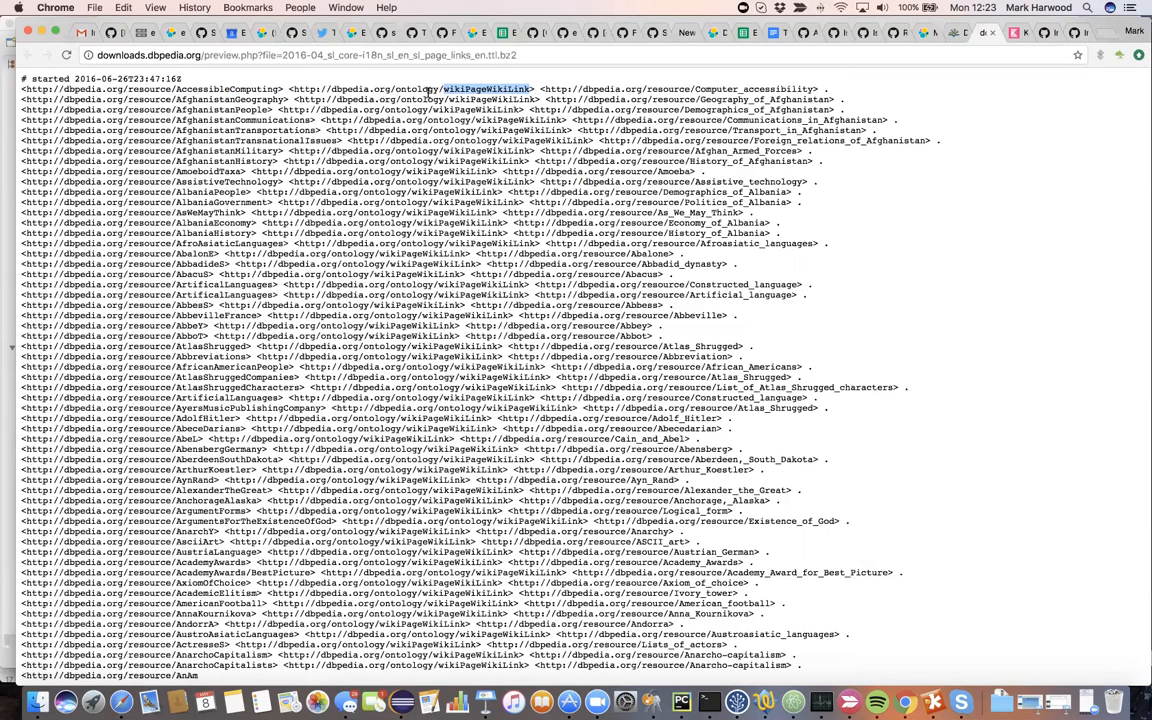
mouse_move(816, 88)
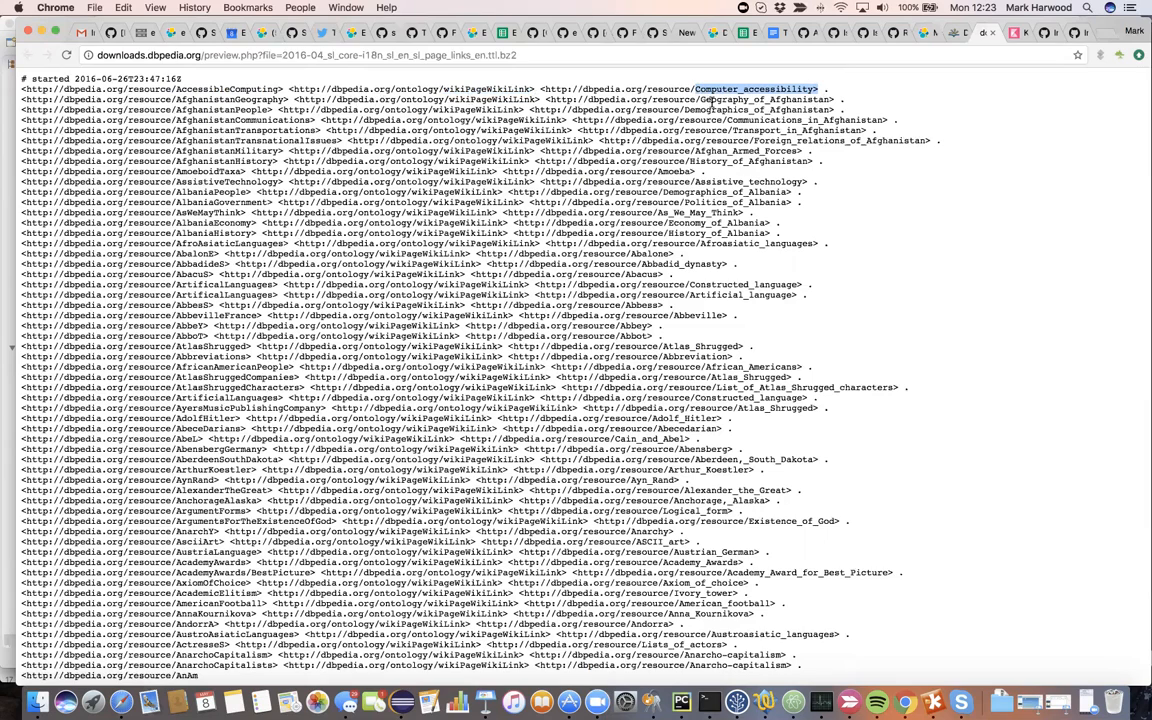
mouse_move(510, 202)
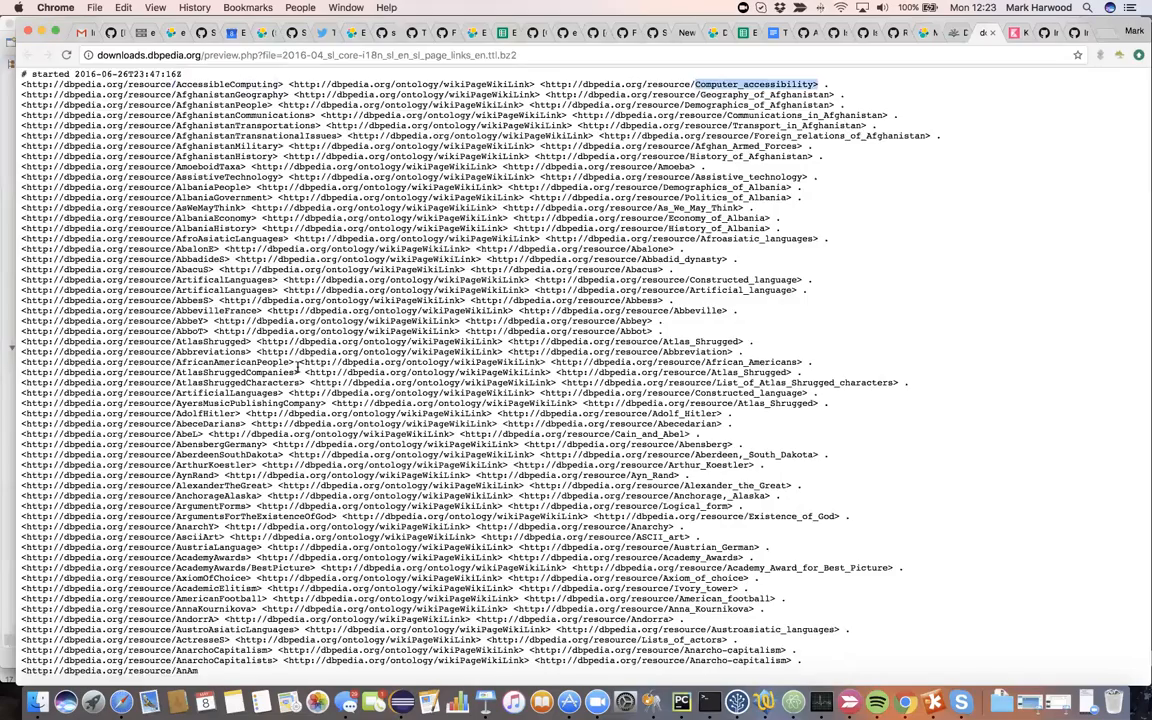
scroll(up, 3)
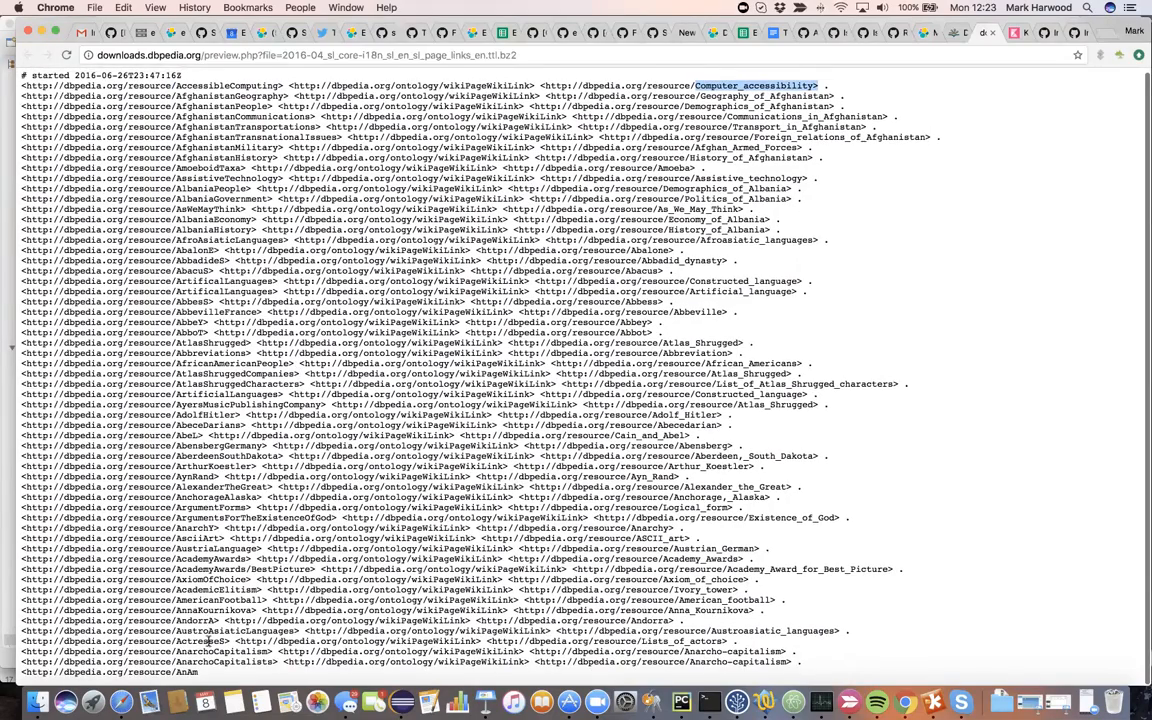
double_click(220, 652)
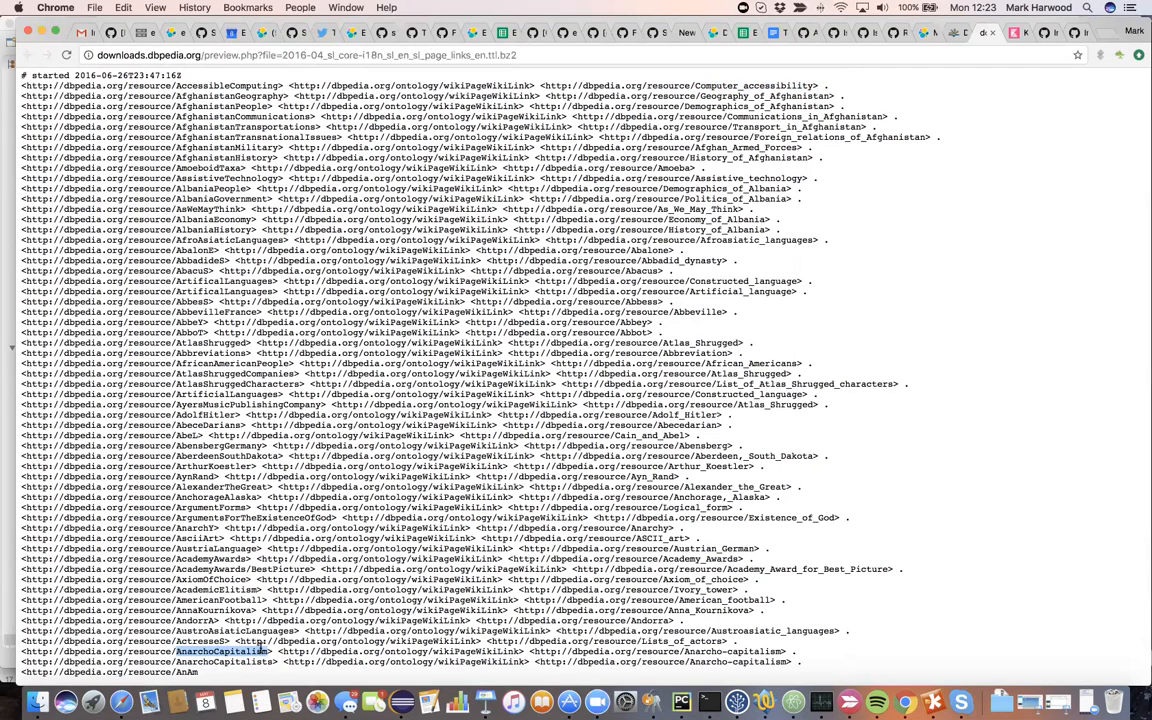
mouse_move(708, 650)
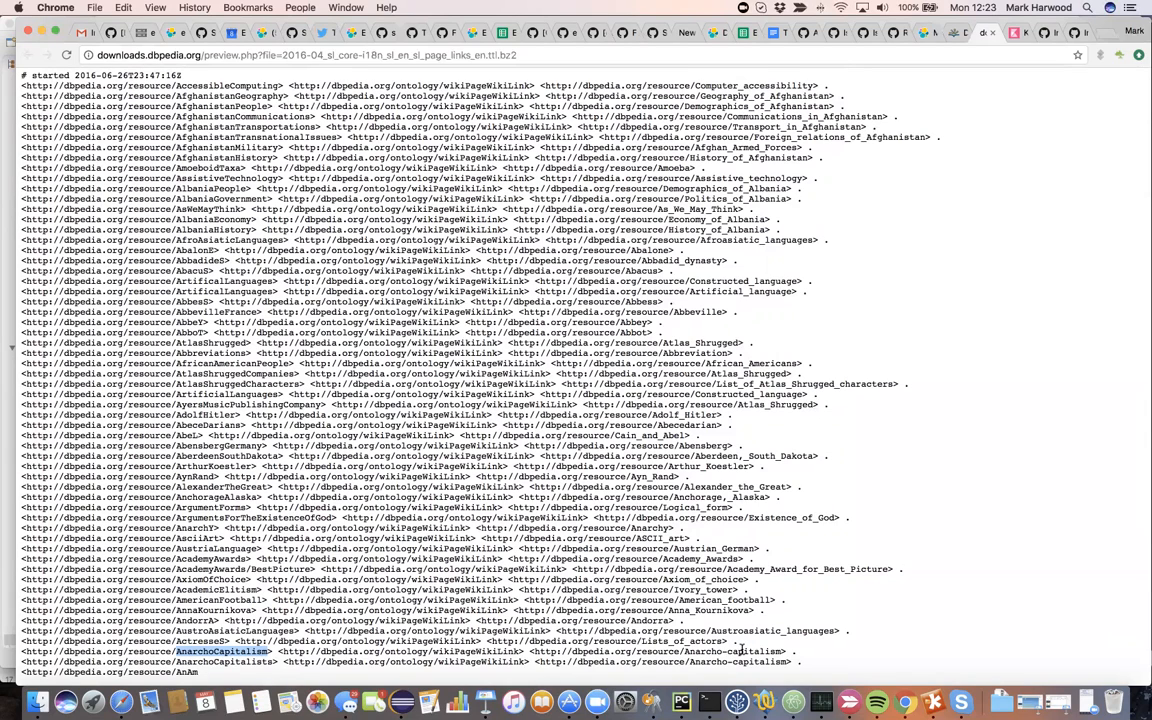
mouse_move(920, 344)
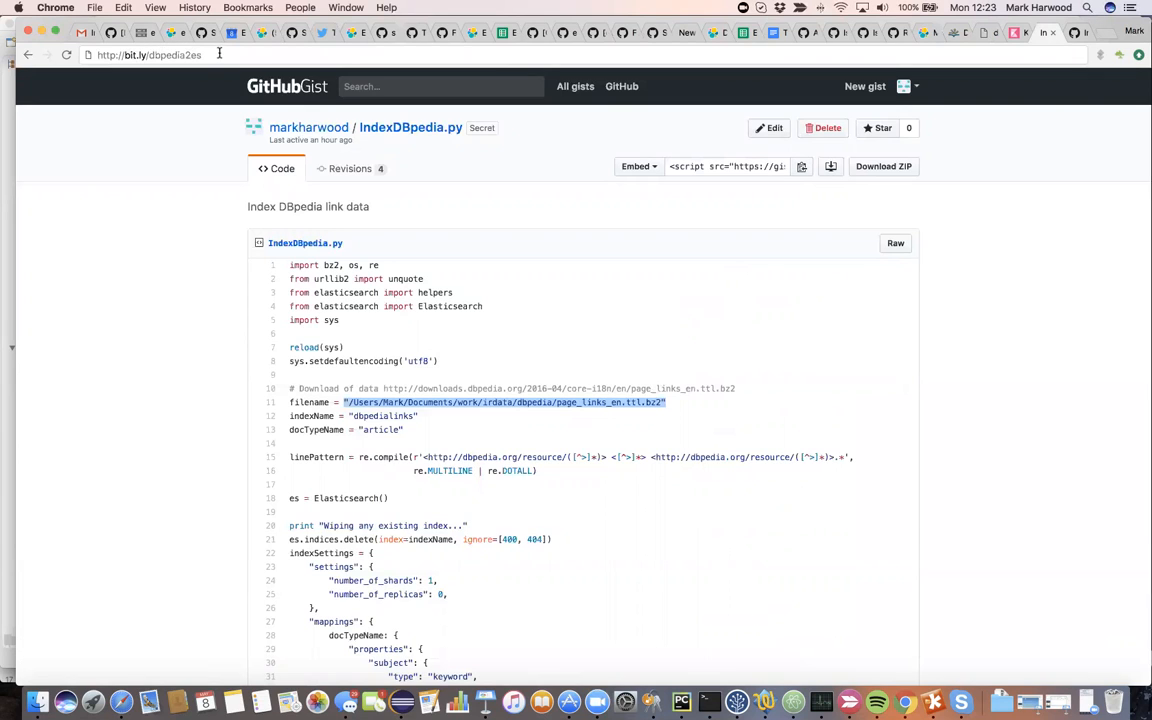
Scroll the IndexDBpedia.py gist to the index mapping and highlight the subject field name.
scroll(down, 3)
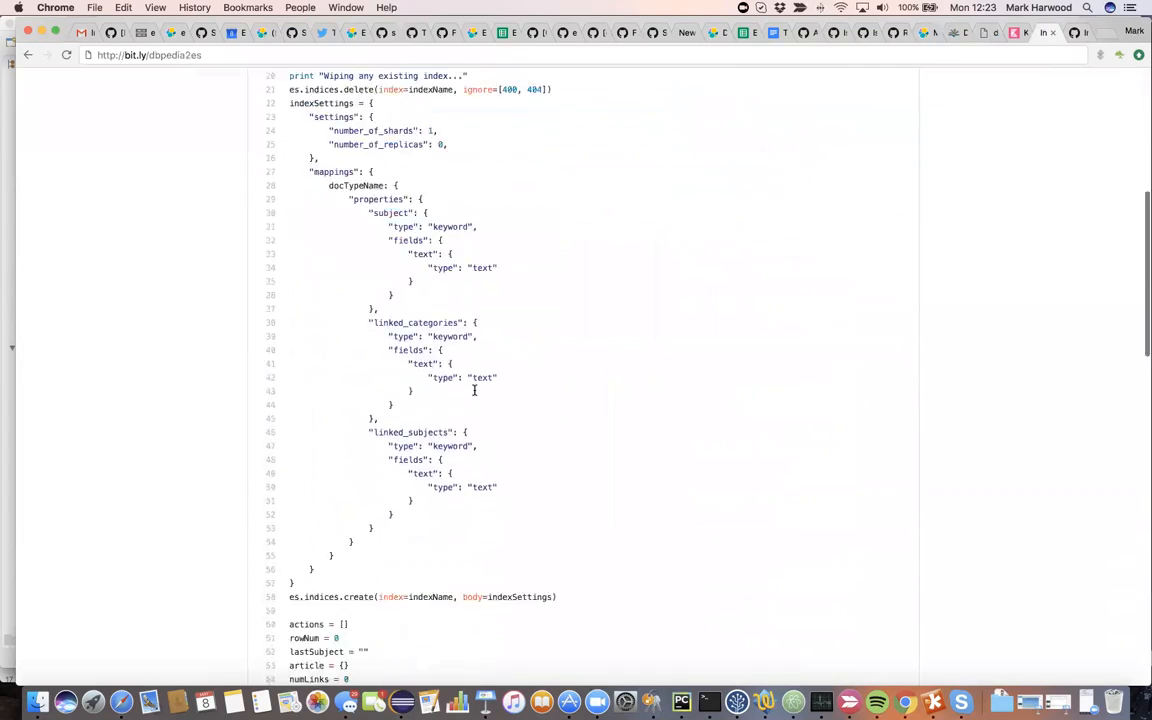
scroll(down, 3)
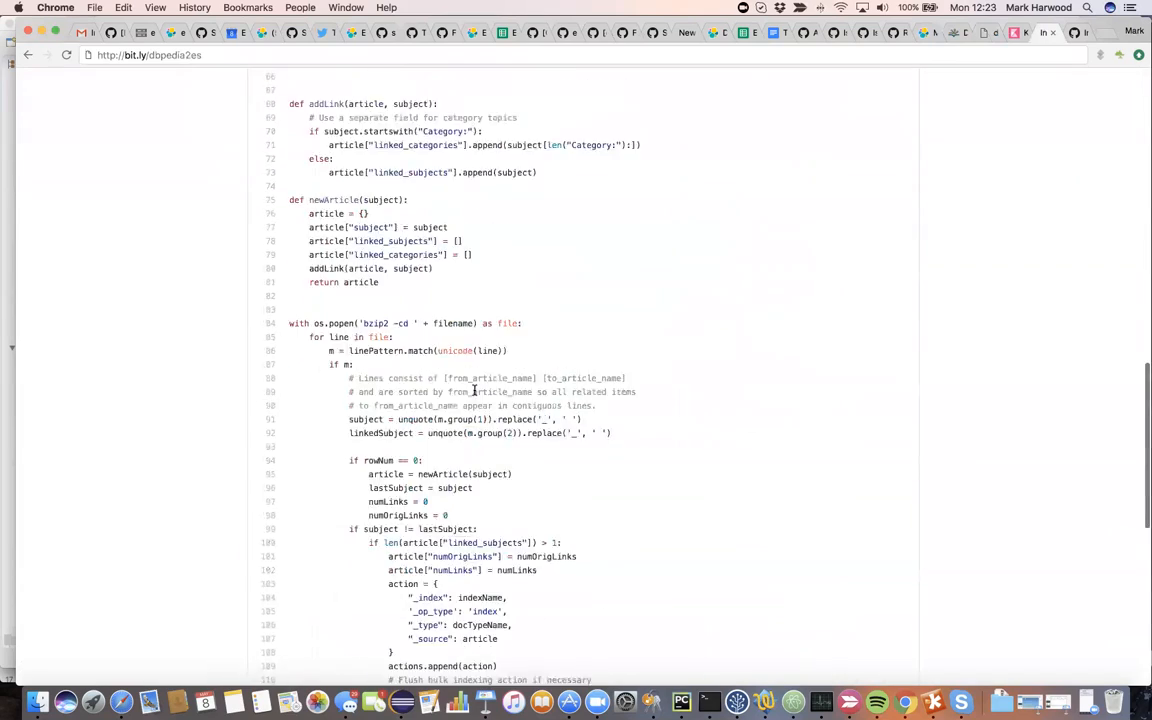
scroll(up, 3)
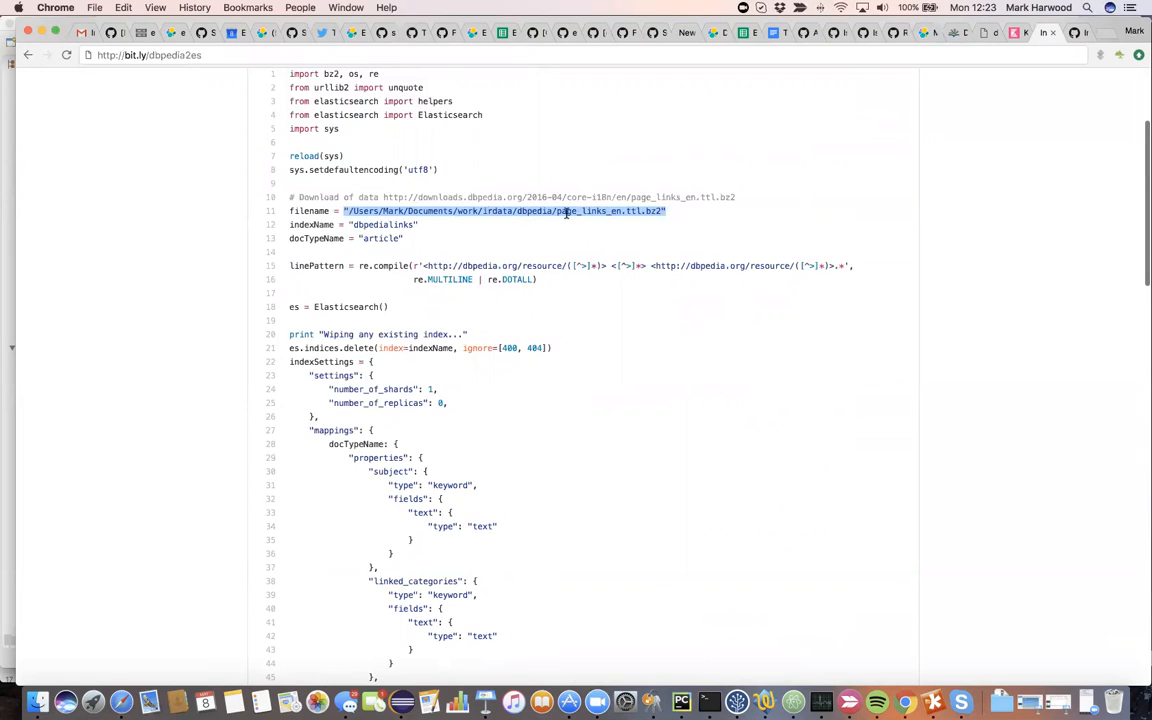
mouse_move(658, 220)
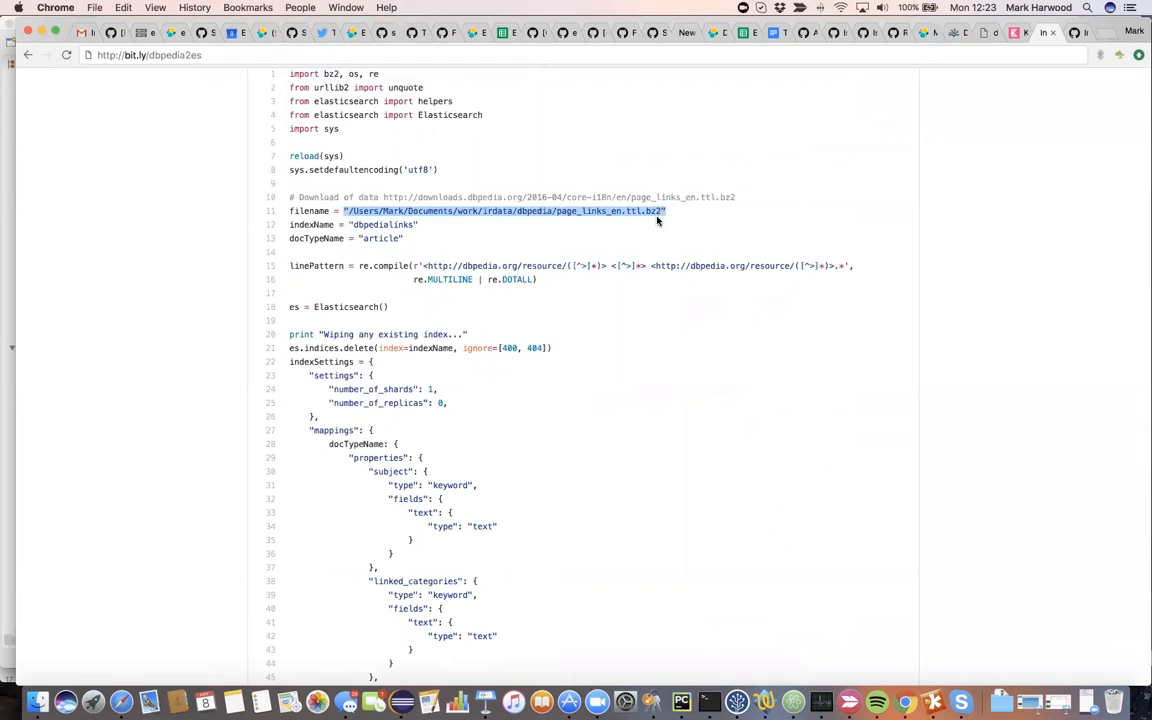
mouse_move(628, 292)
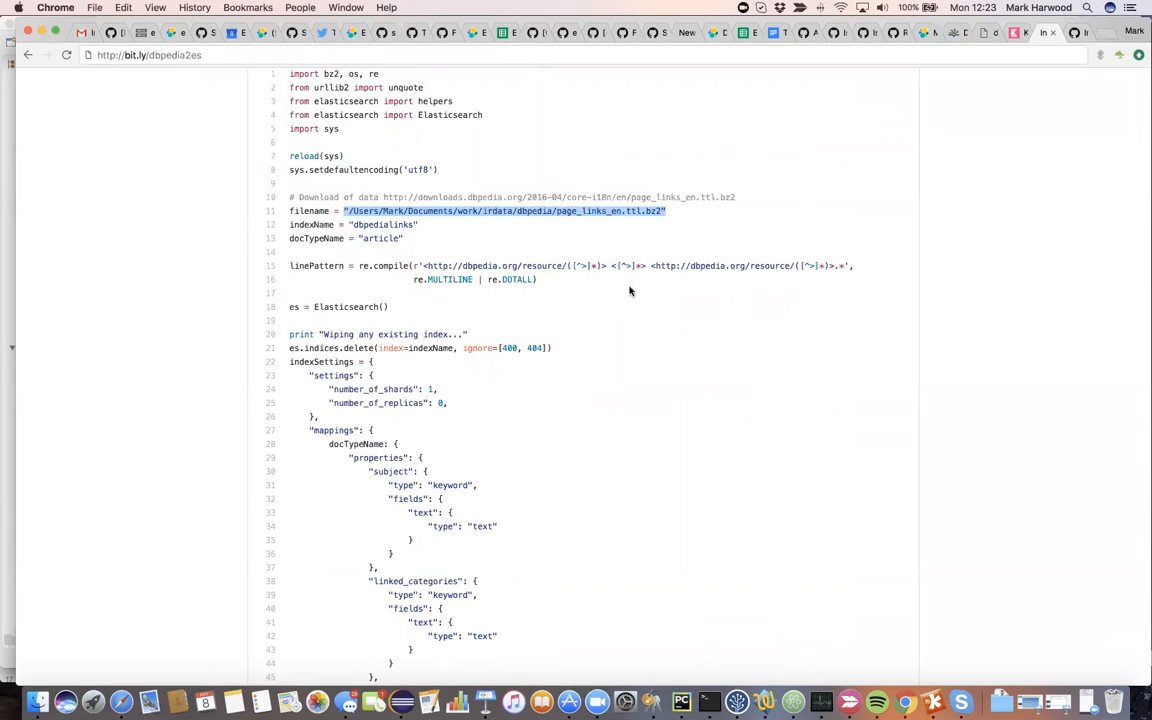
scroll(down, 3)
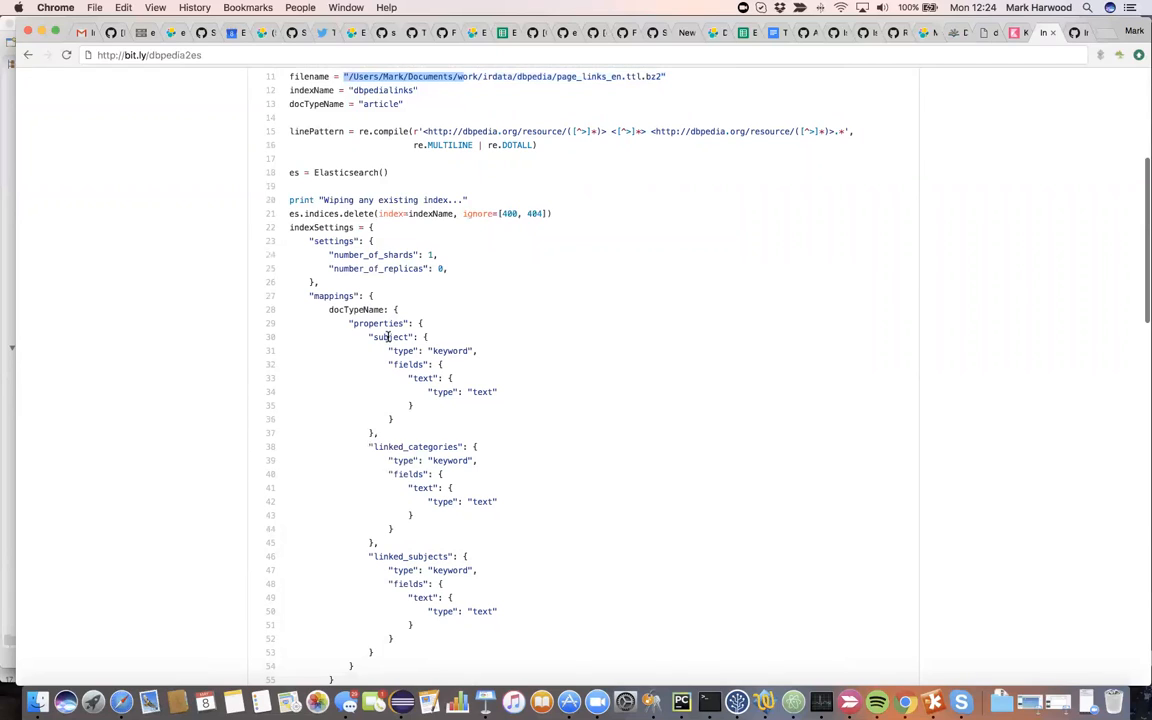
double_click(392, 336)
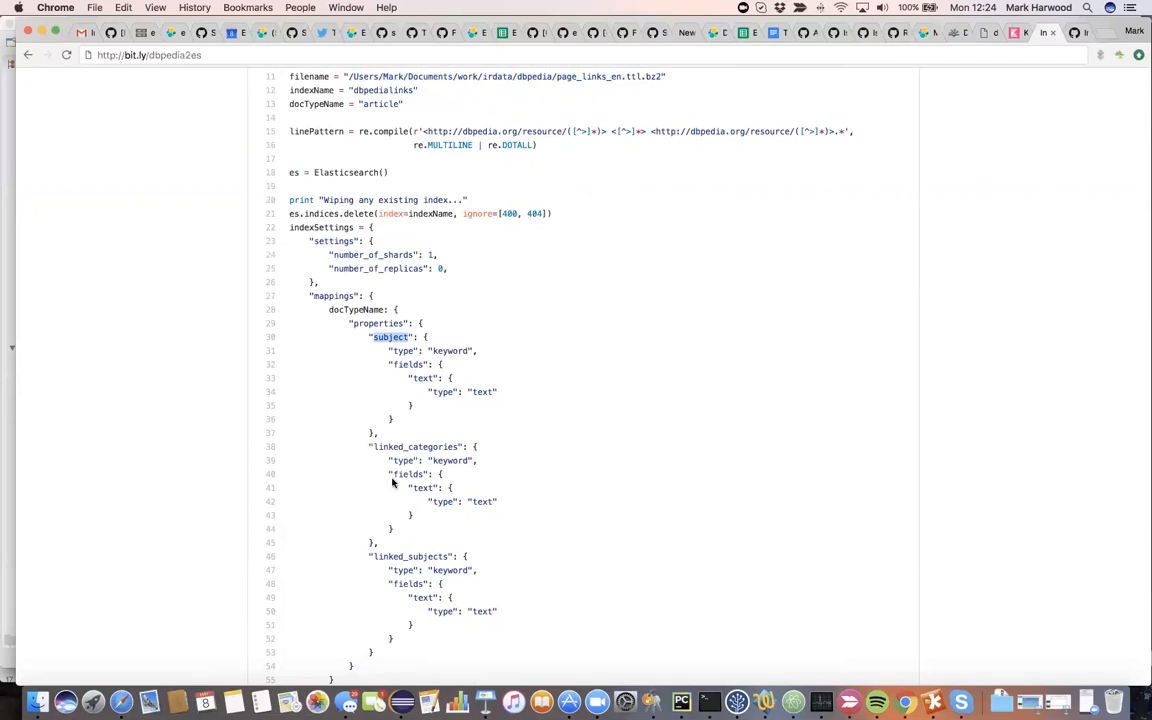
mouse_move(408, 556)
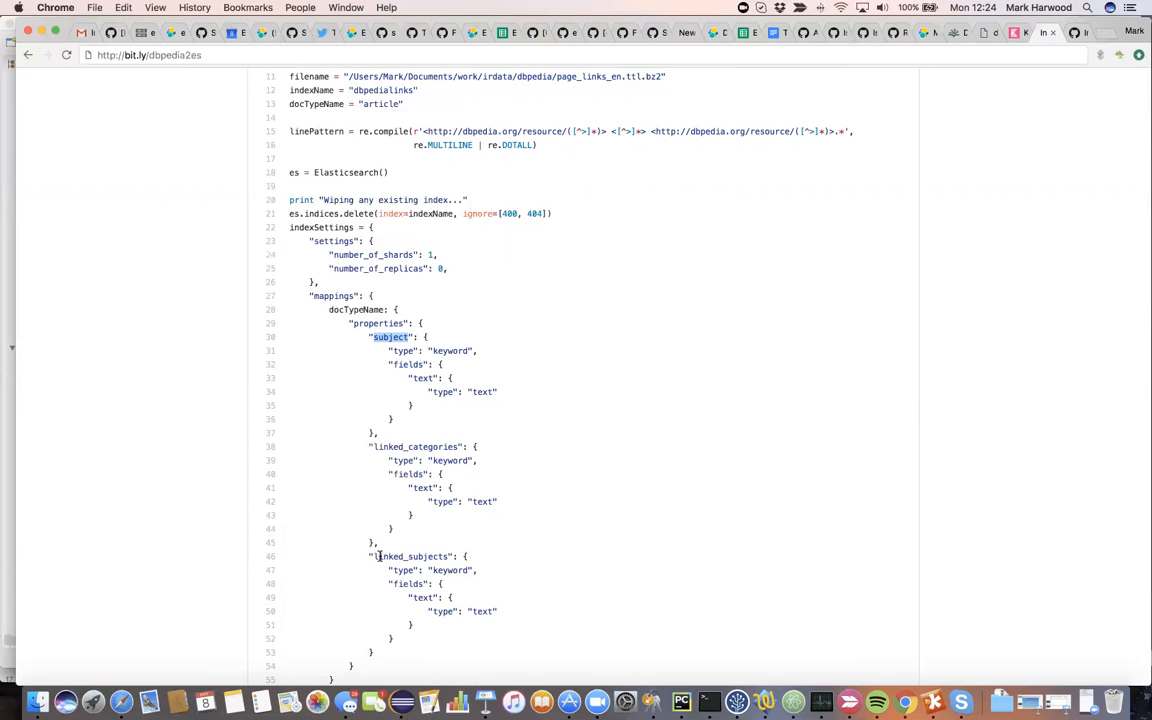
mouse_move(444, 538)
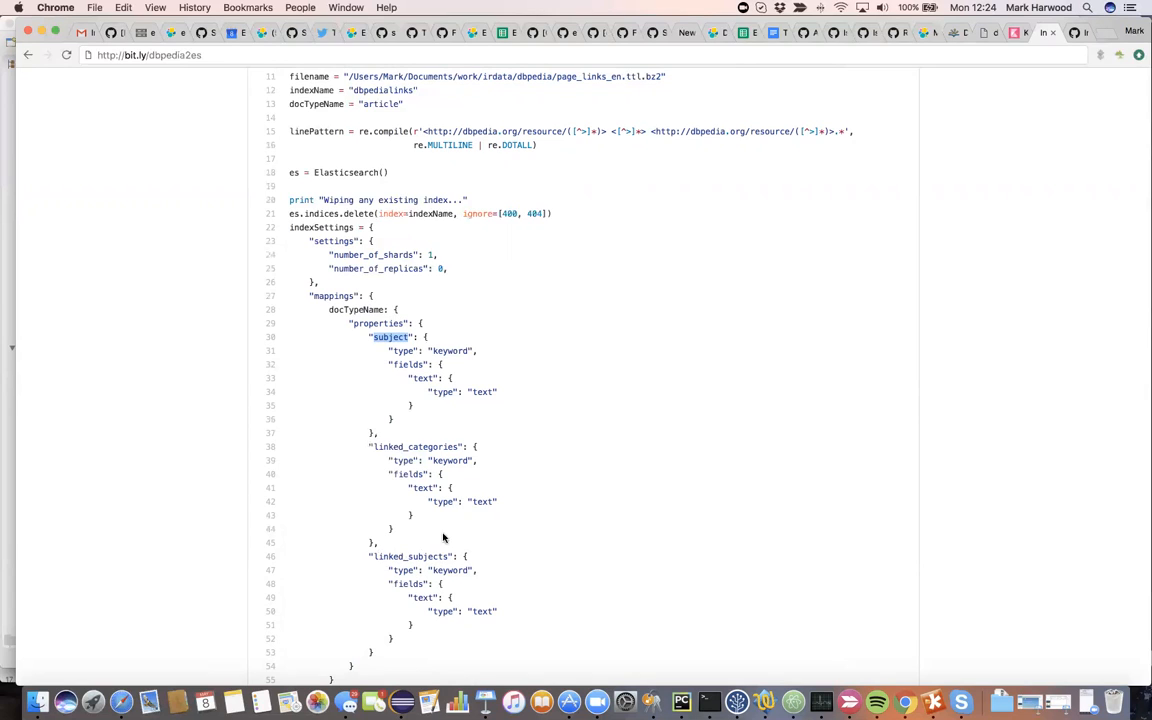
mouse_move(1008, 48)
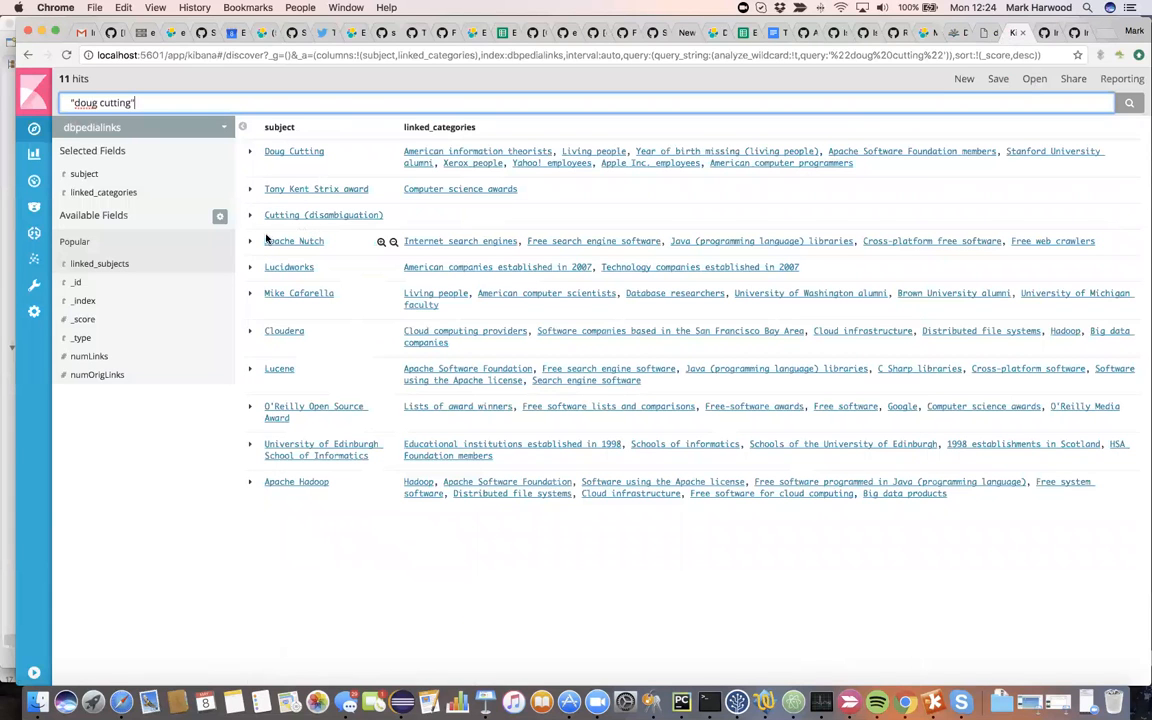
mouse_move(40, 332)
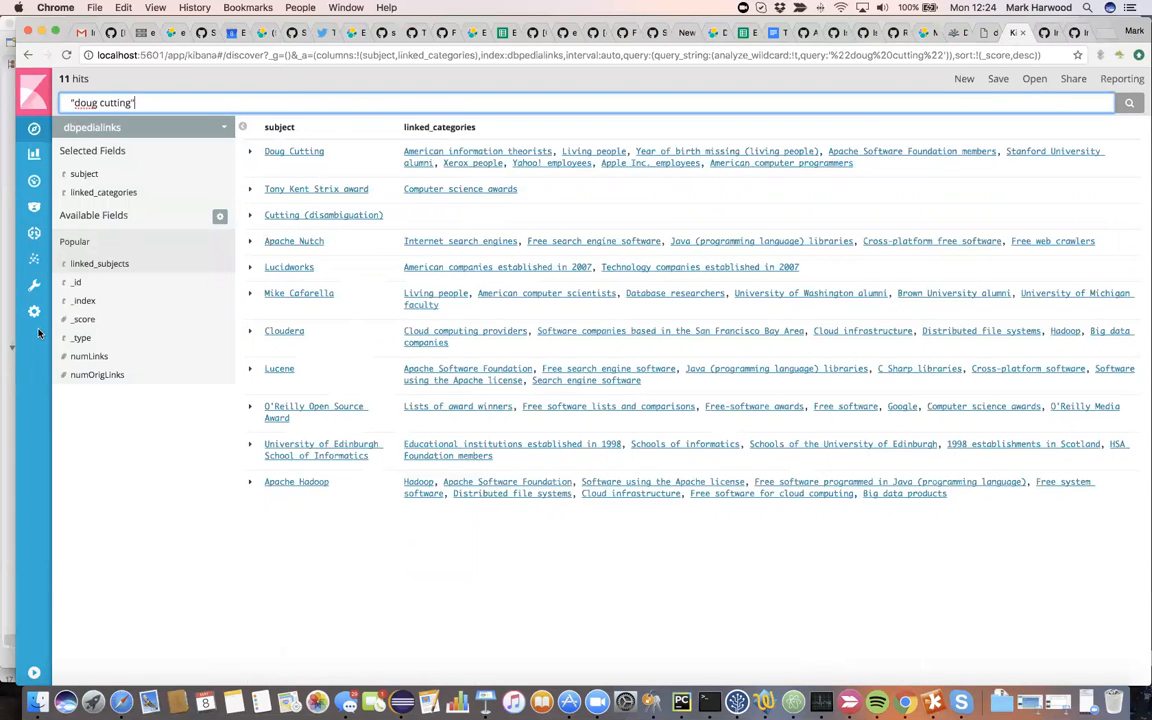
Show the dbpedialinks index pattern's field list in Management.
click(34, 312)
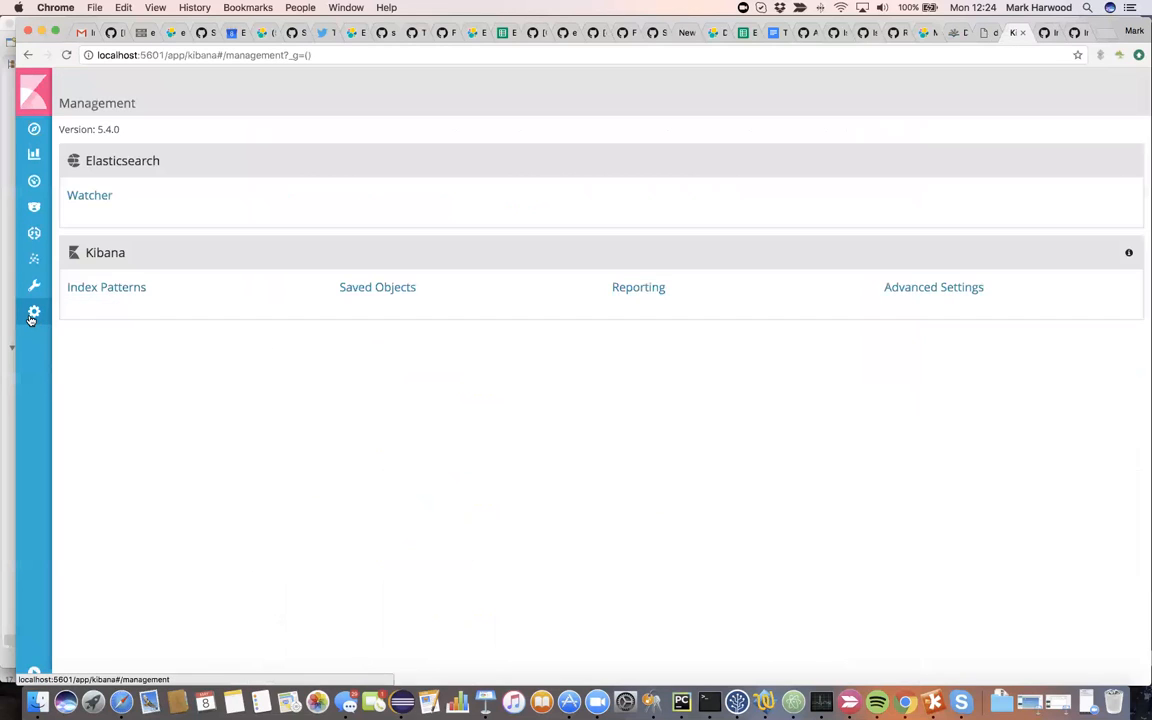
click(106, 288)
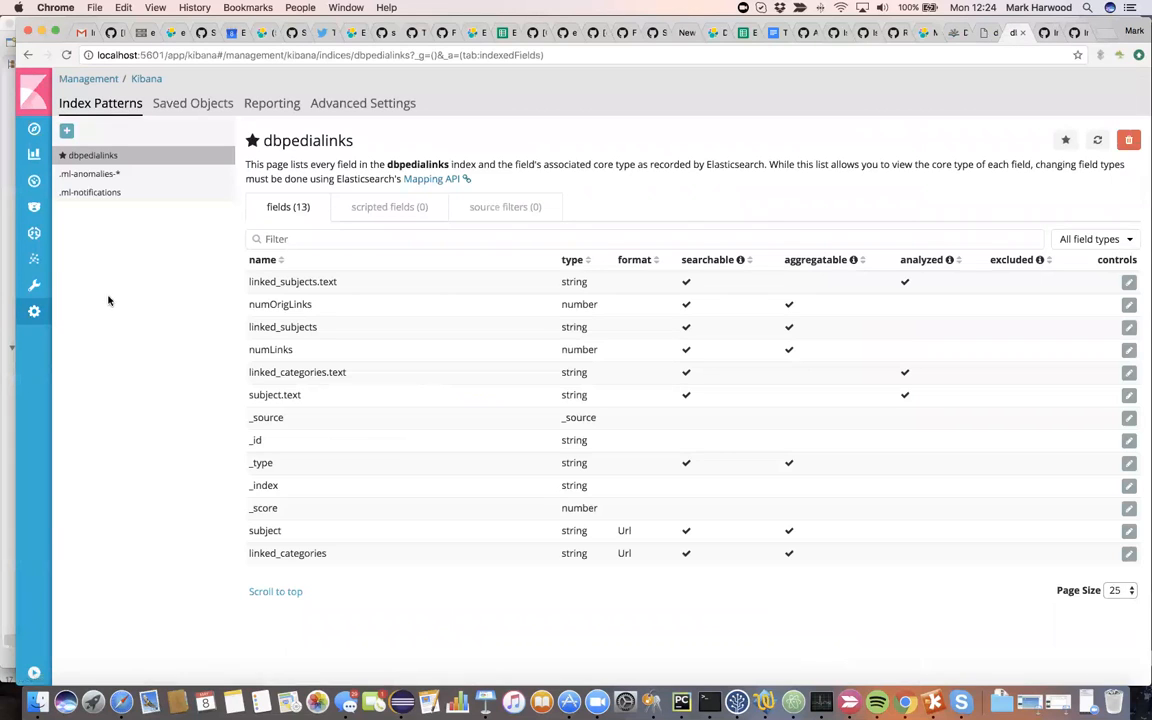
mouse_move(292, 436)
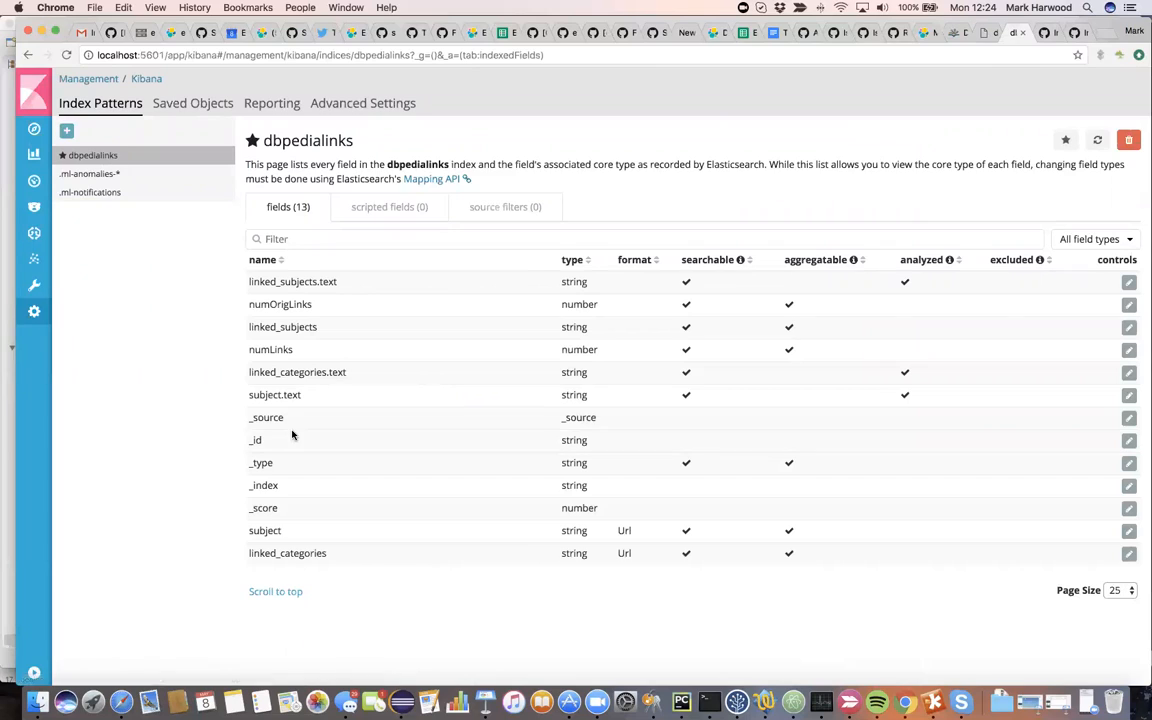
mouse_move(604, 540)
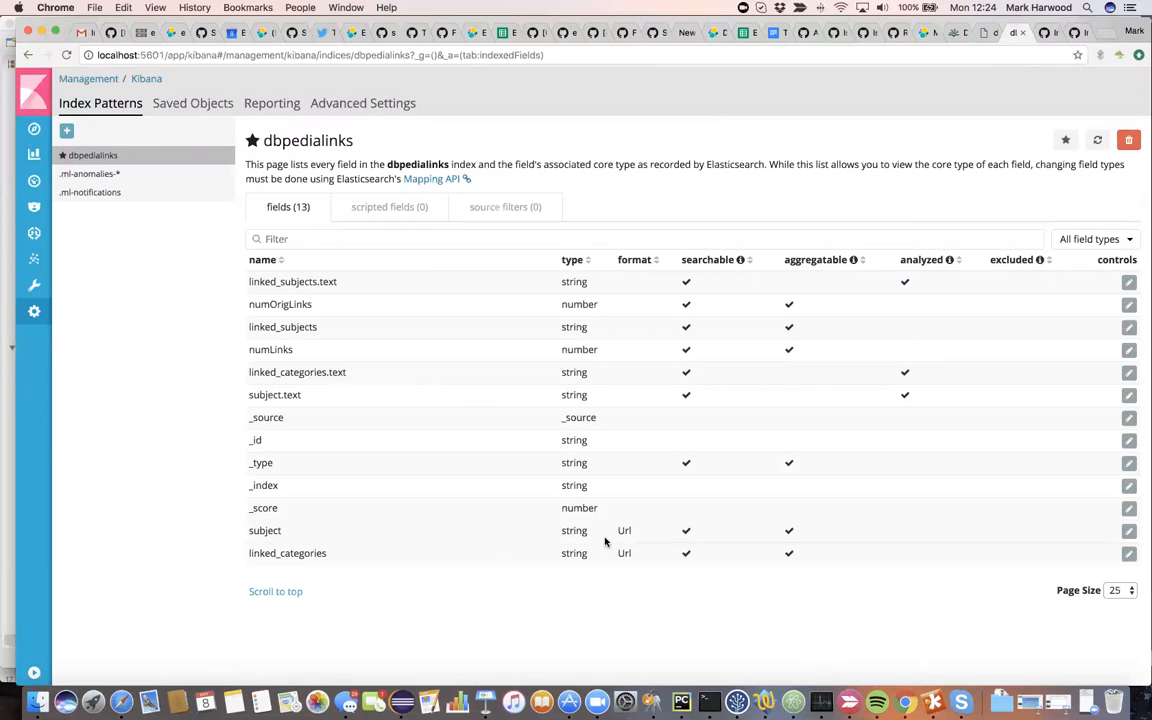
mouse_move(628, 548)
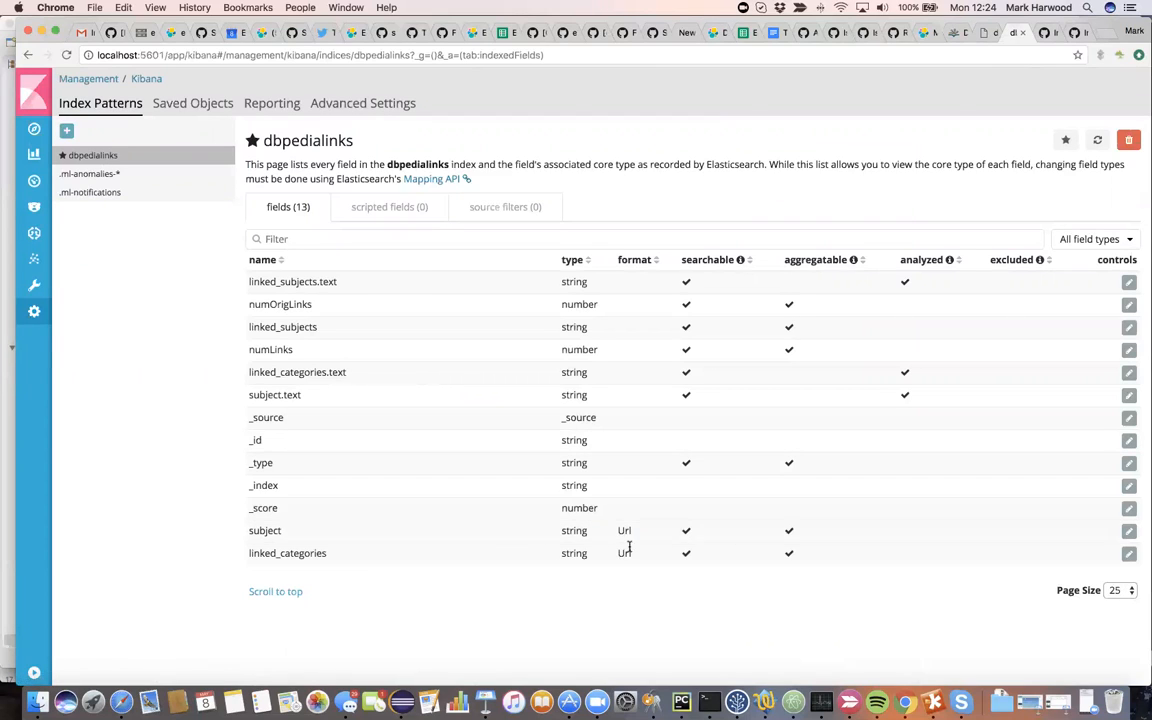
mouse_move(410, 572)
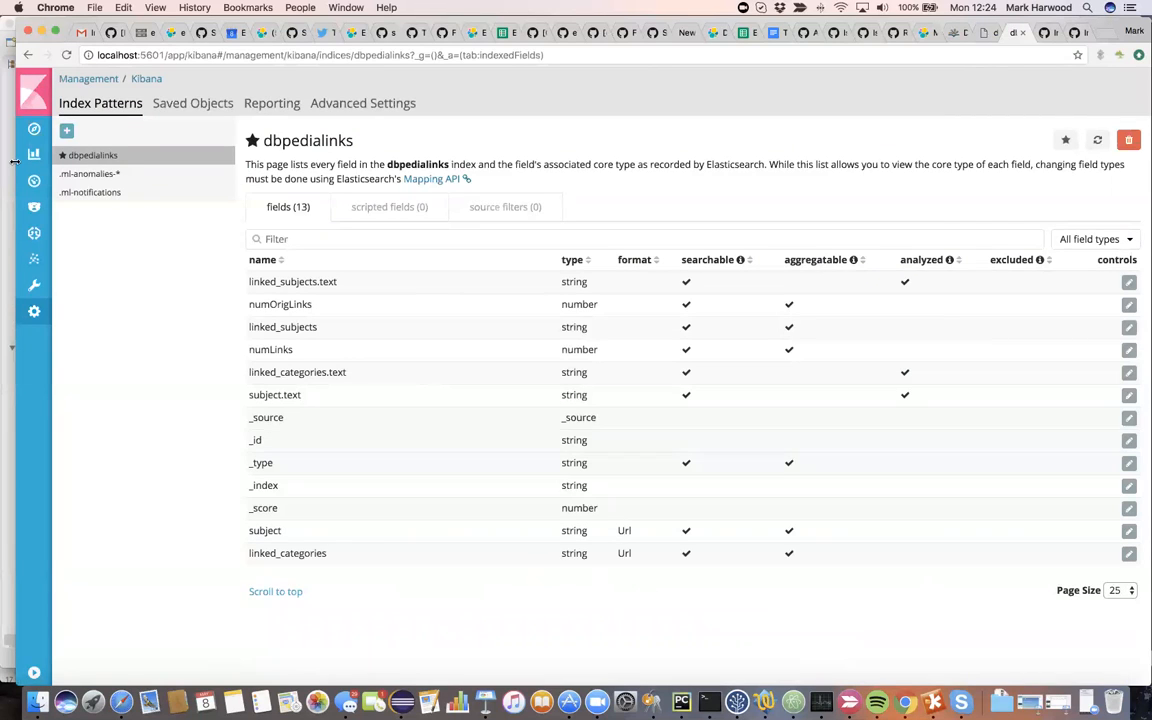
In Discover, view the Doug Cutting hit's raw JSON source, then collapse it again.
click(34, 128)
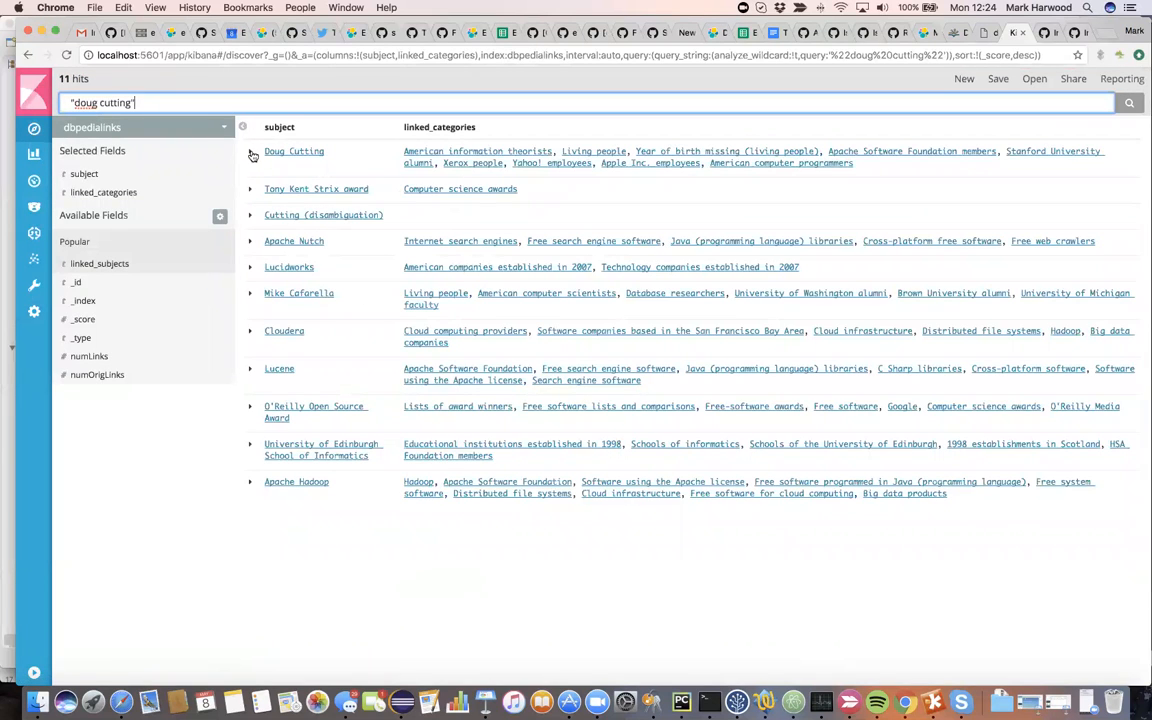
click(250, 152)
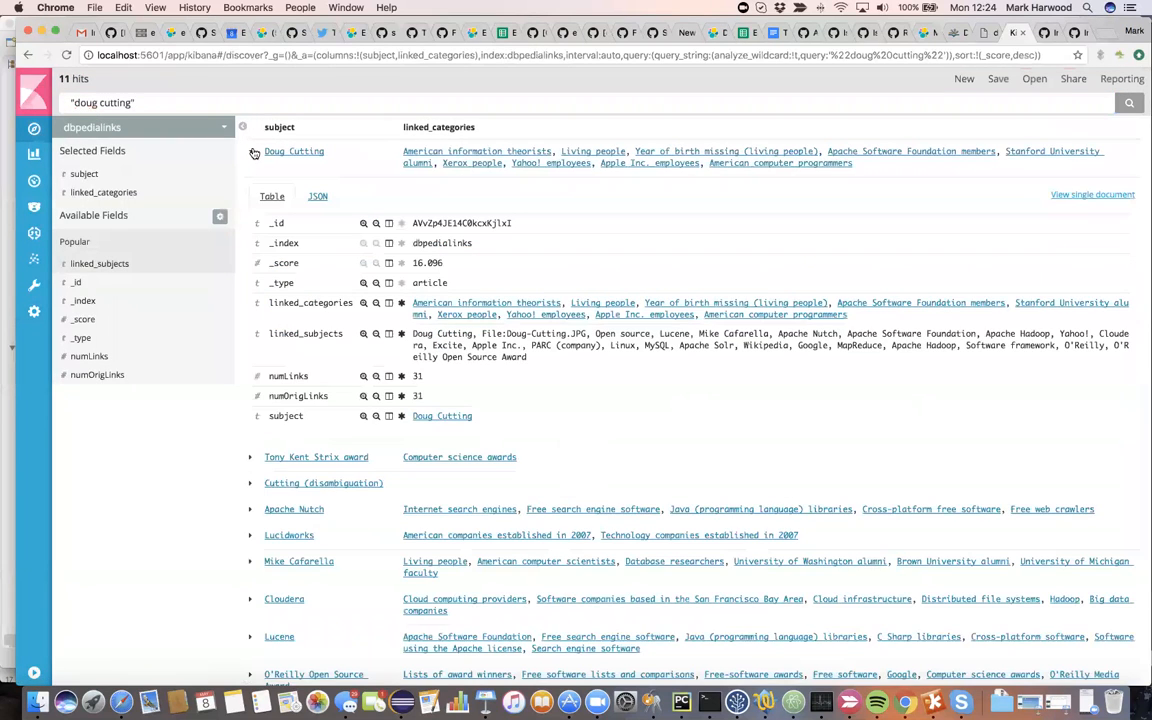
click(318, 196)
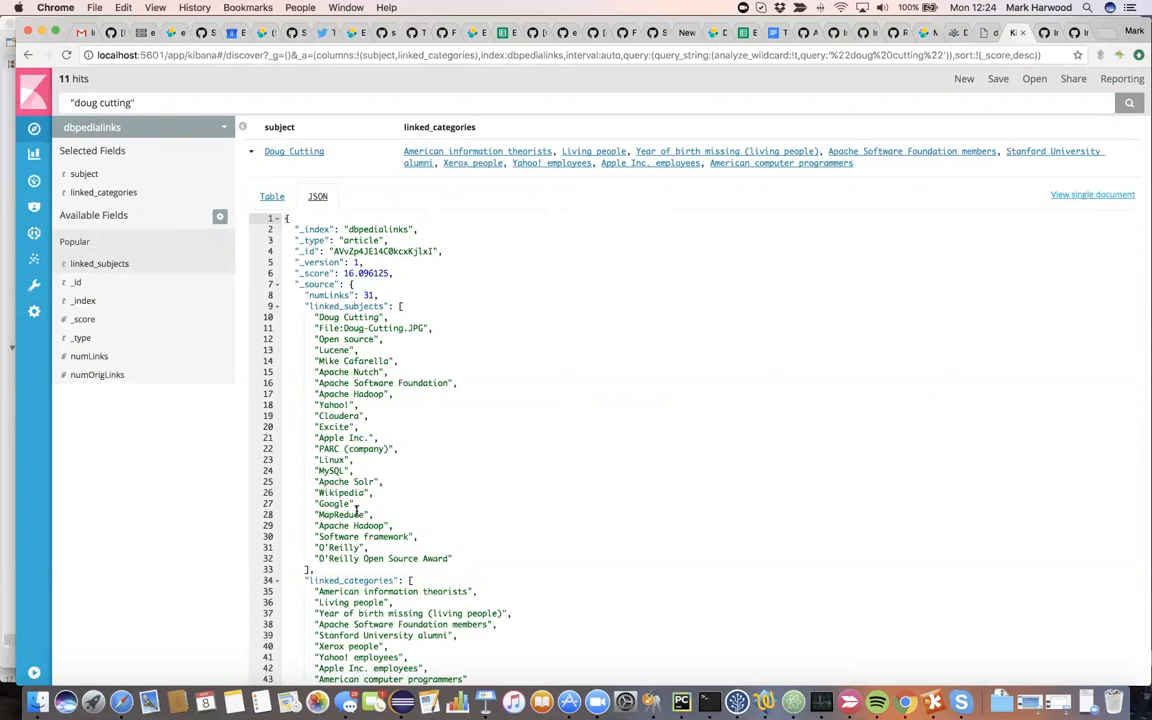
scroll(down, 3)
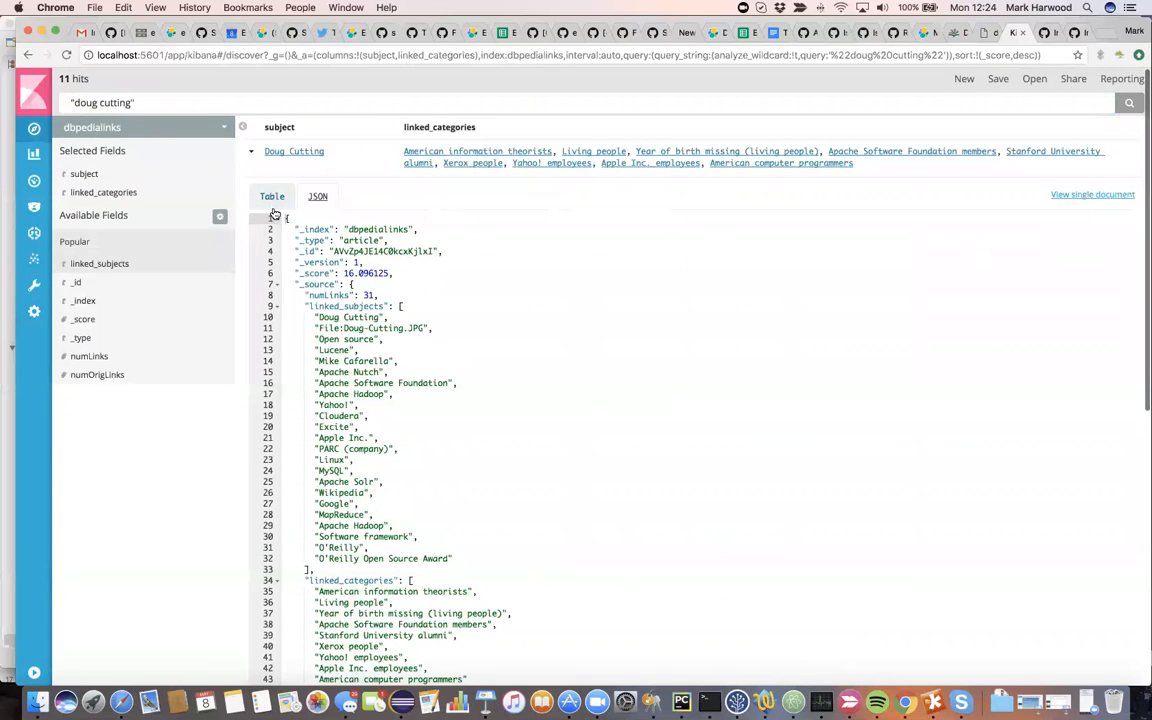
click(252, 152)
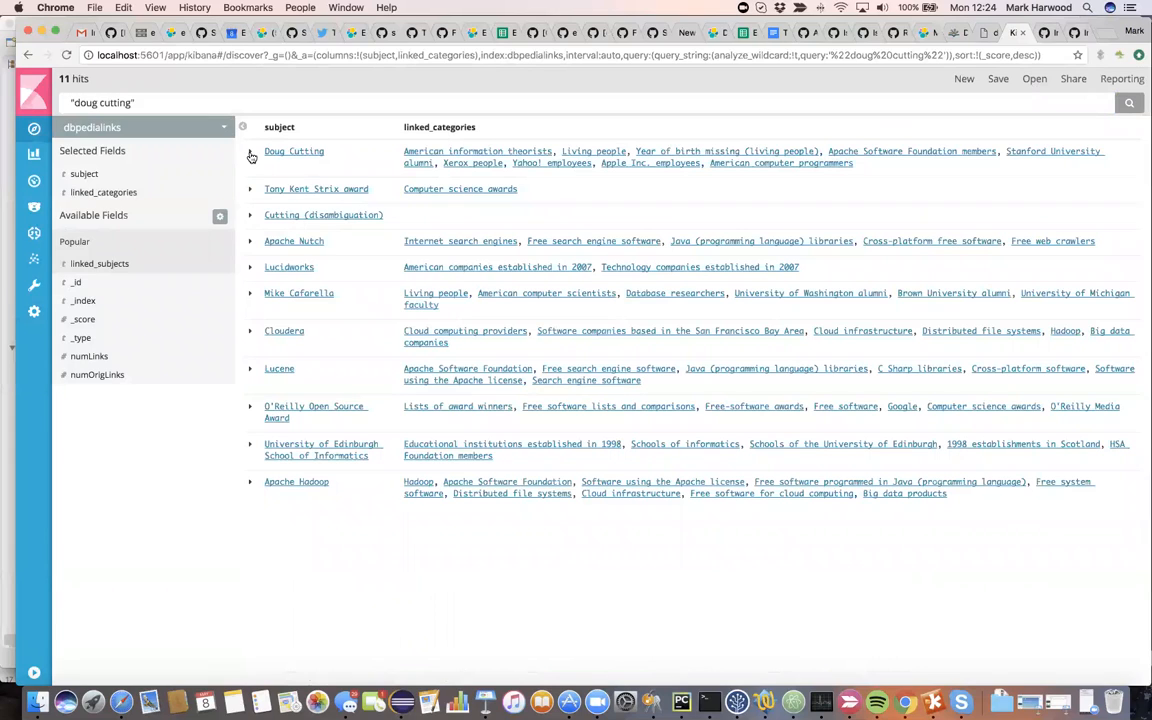
mouse_move(34, 260)
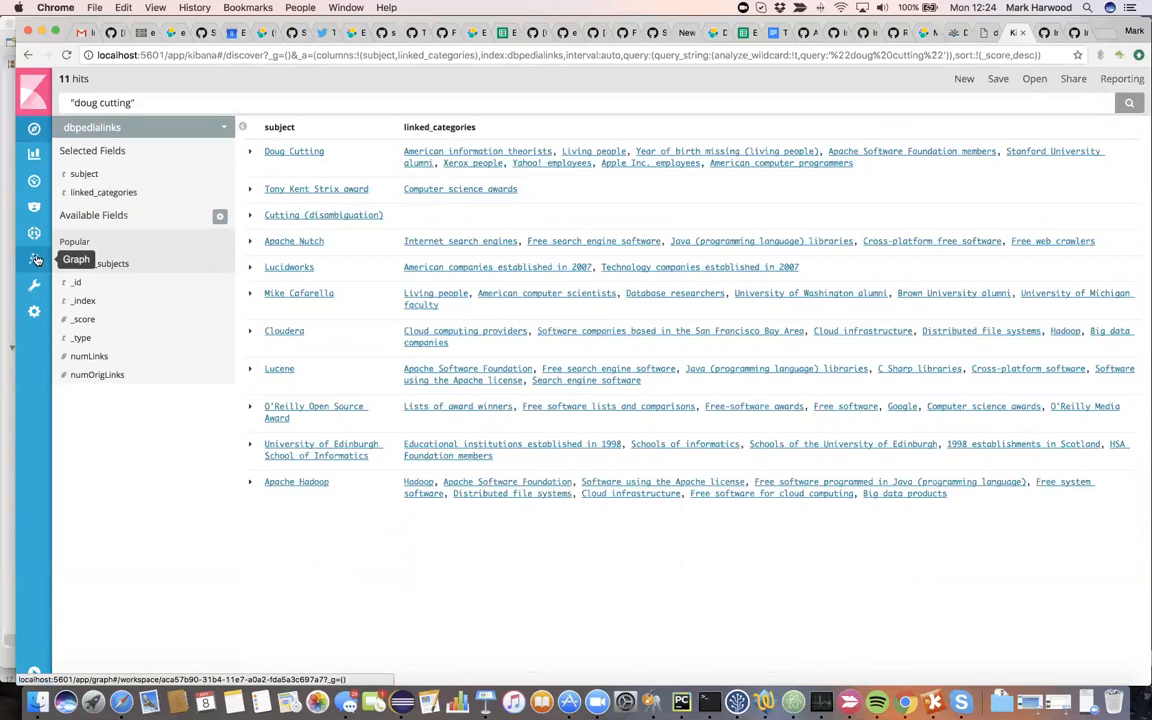
In the Graph workspace, review the settings including the last request, then close them.
click(32, 260)
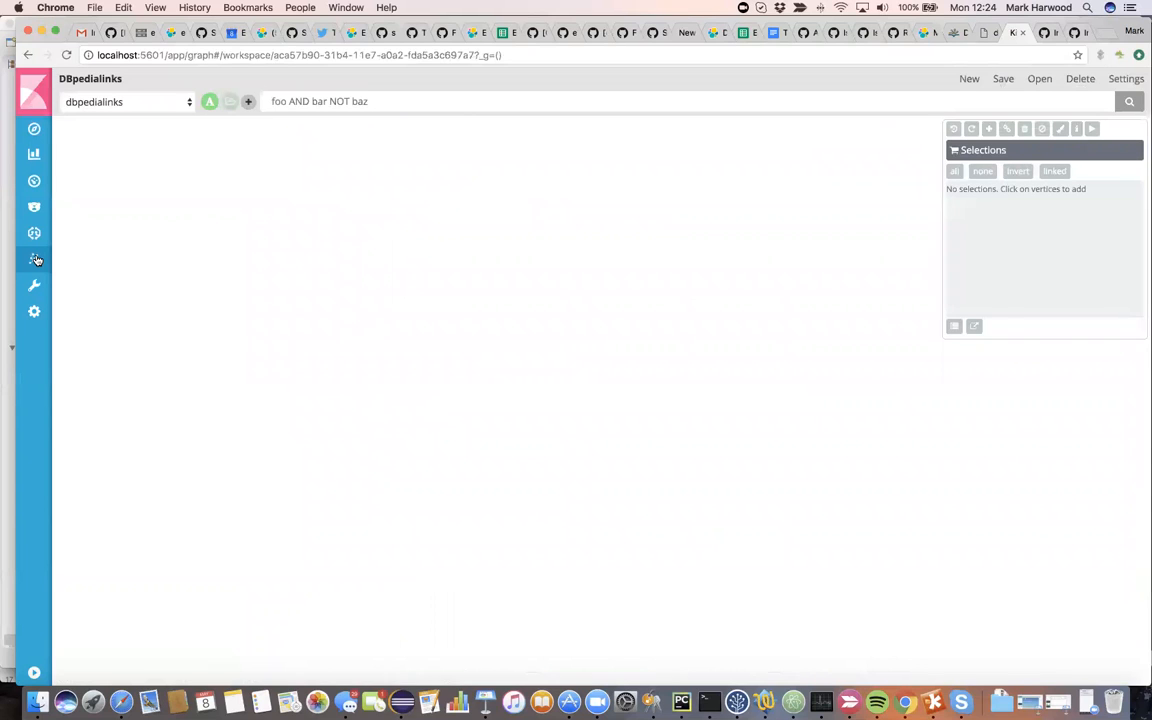
mouse_move(944, 328)
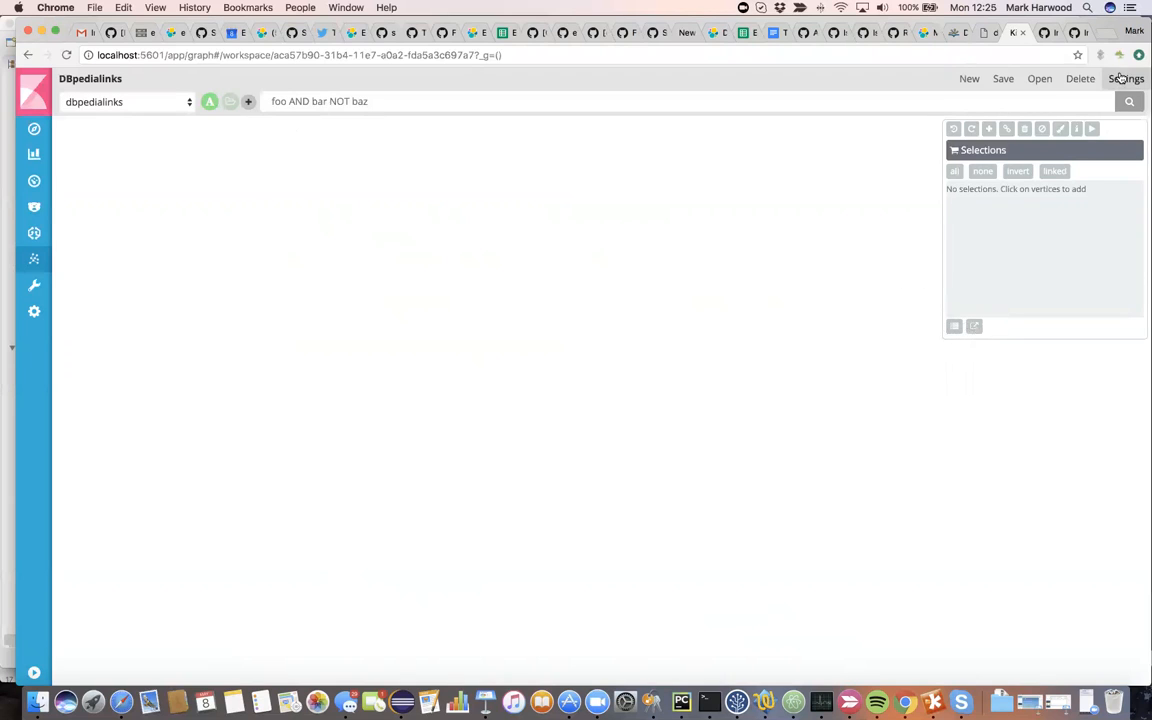
click(1126, 78)
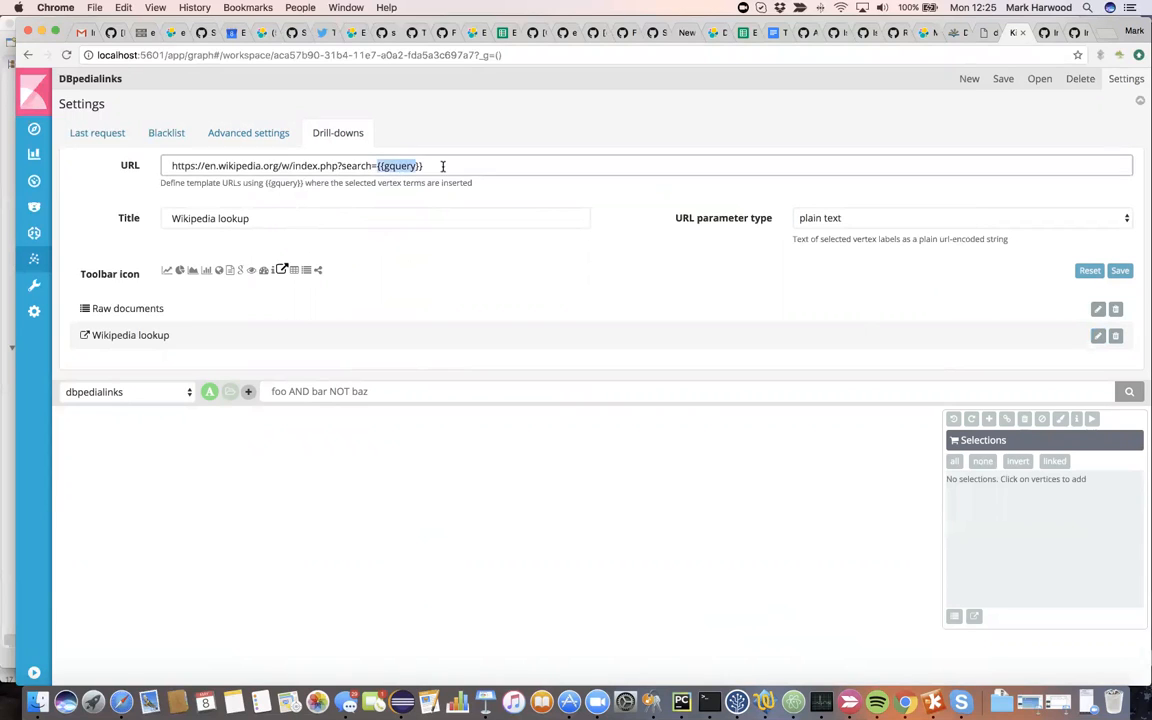
click(96, 132)
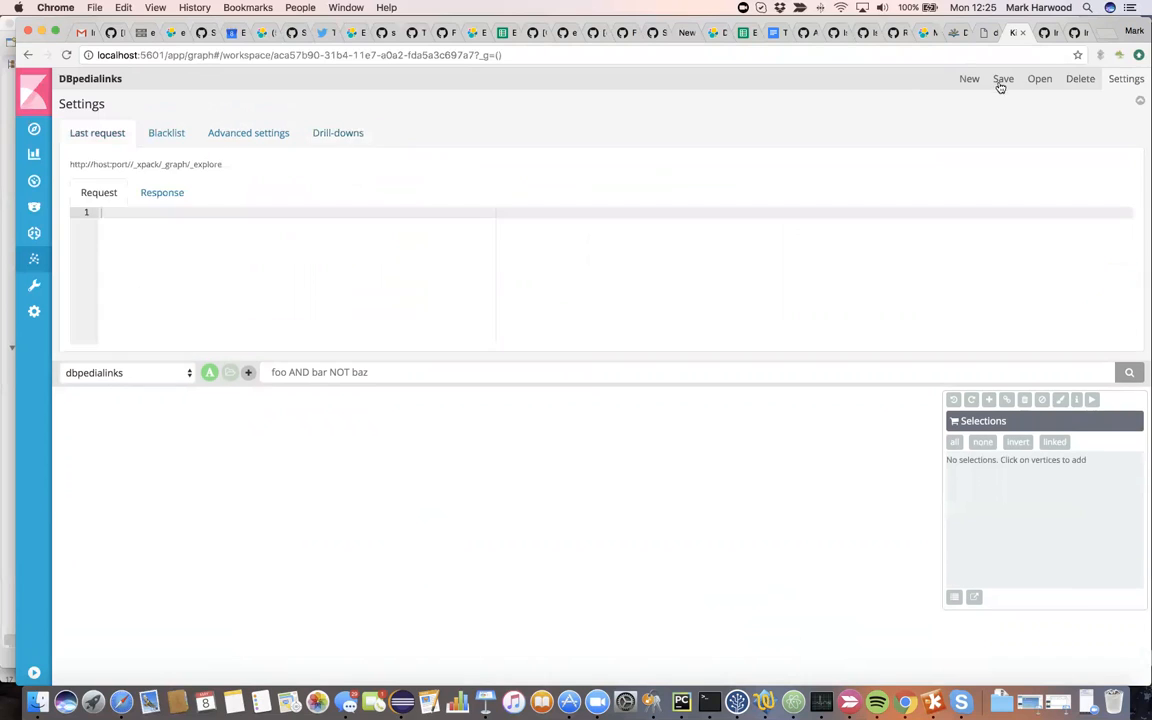
click(1126, 80)
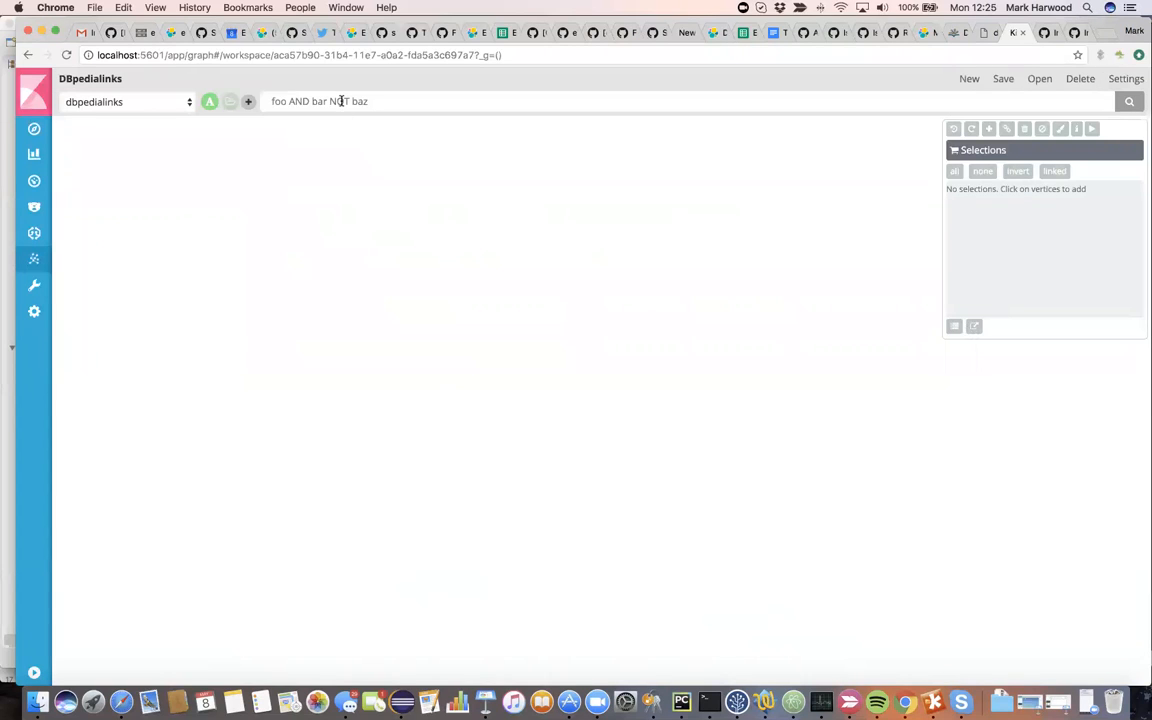
Graph-search "doug cutting", select the Doug Cutting vertex and invert the selection to the others.
text("doug cu)
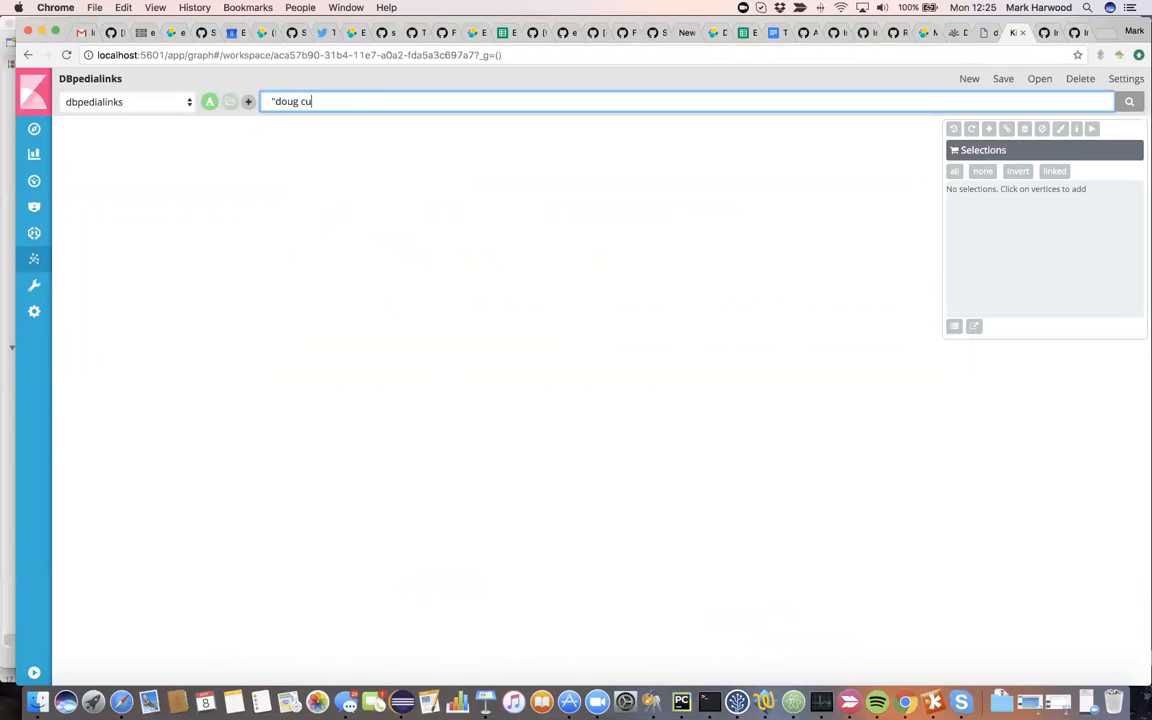
text(tting")
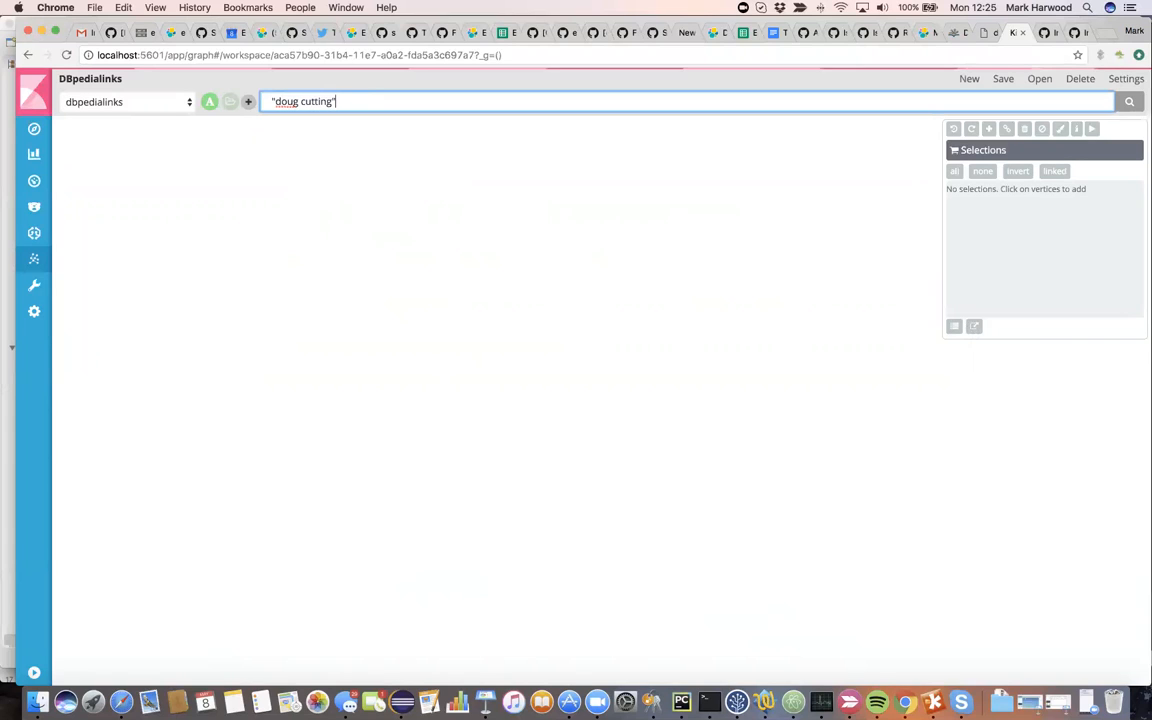
click(1128, 100)
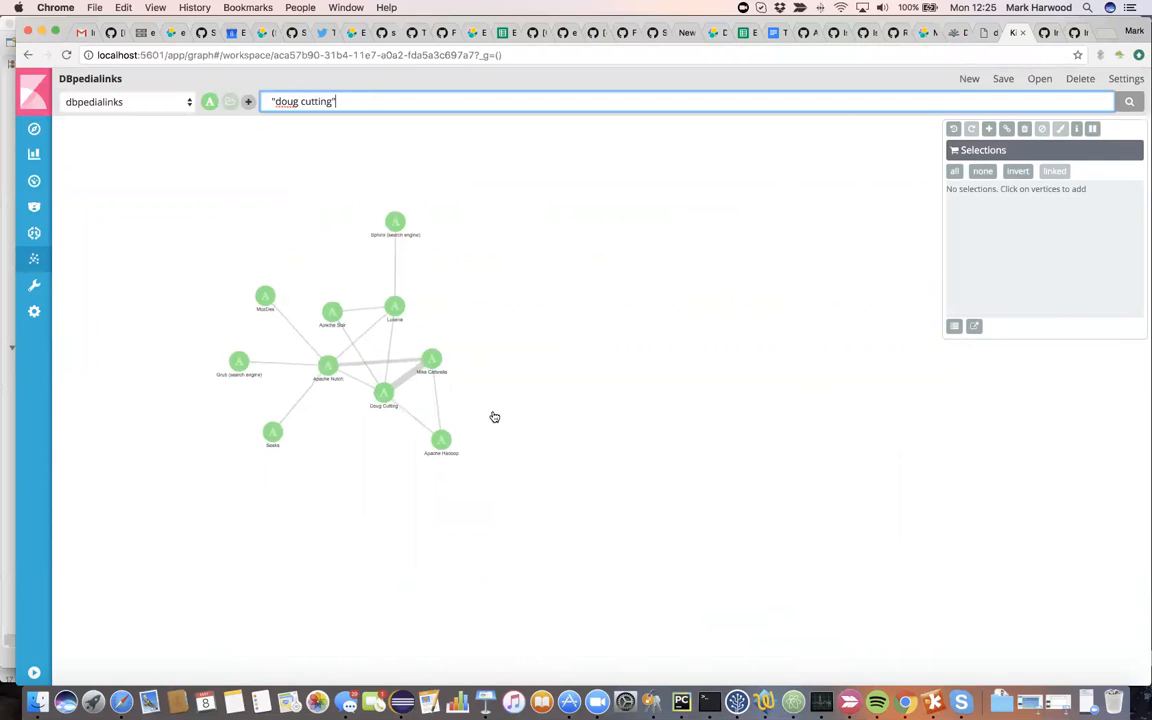
click(384, 392)
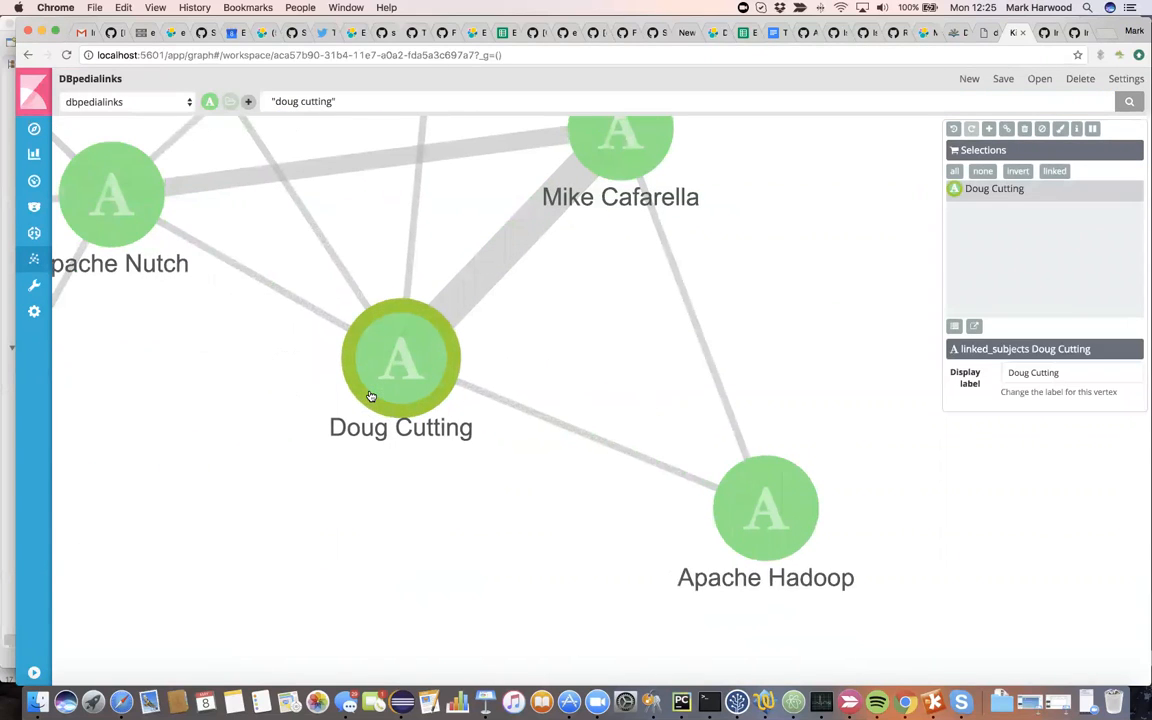
mouse_move(1018, 172)
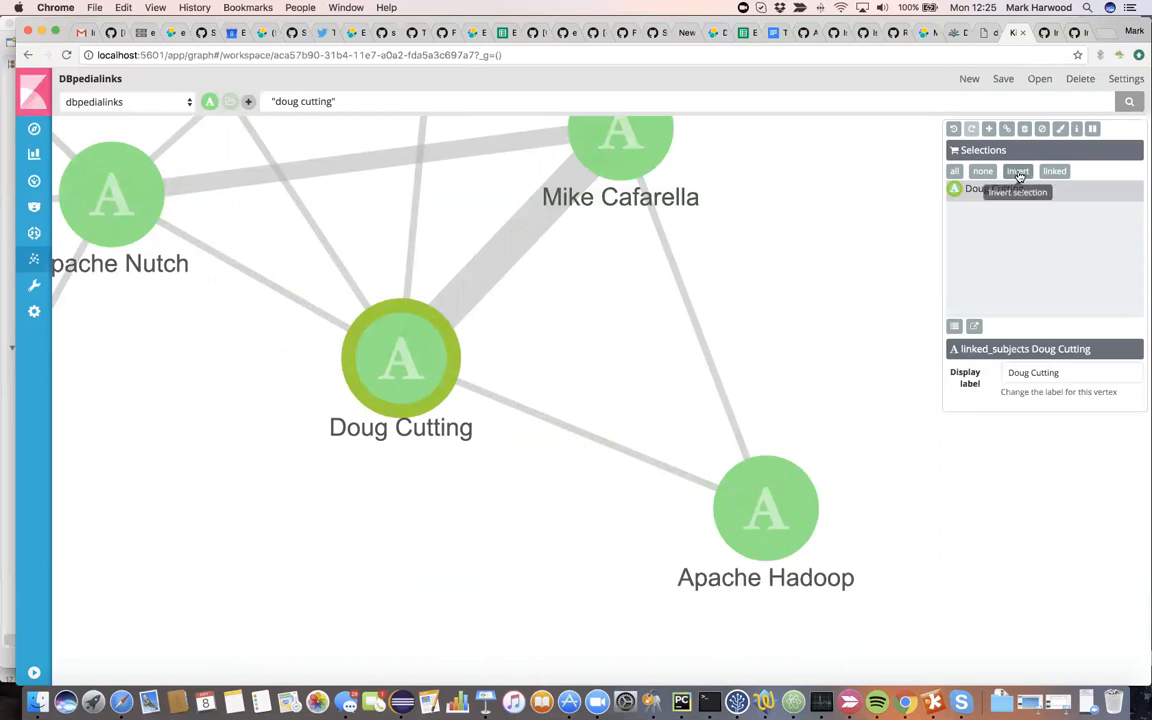
click(1024, 128)
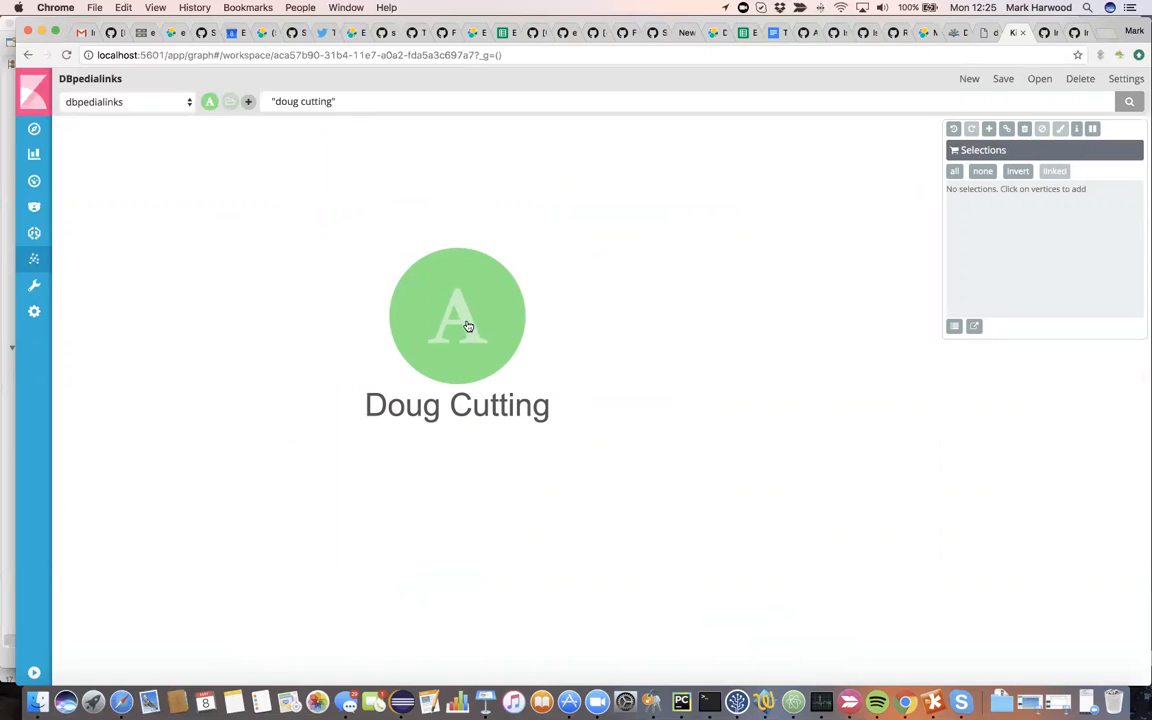
mouse_move(840, 196)
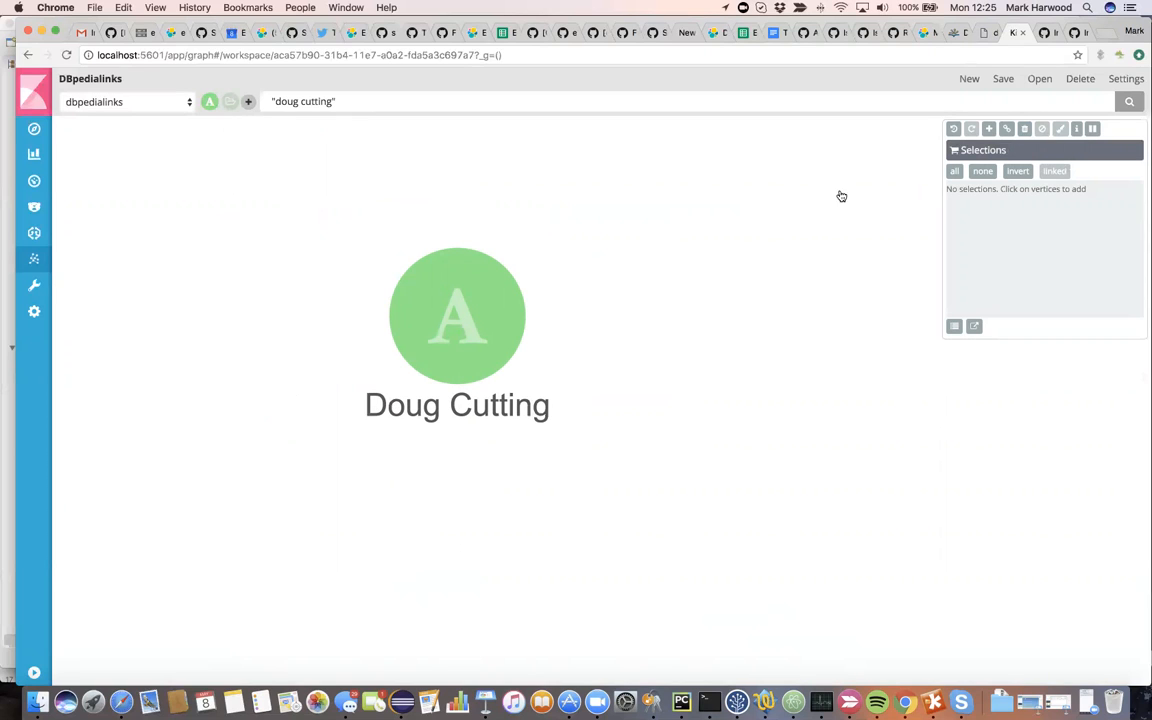
Enable significant links in settings and expand Doug Cutting to its five linked vertices.
click(1126, 78)
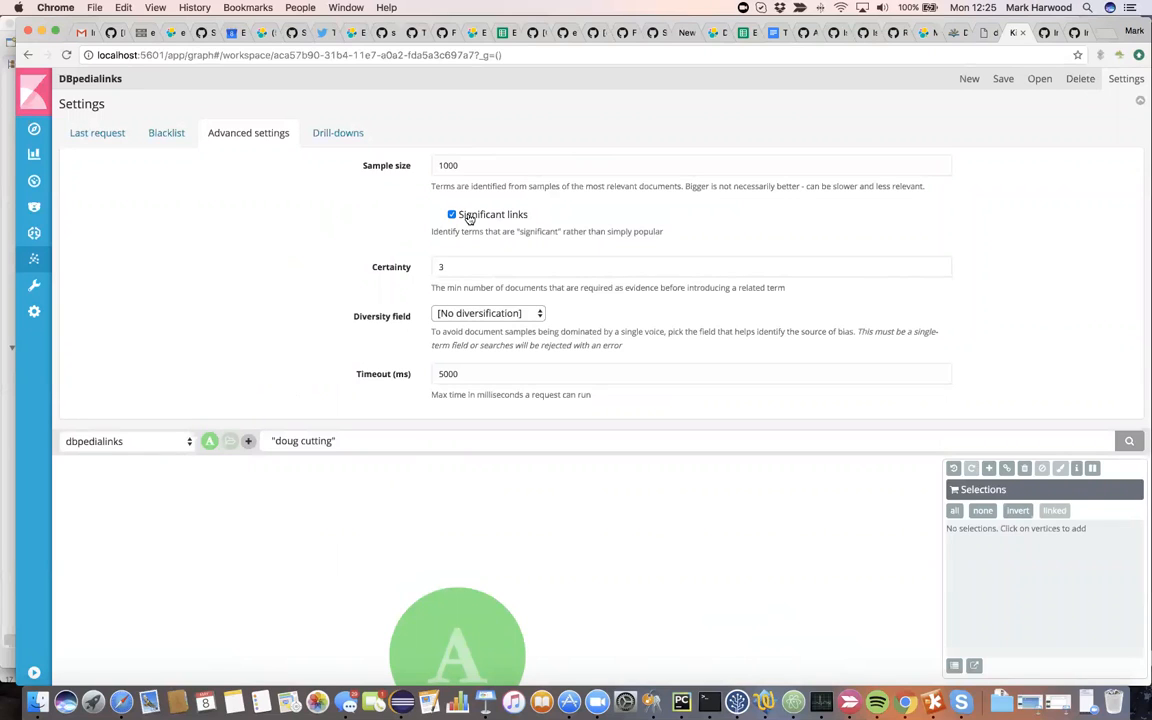
click(452, 214)
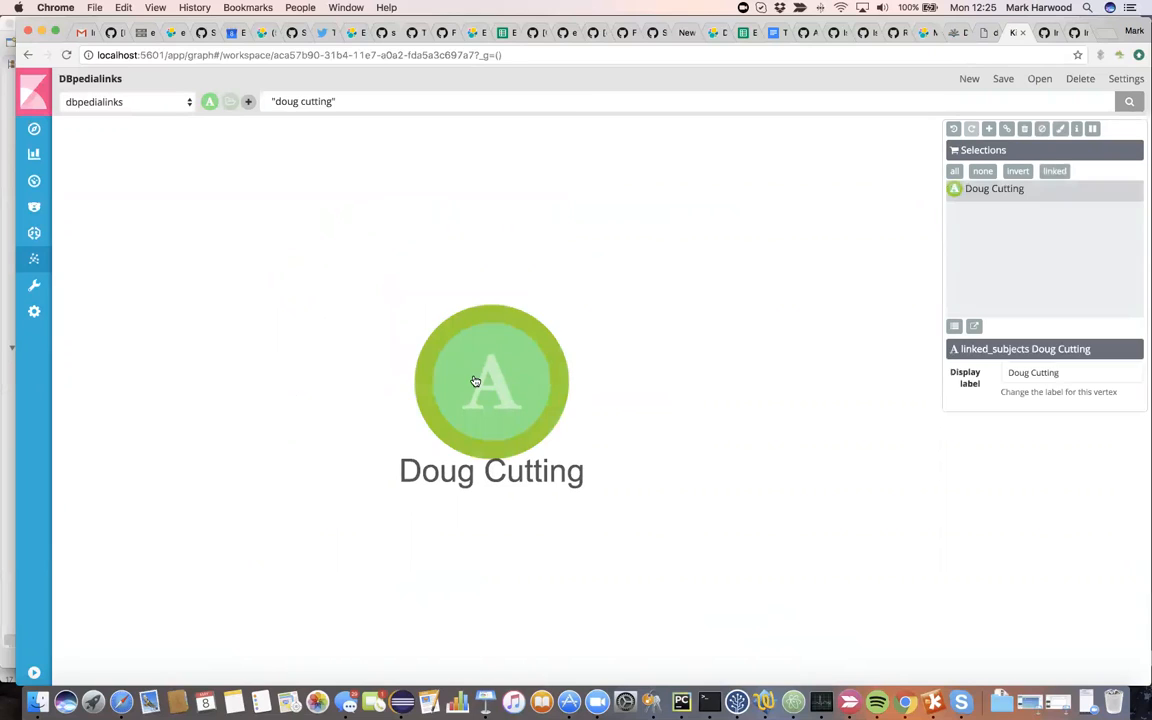
click(564, 364)
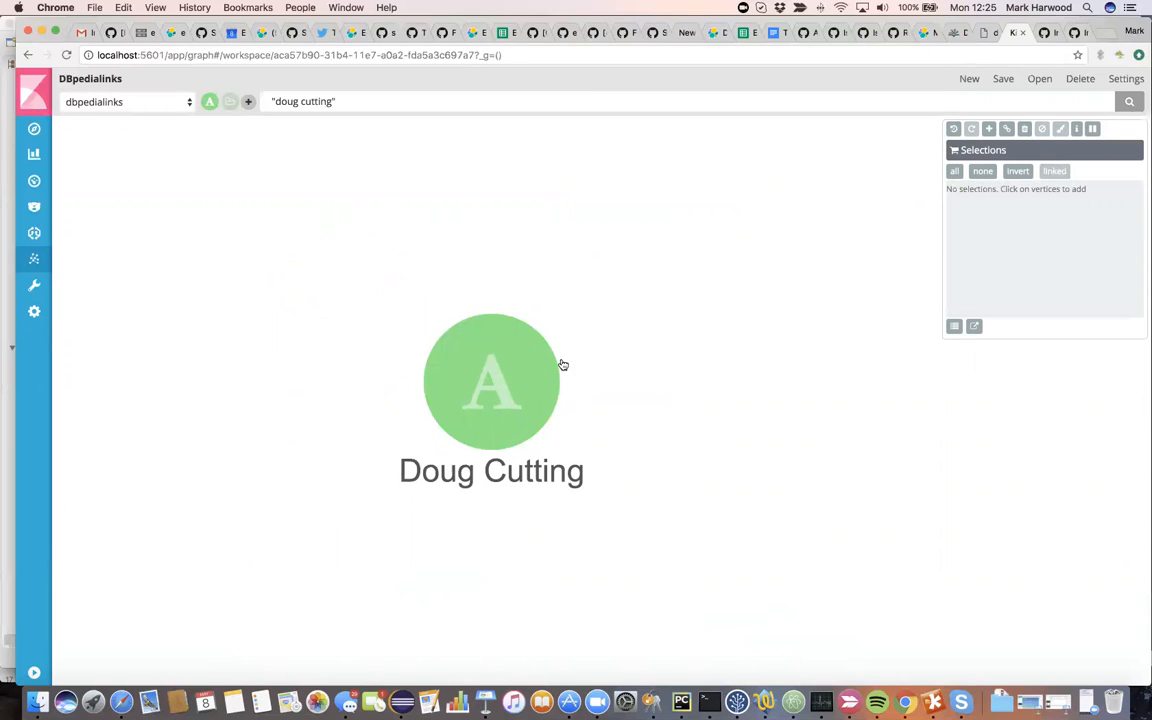
mouse_move(988, 128)
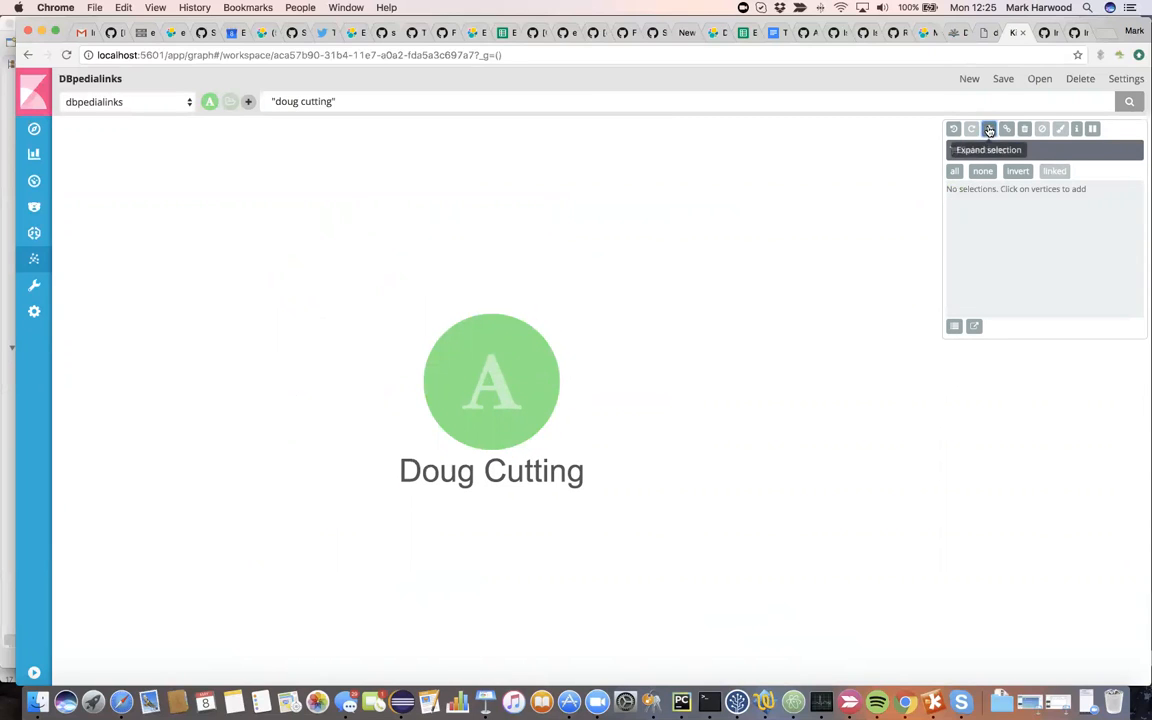
click(988, 128)
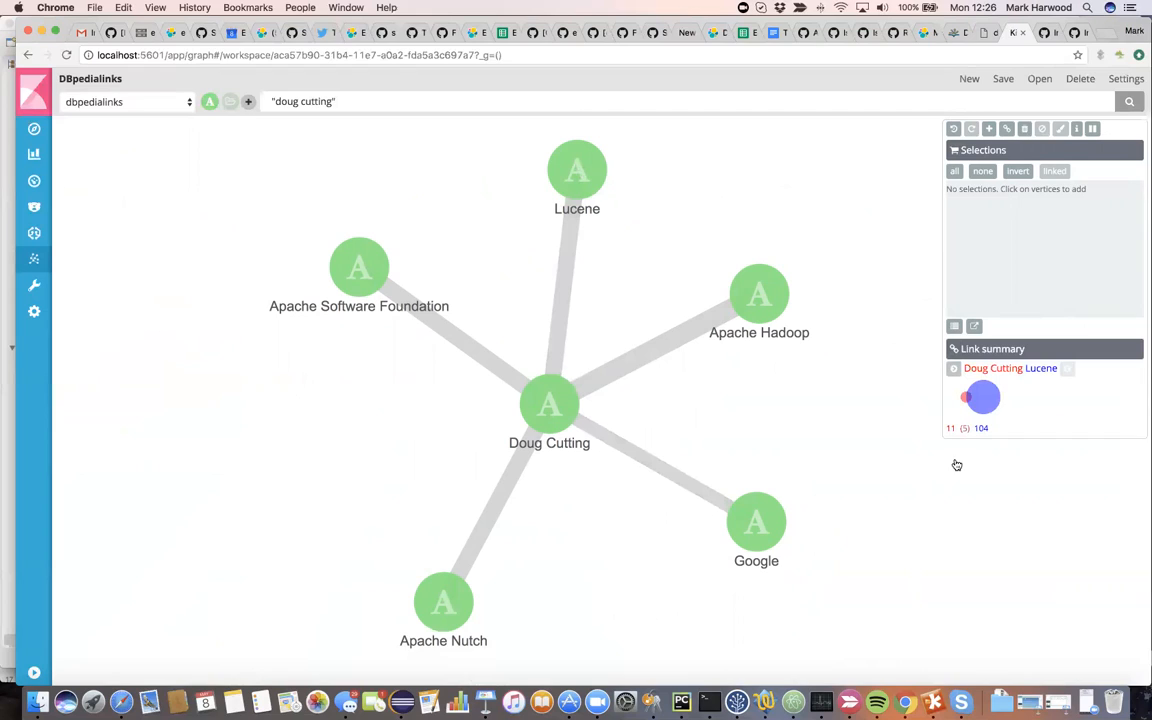
mouse_move(966, 446)
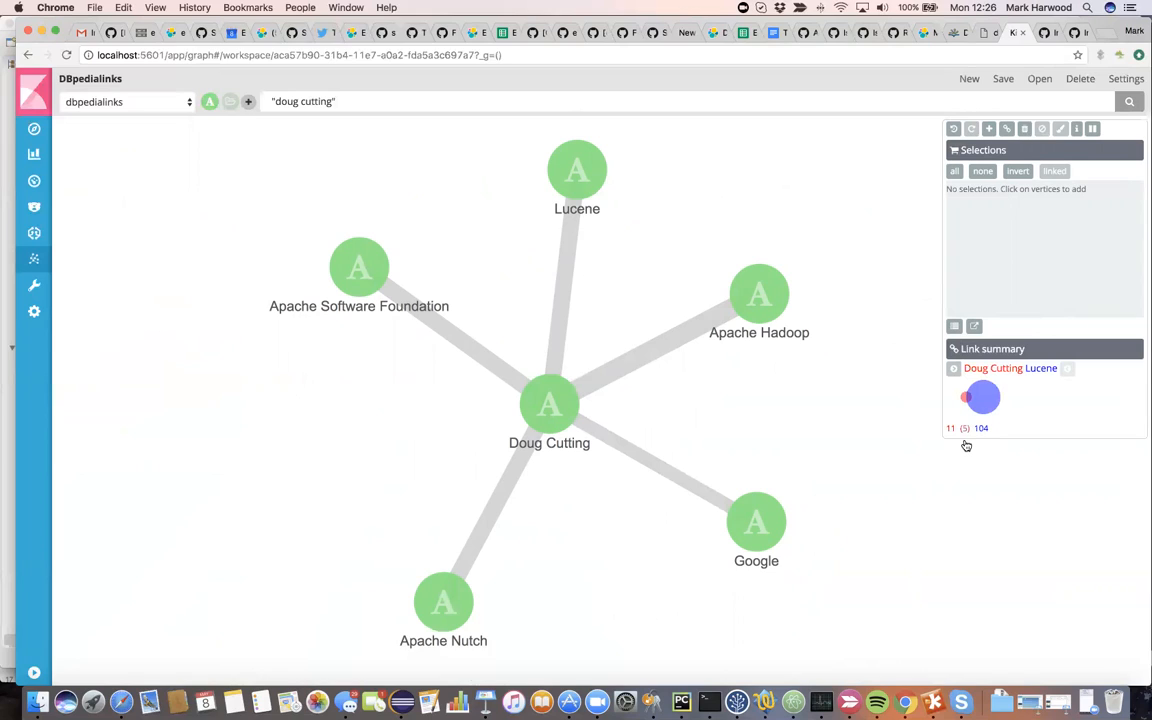
mouse_move(964, 452)
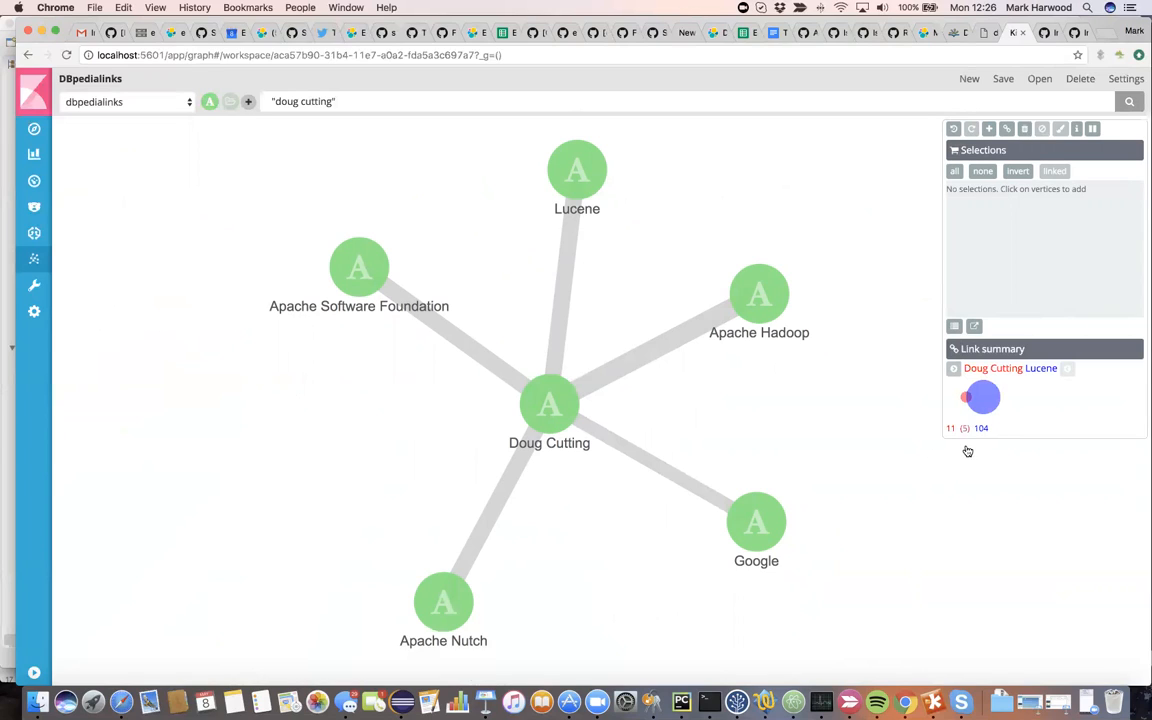
mouse_move(666, 360)
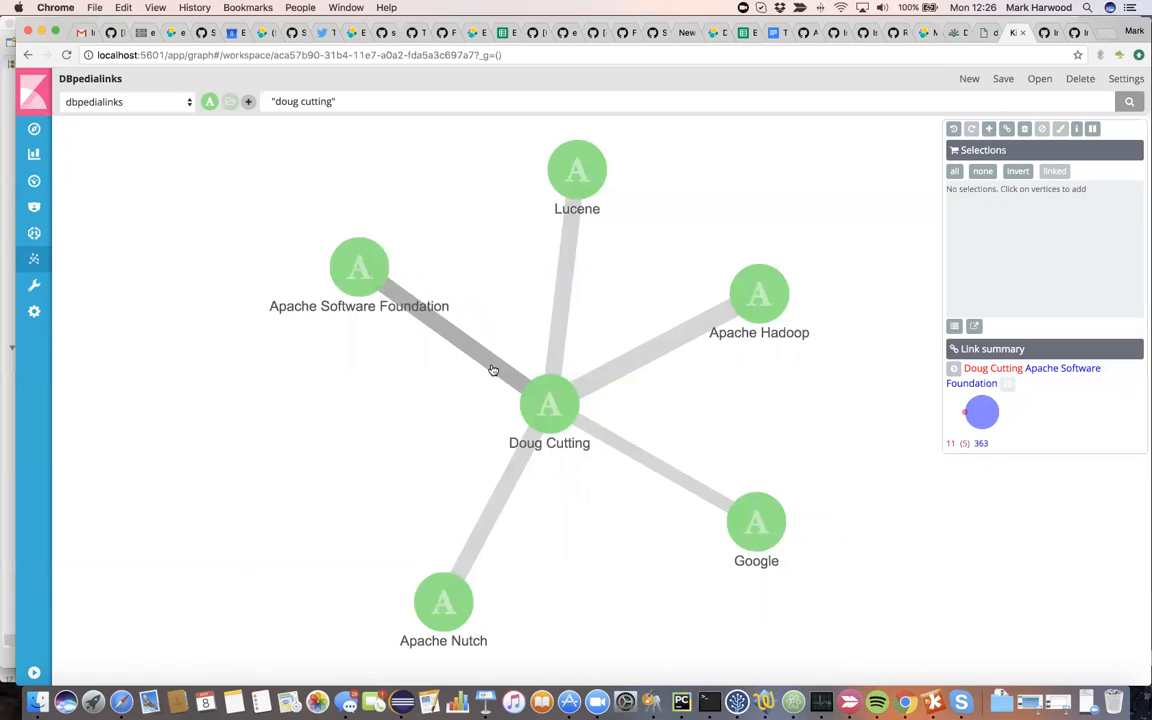
mouse_move(472, 504)
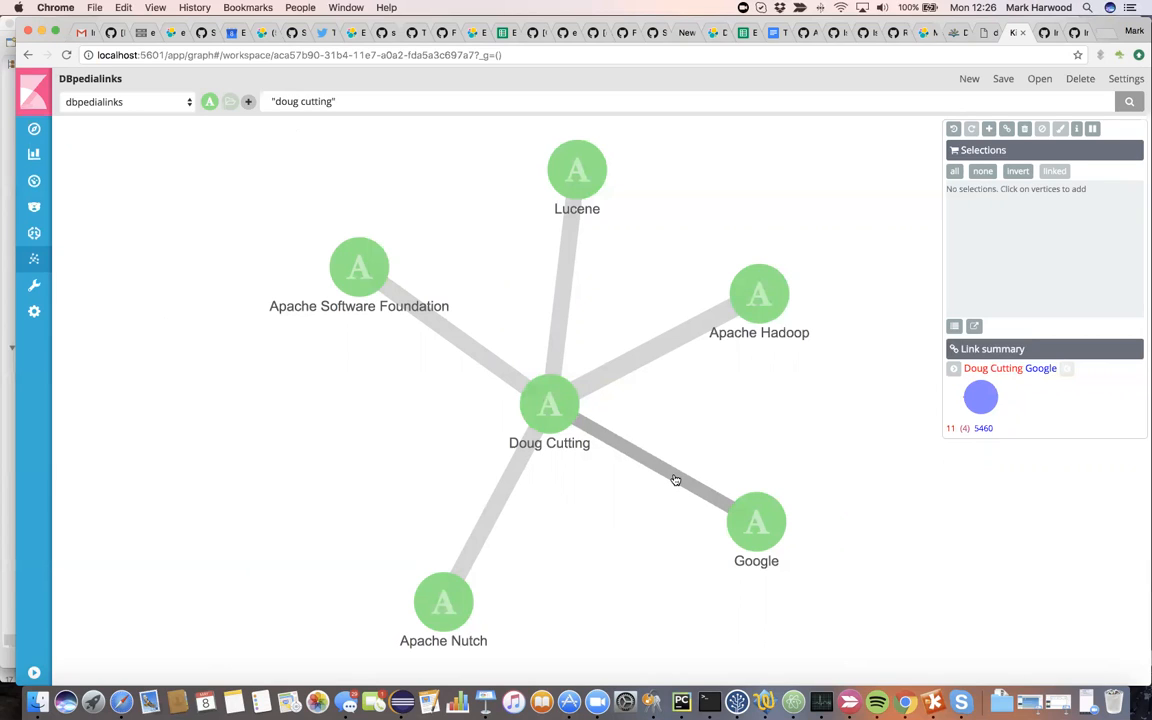
mouse_move(1050, 440)
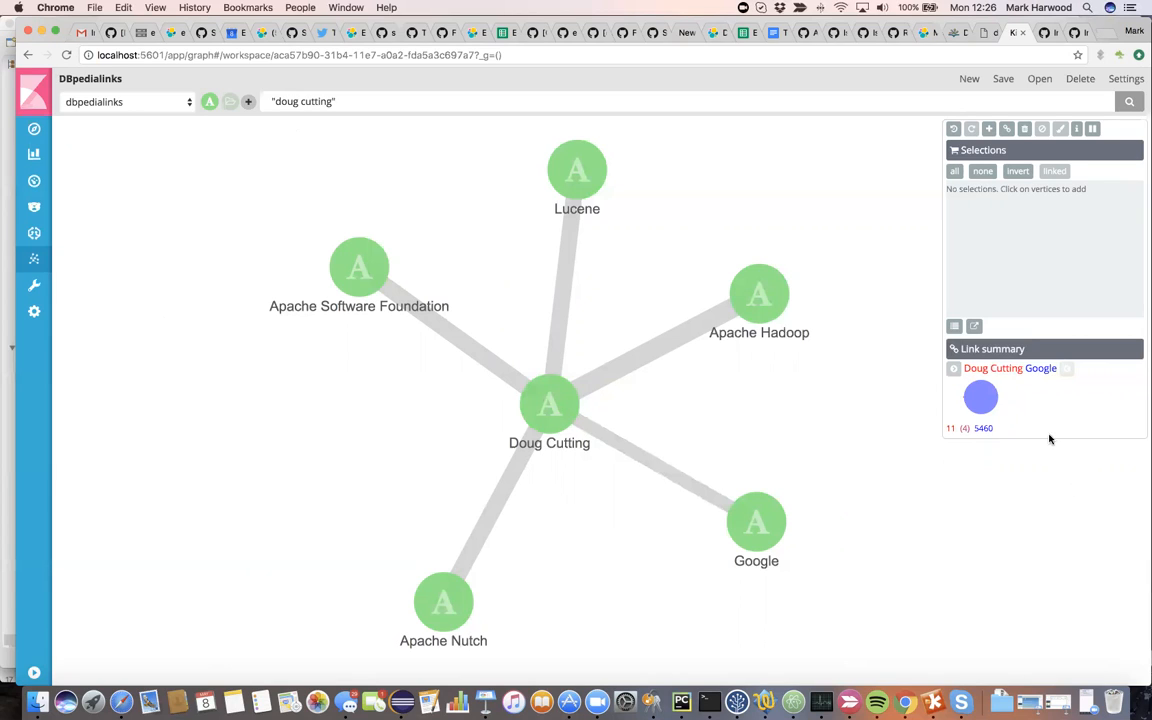
mouse_move(1000, 572)
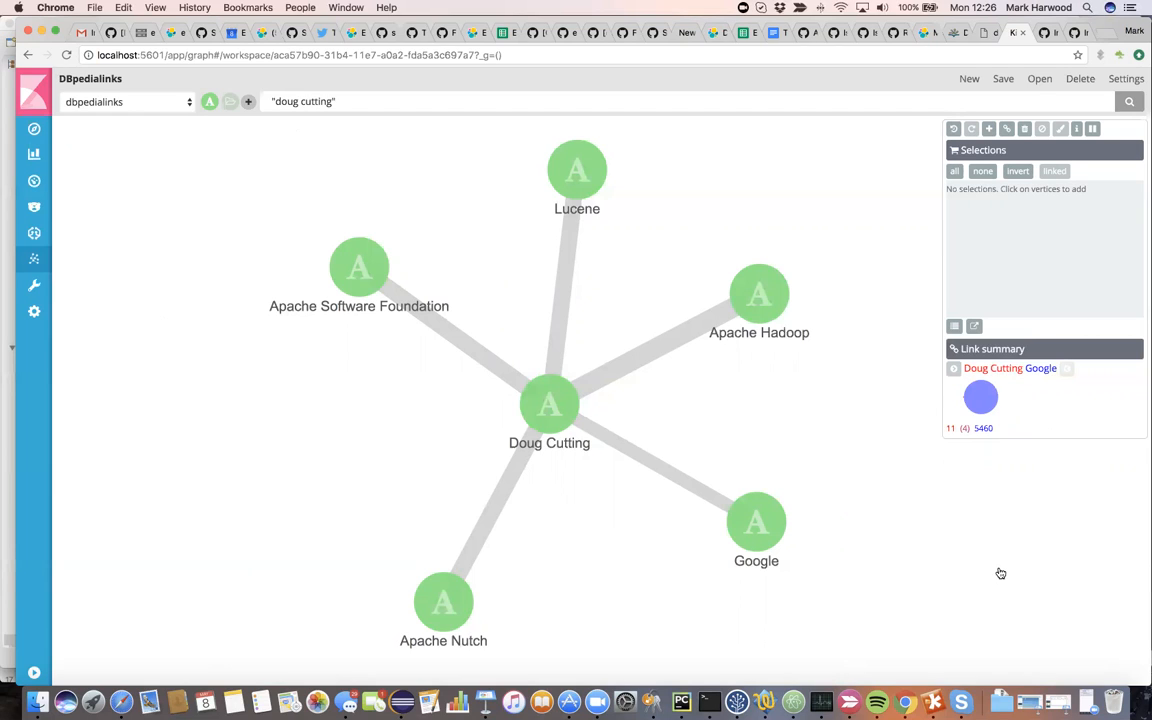
mouse_move(862, 400)
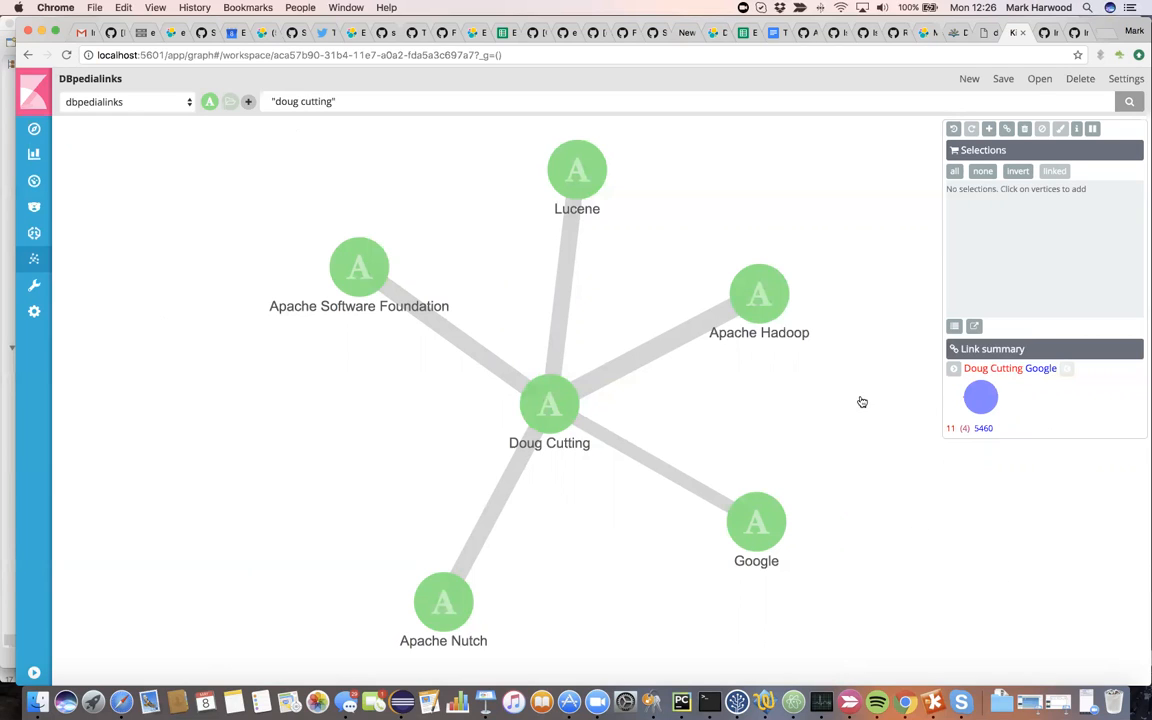
mouse_move(704, 398)
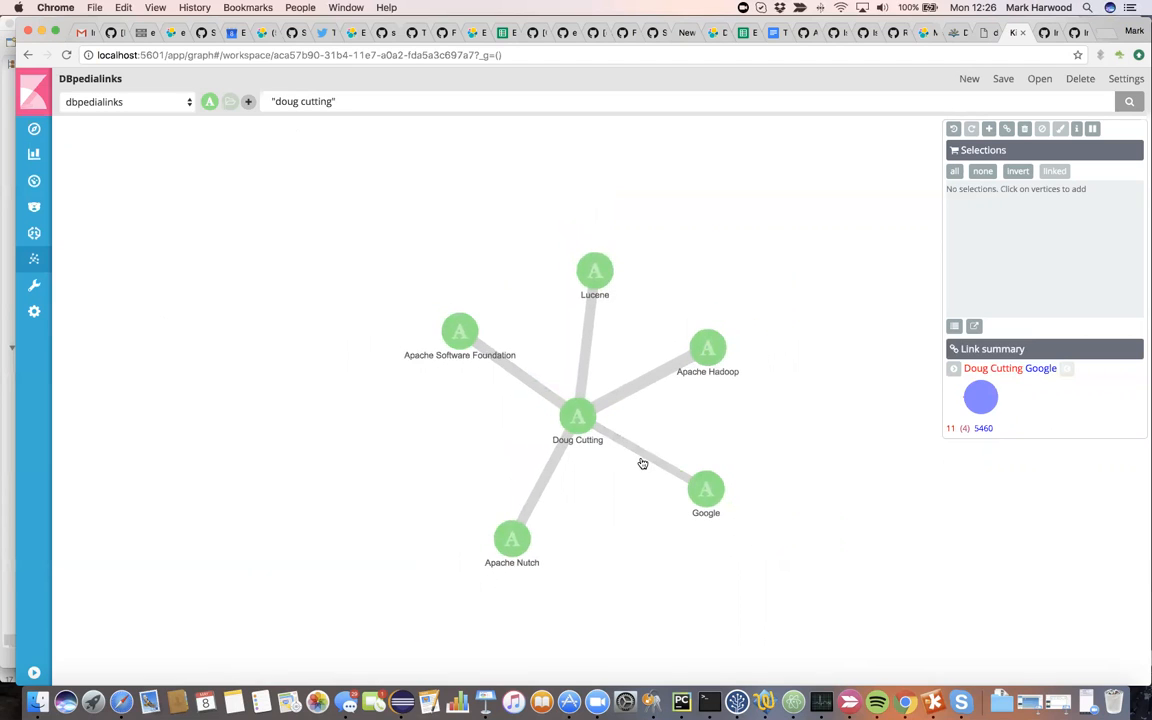
mouse_move(652, 450)
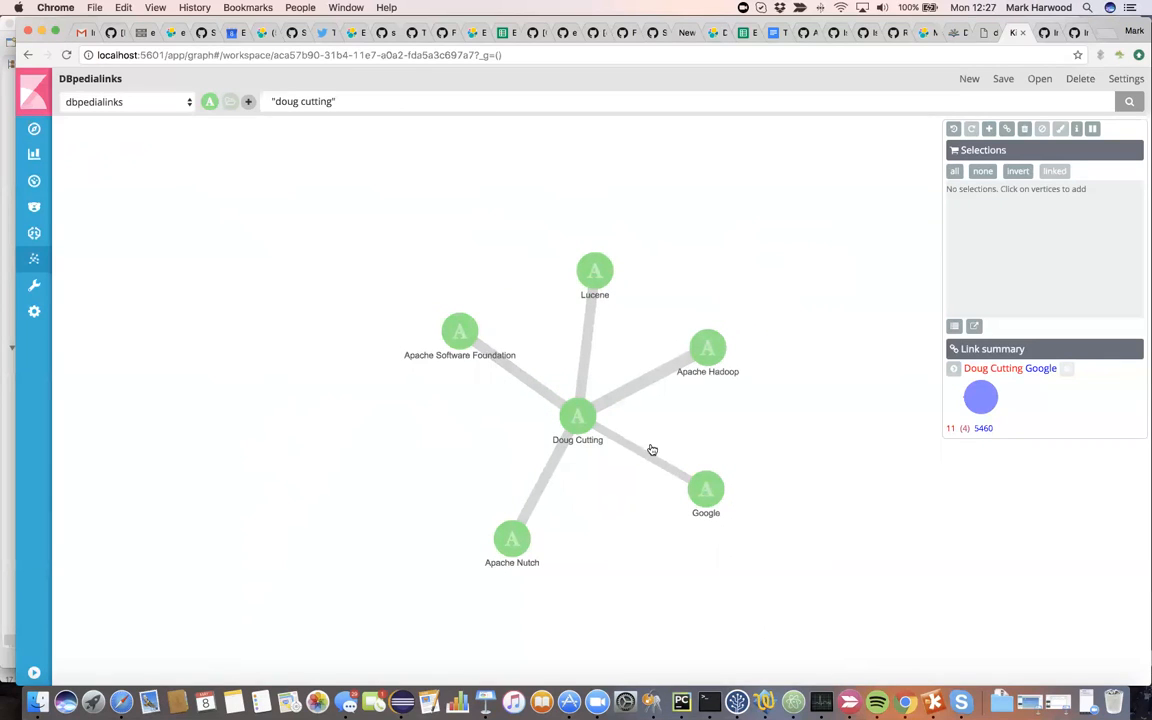
mouse_move(640, 458)
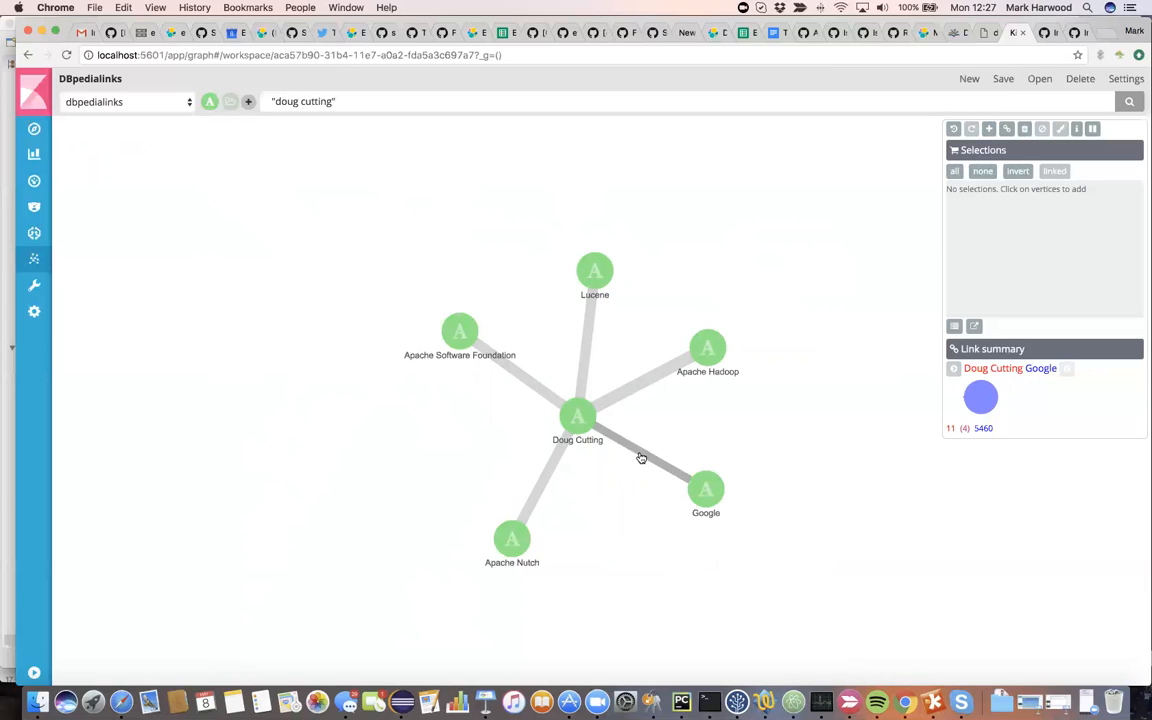
mouse_move(724, 470)
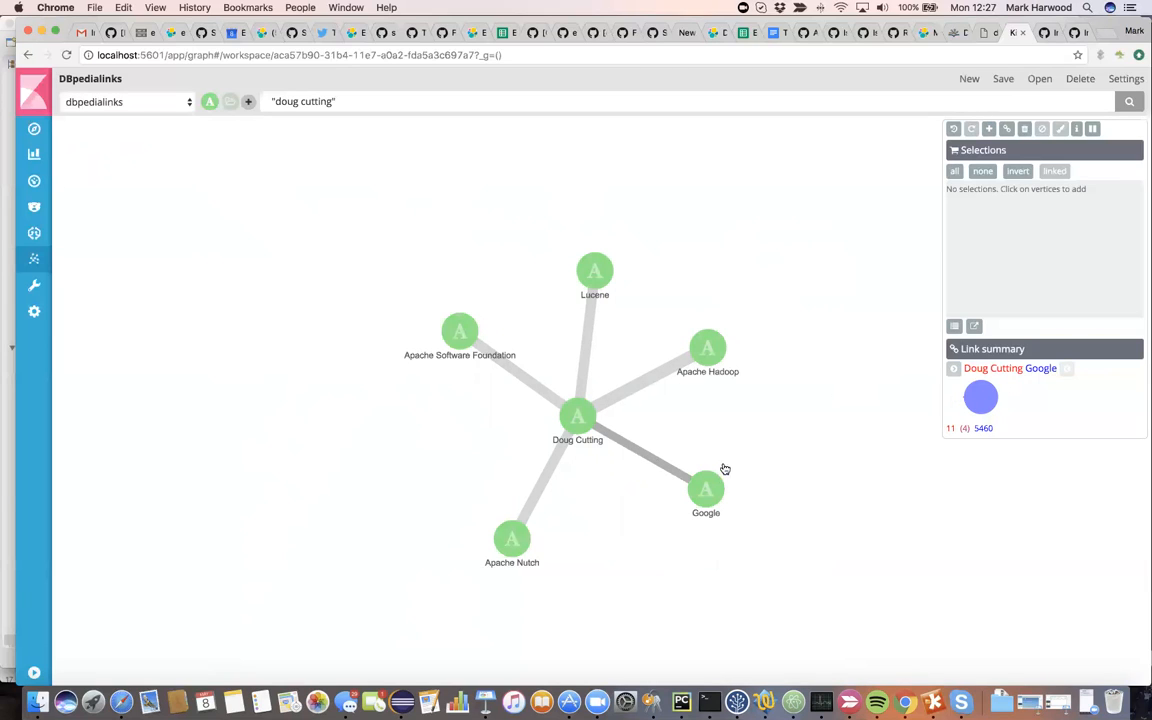
Expand the graph twice into a dense tangle of generic vertices, then strip it back to Doug Cutting alone.
click(988, 128)
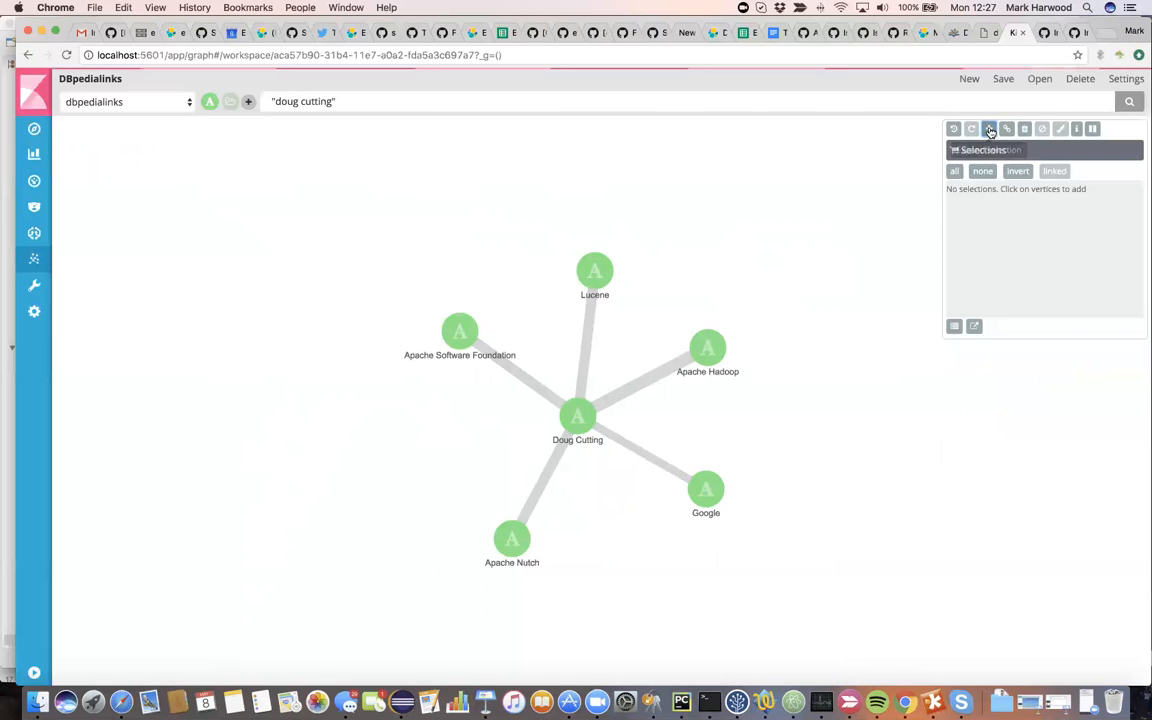
click(988, 128)
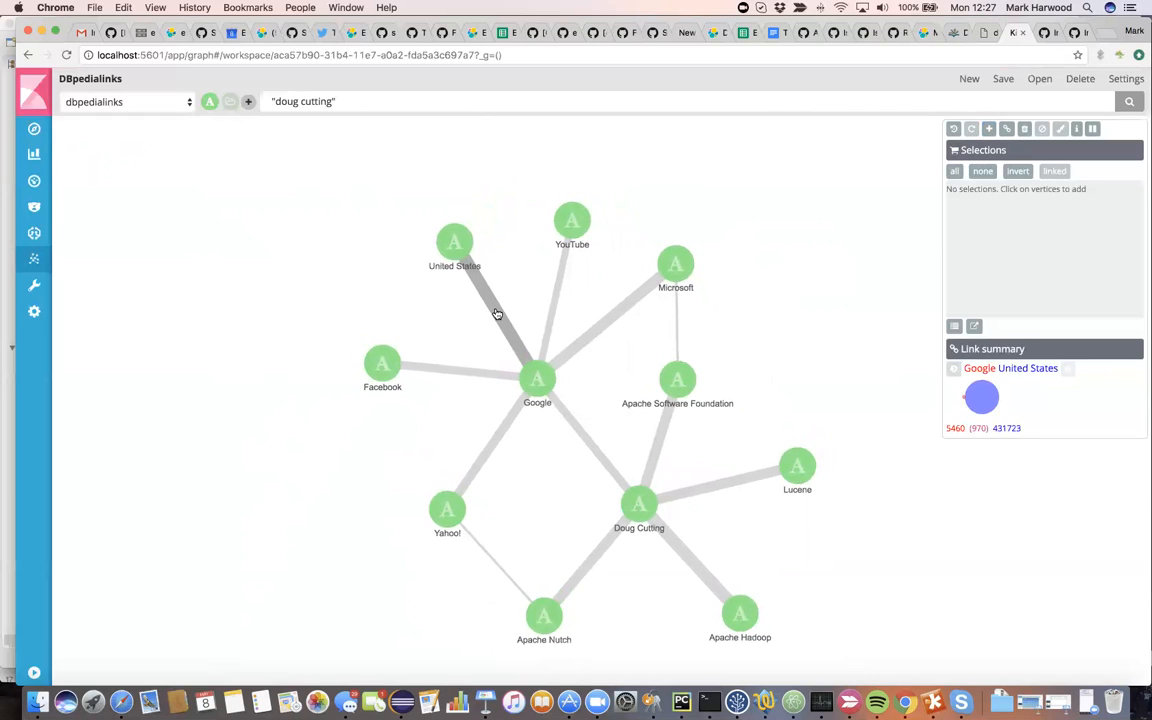
mouse_move(852, 374)
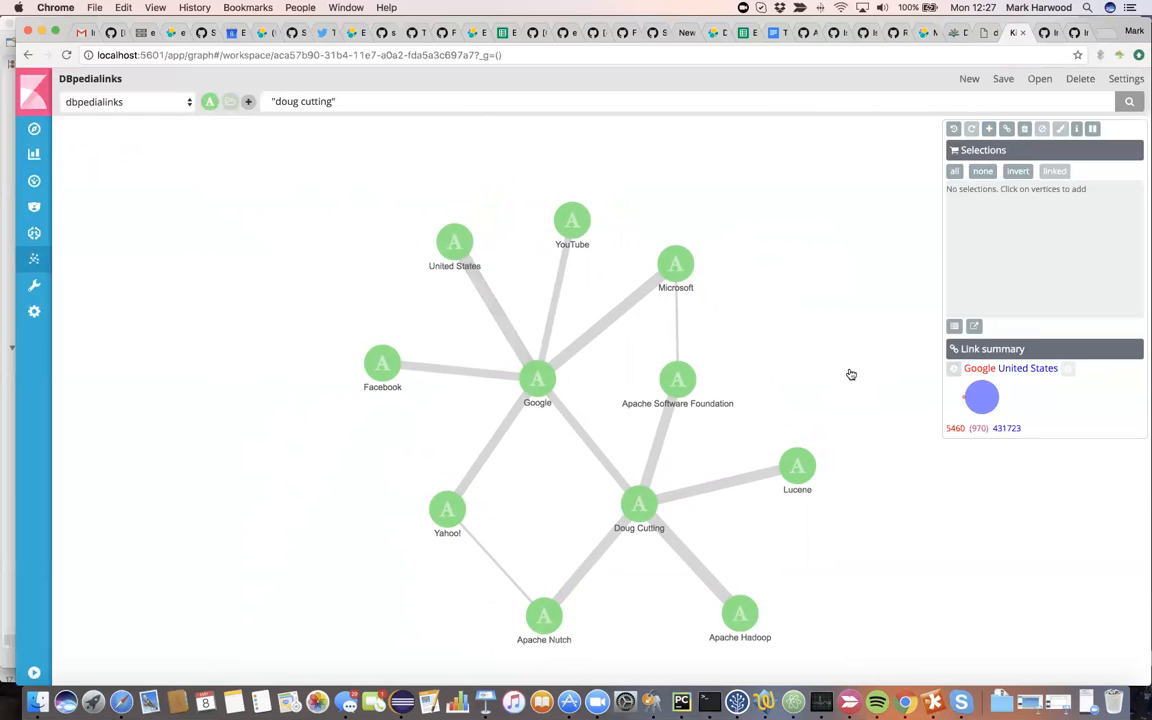
mouse_move(840, 374)
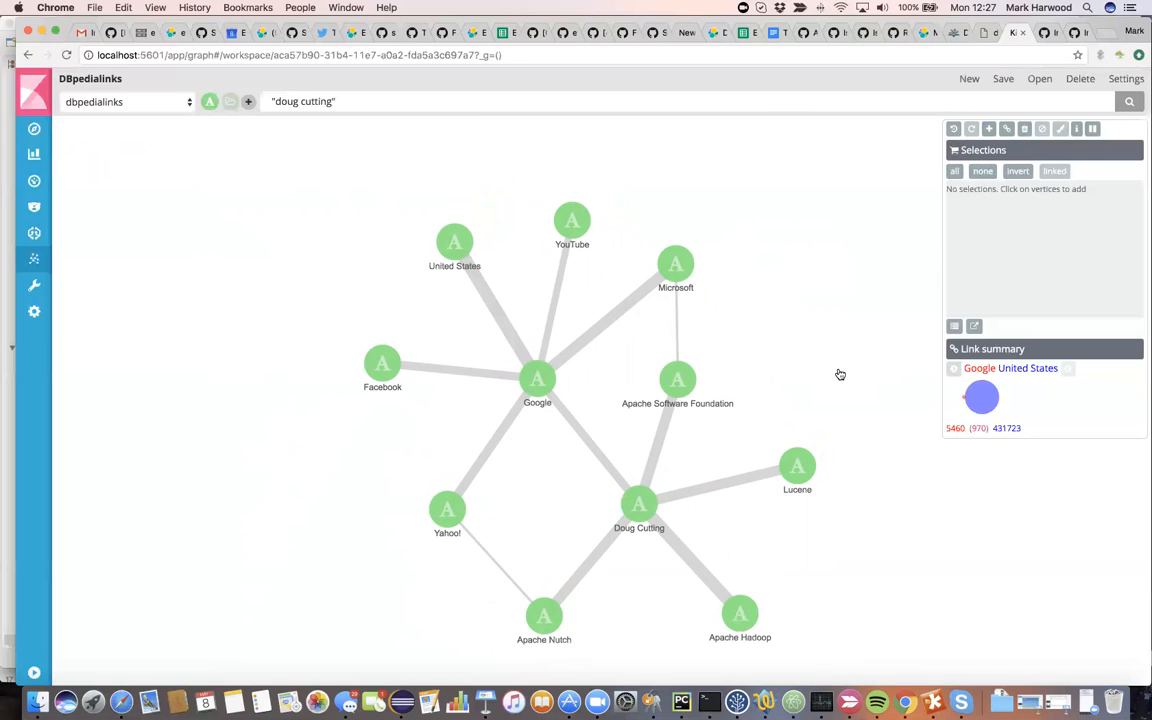
mouse_move(844, 374)
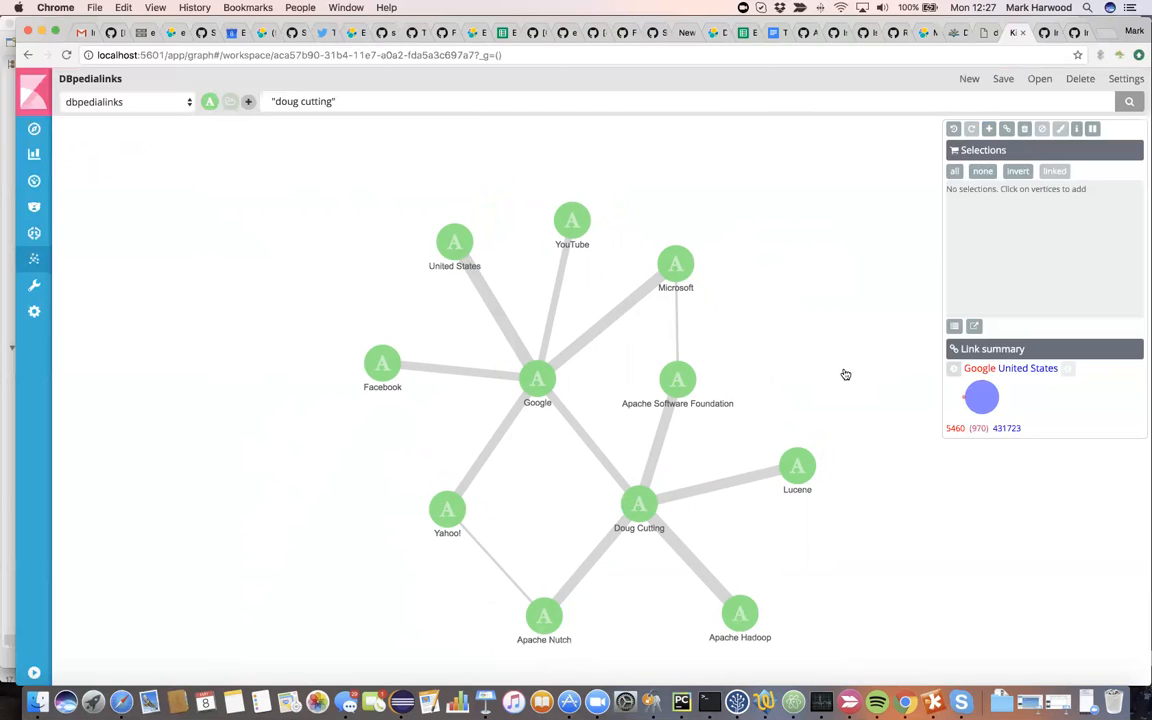
mouse_move(896, 172)
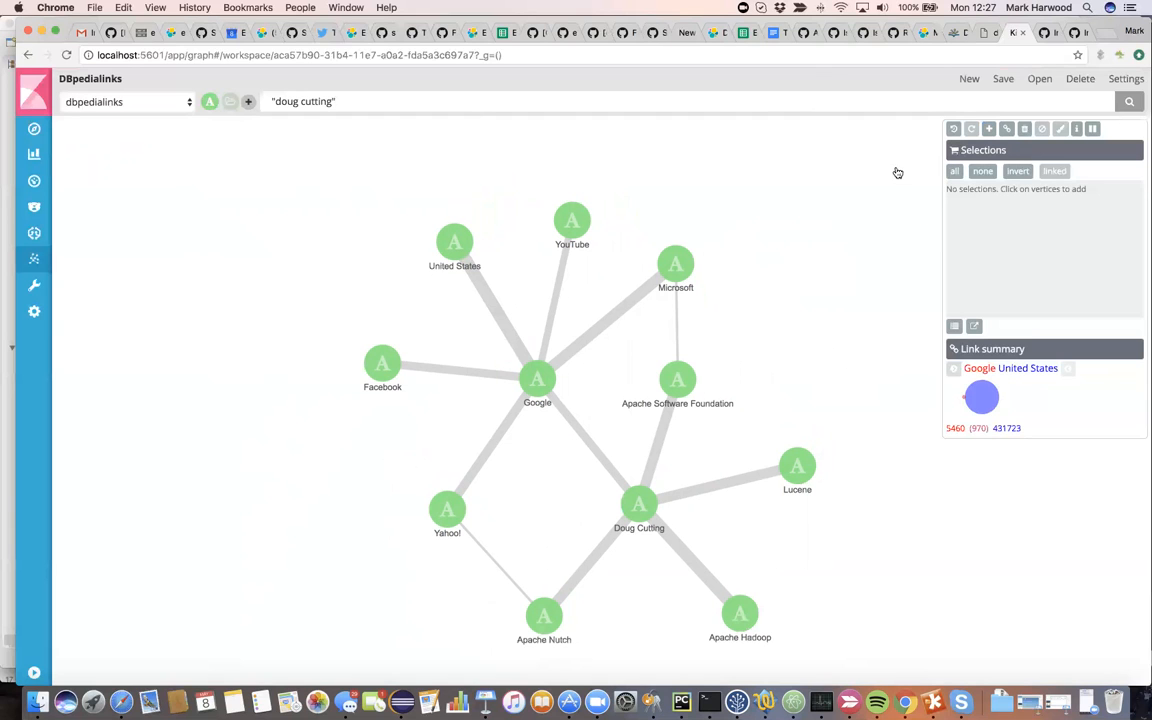
click(988, 128)
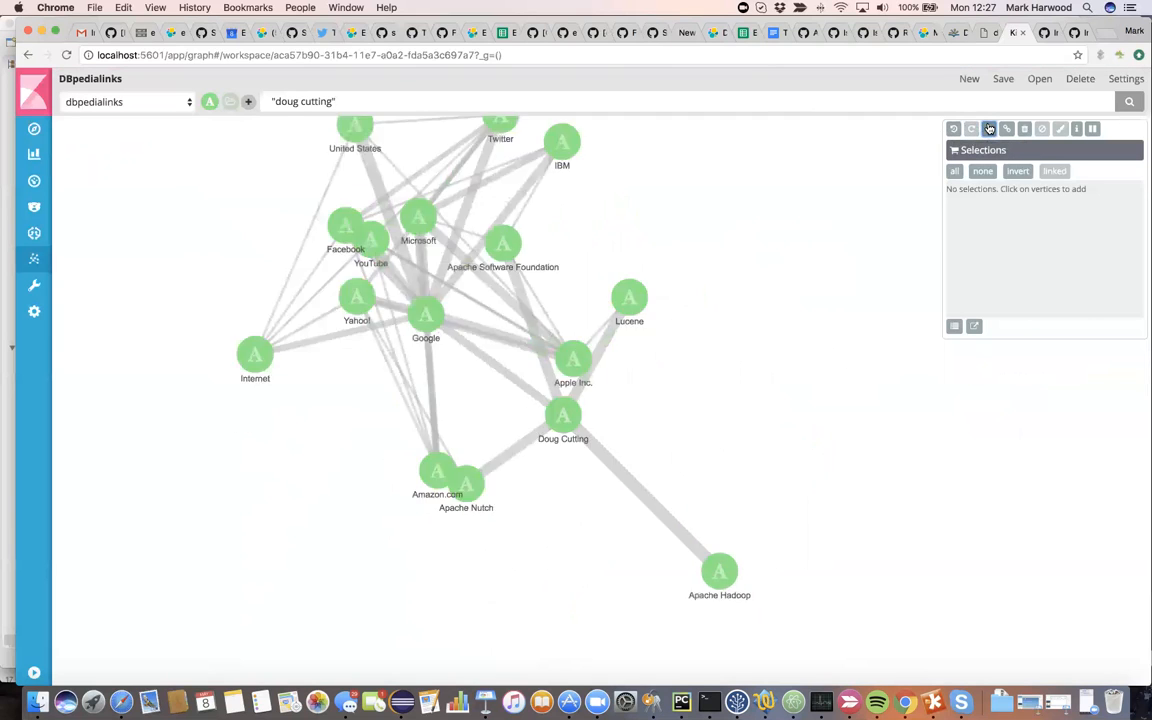
click(988, 128)
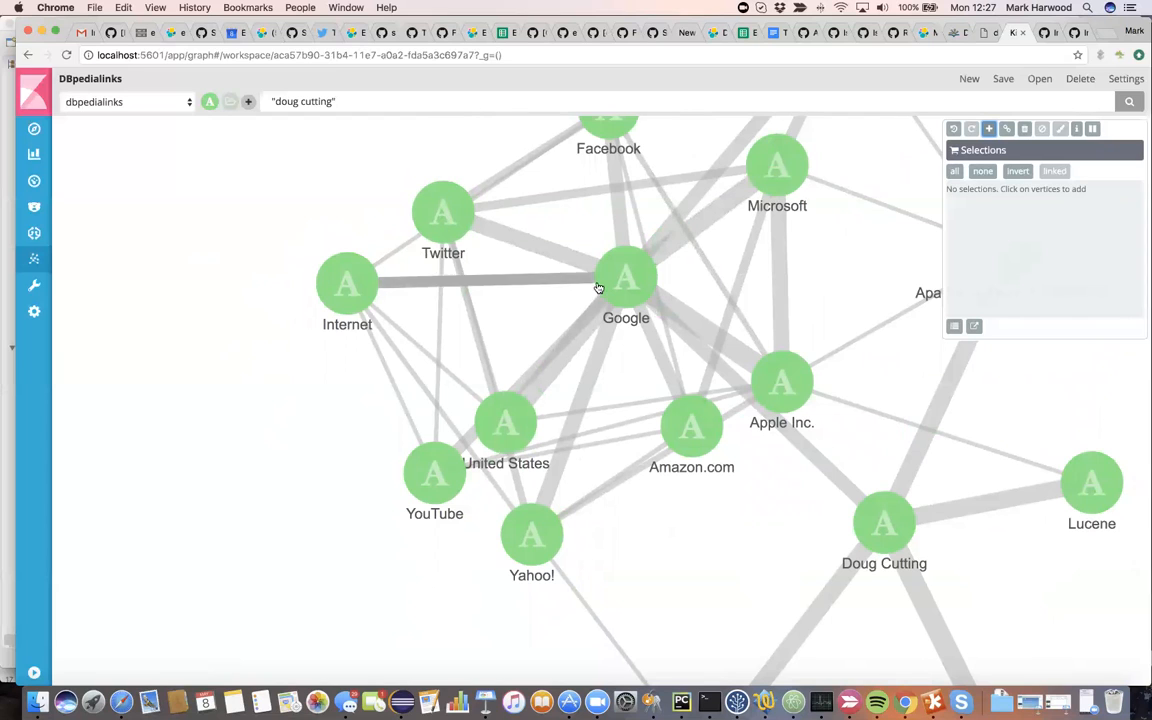
mouse_move(504, 334)
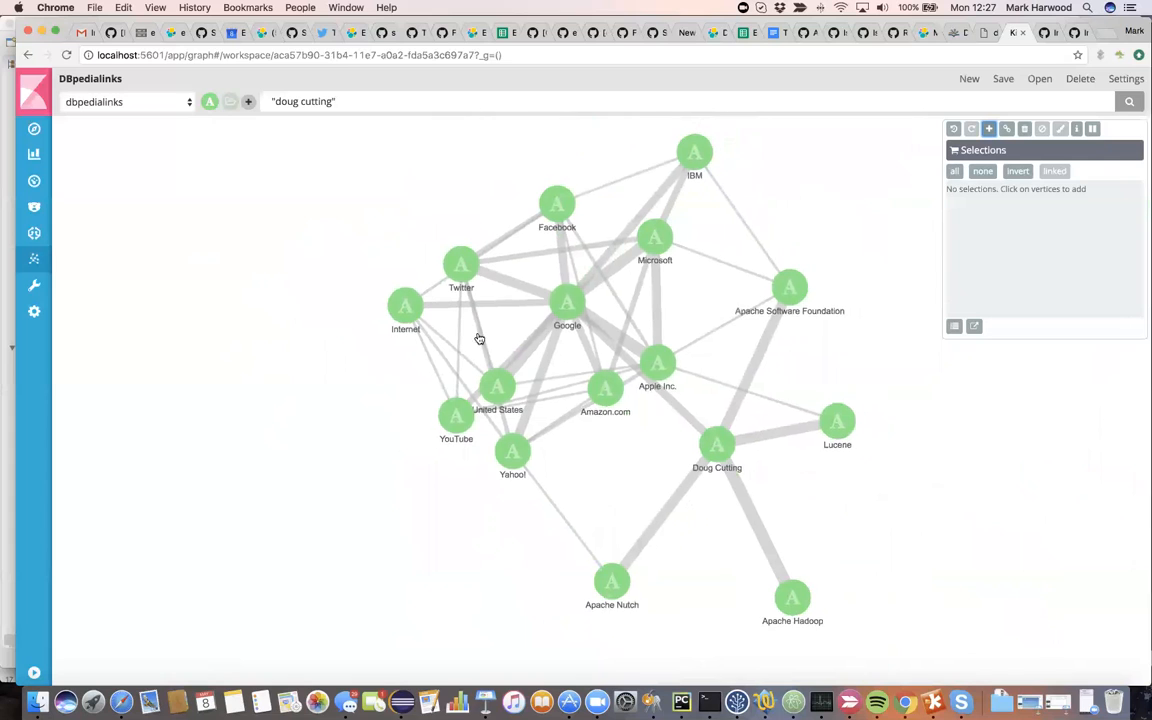
click(952, 128)
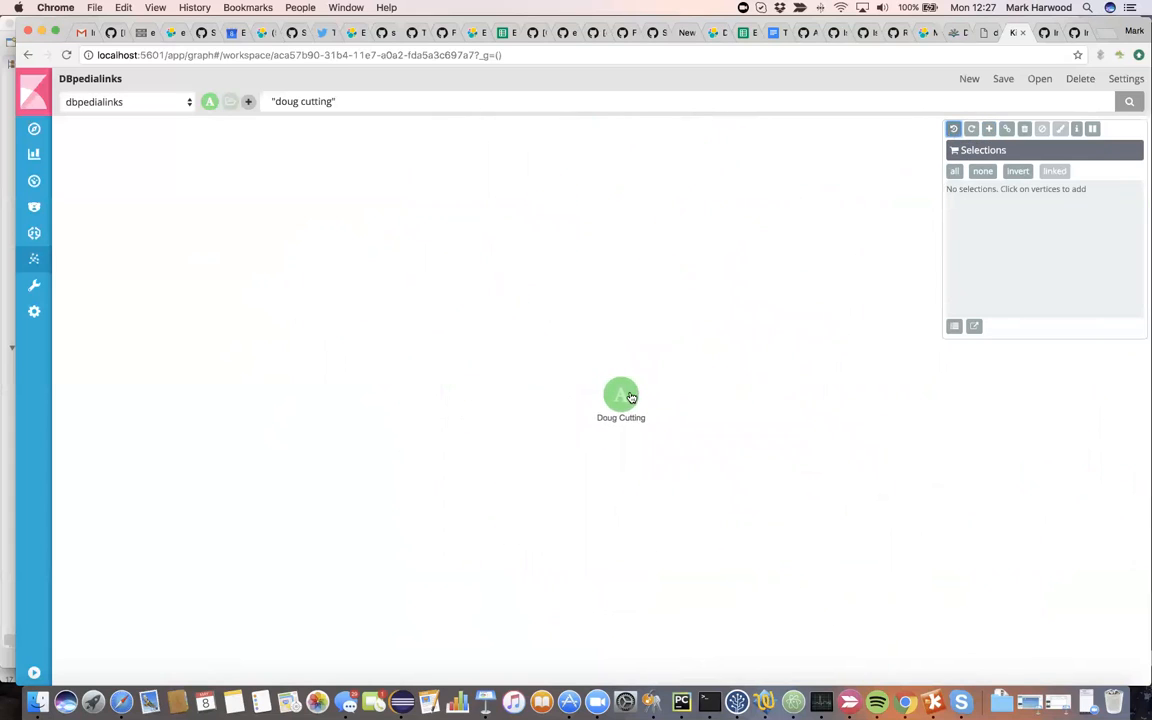
Re-expand Doug Cutting's significant links and select the Mike Cafarella vertex.
click(1126, 80)
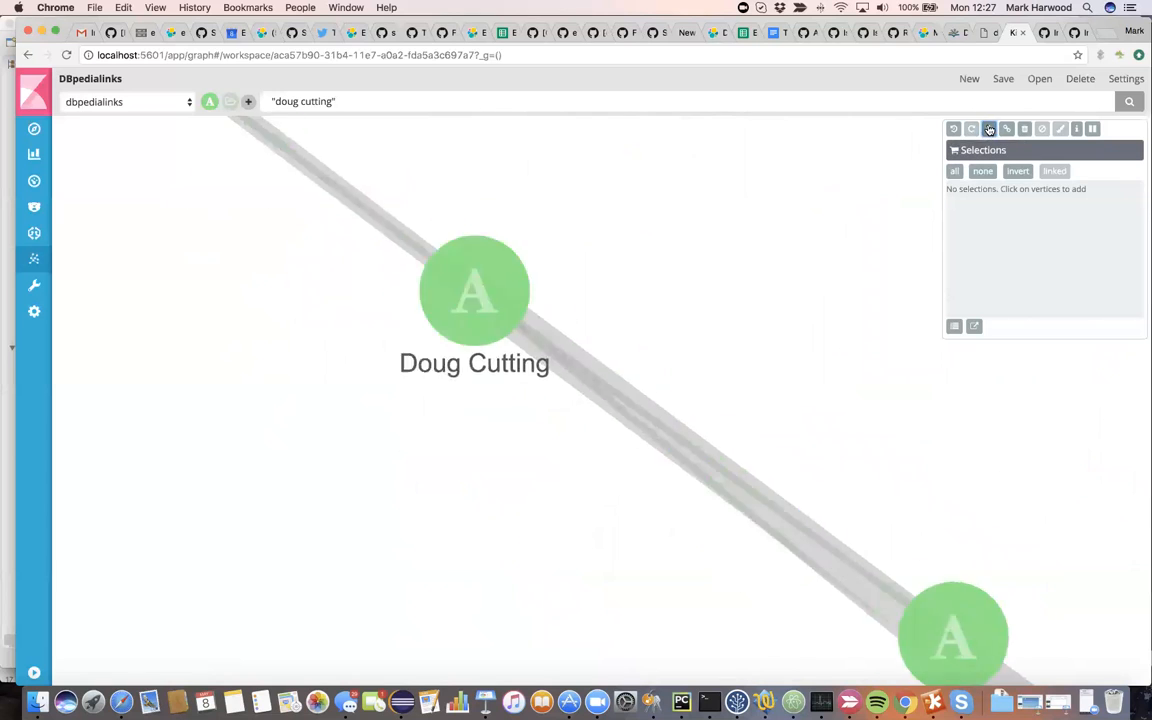
click(988, 128)
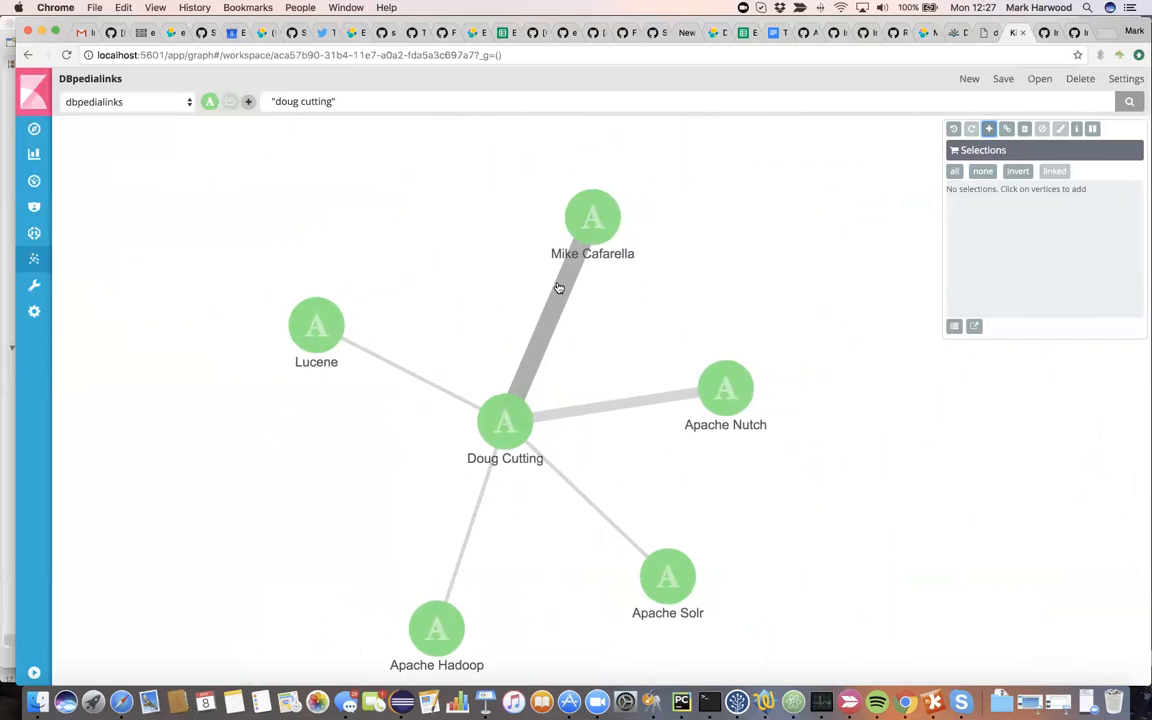
mouse_move(560, 318)
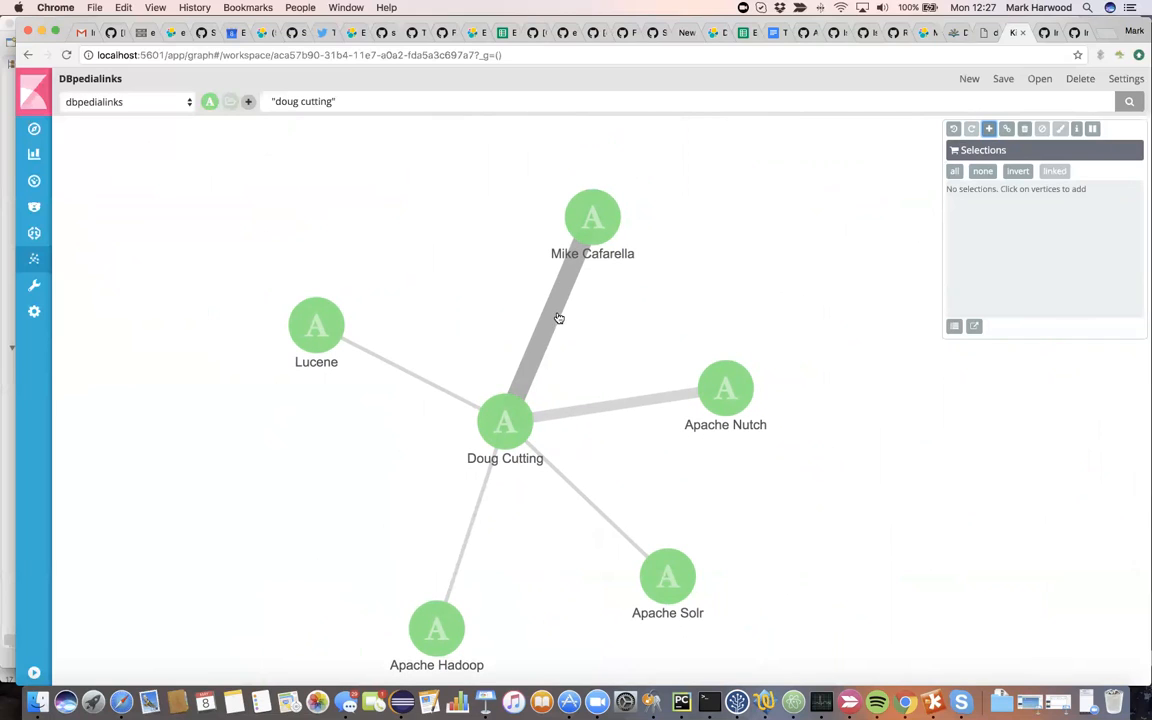
click(592, 216)
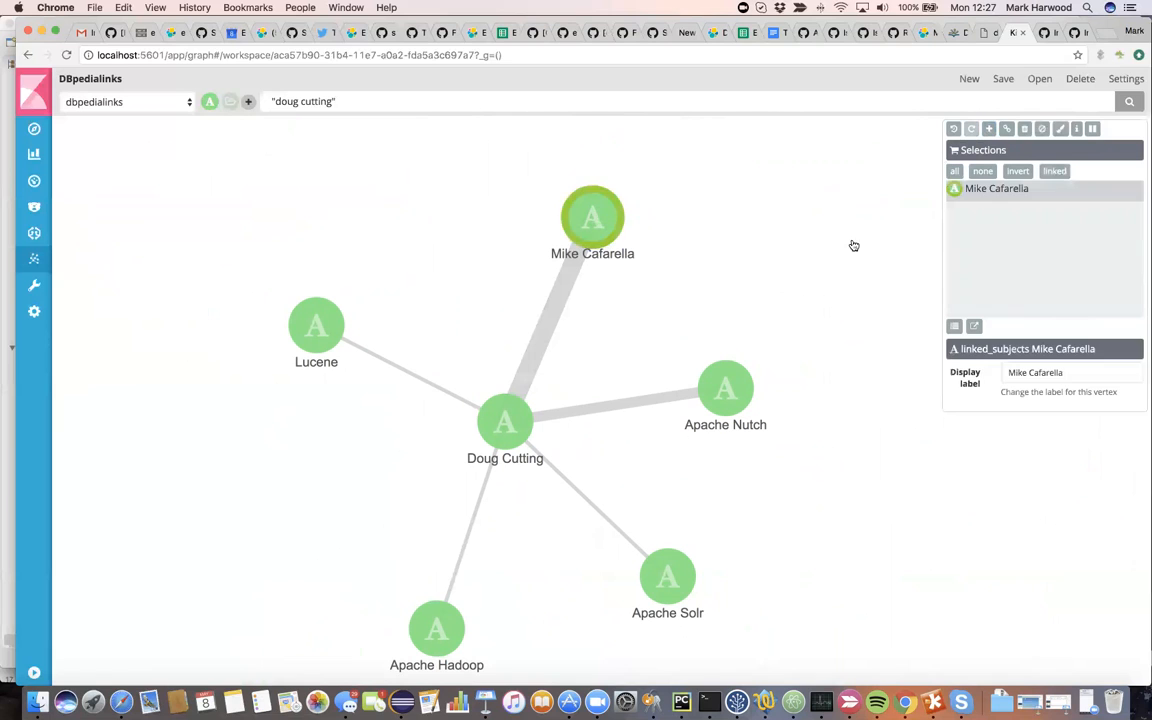
mouse_move(976, 326)
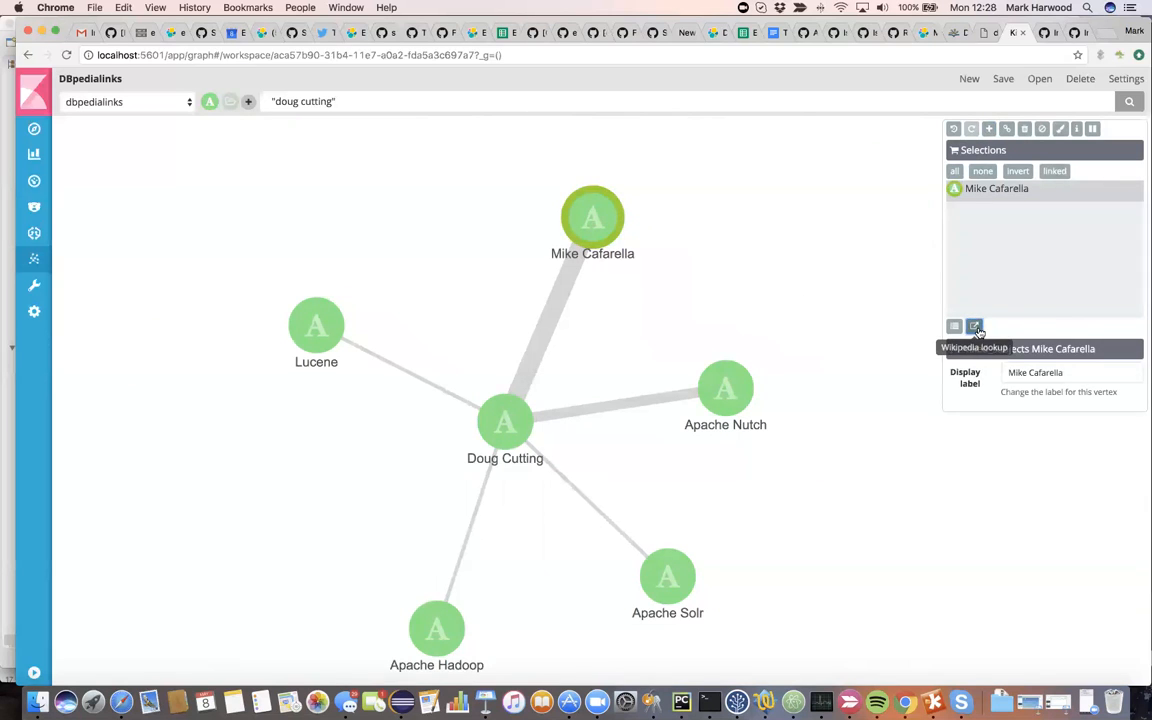
click(974, 326)
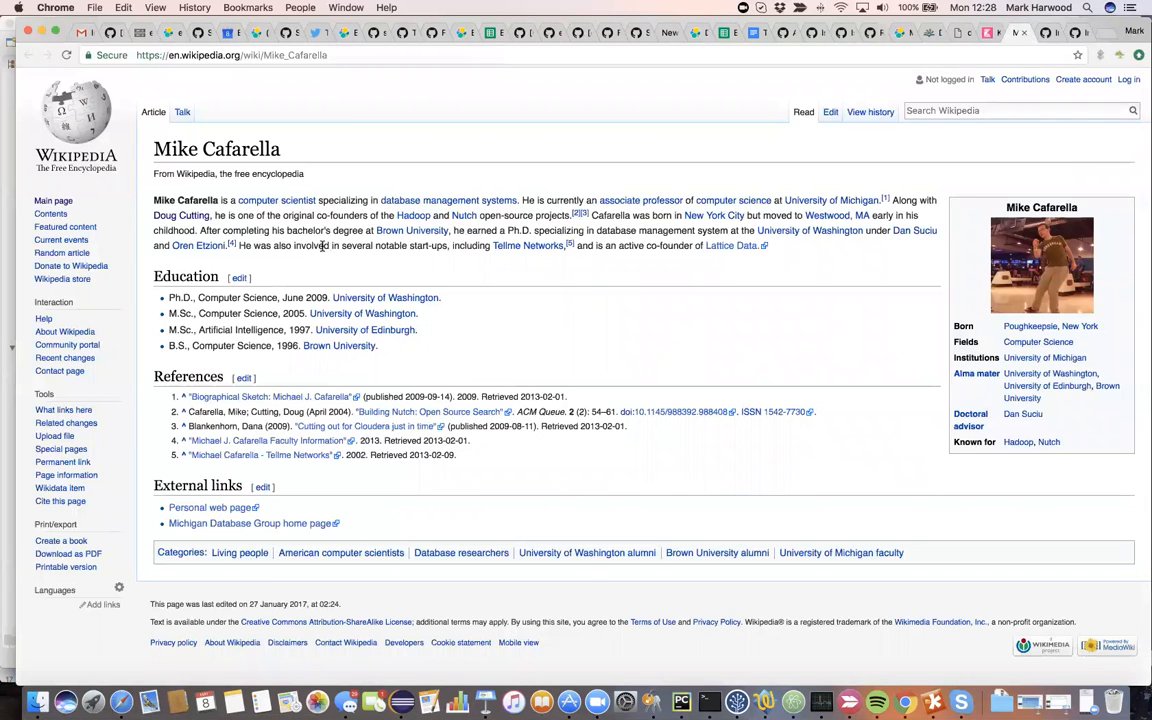
mouse_move(448, 200)
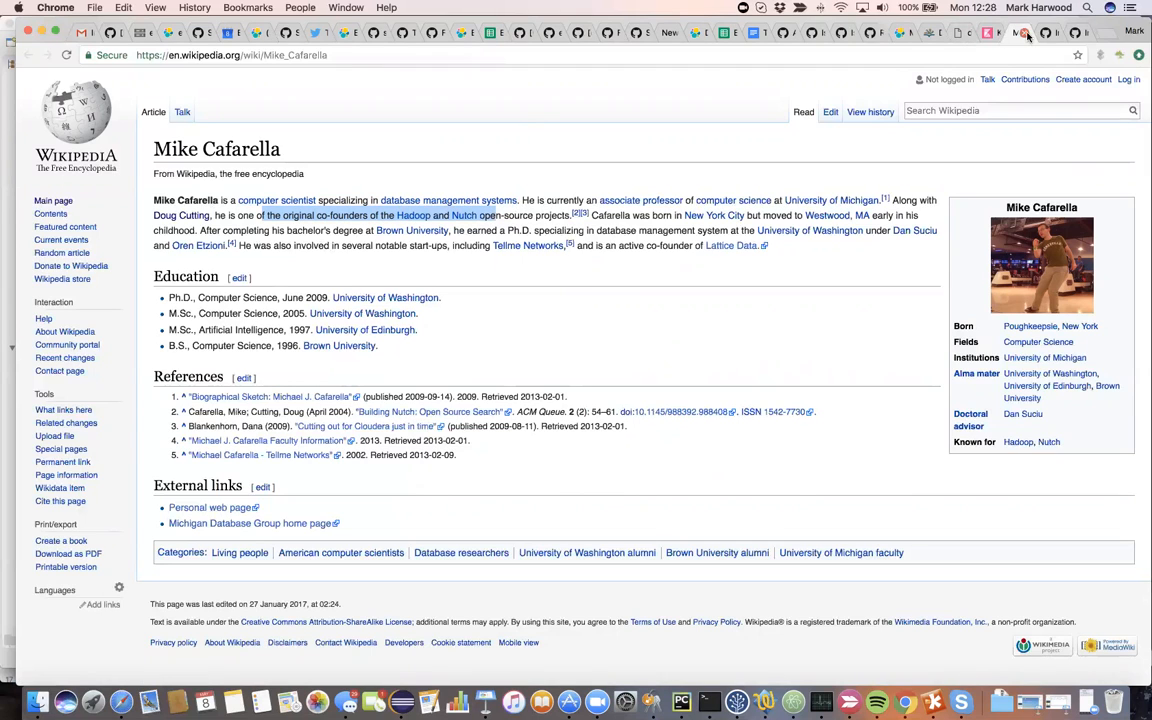
click(1018, 32)
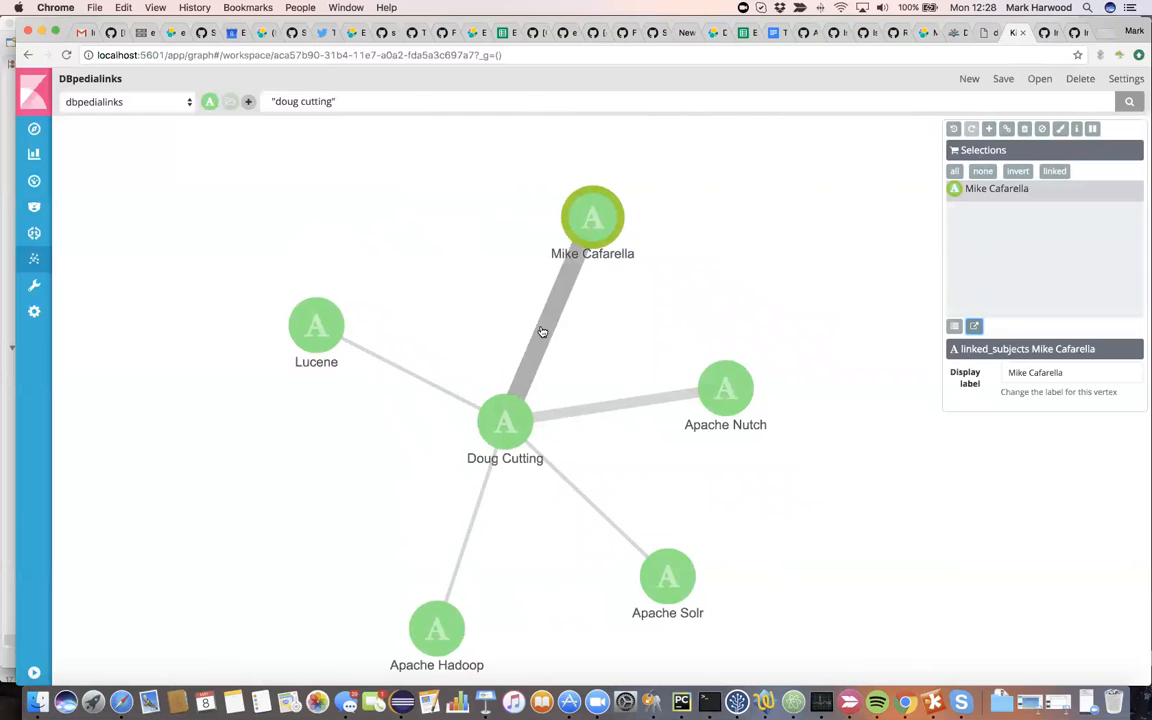
Show the Mike Cafarella–Doug Cutting link summary, then clear the vertex selection.
click(544, 332)
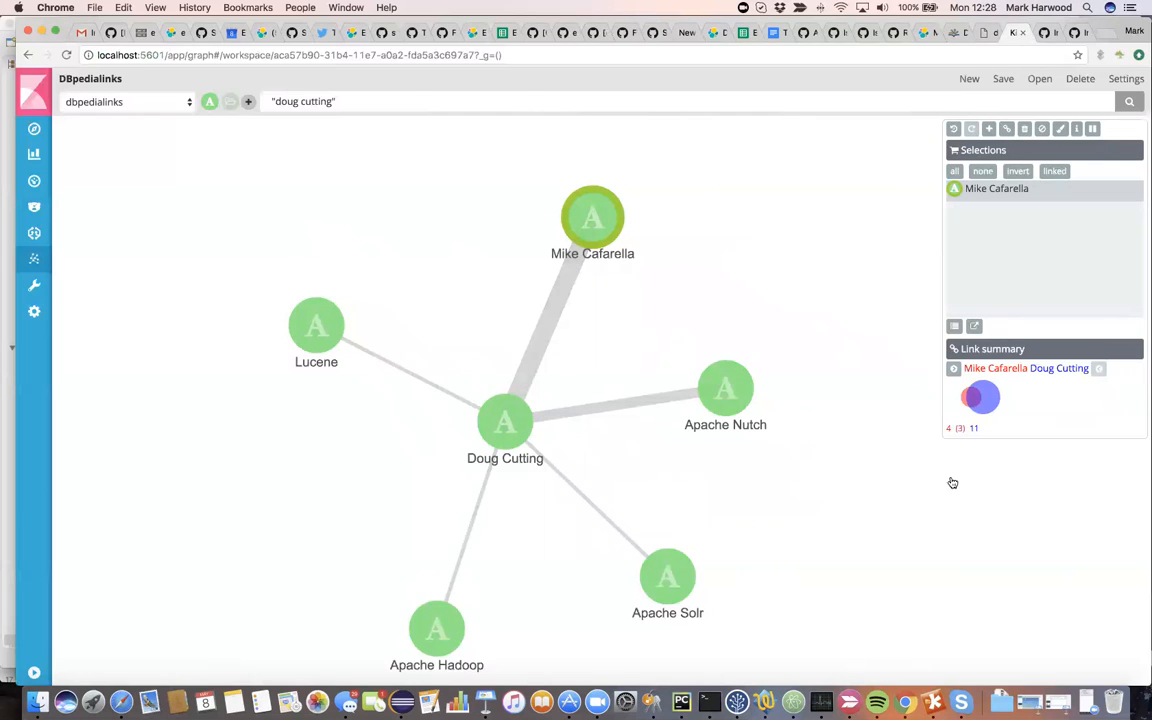
mouse_move(962, 470)
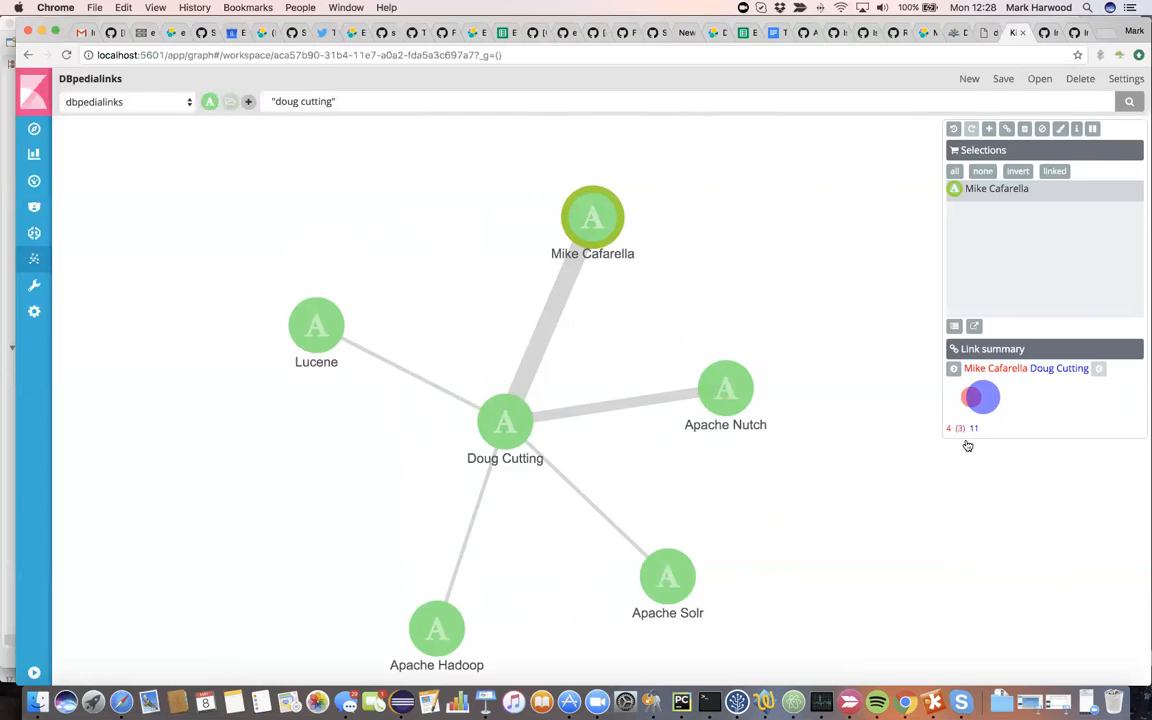
mouse_move(984, 446)
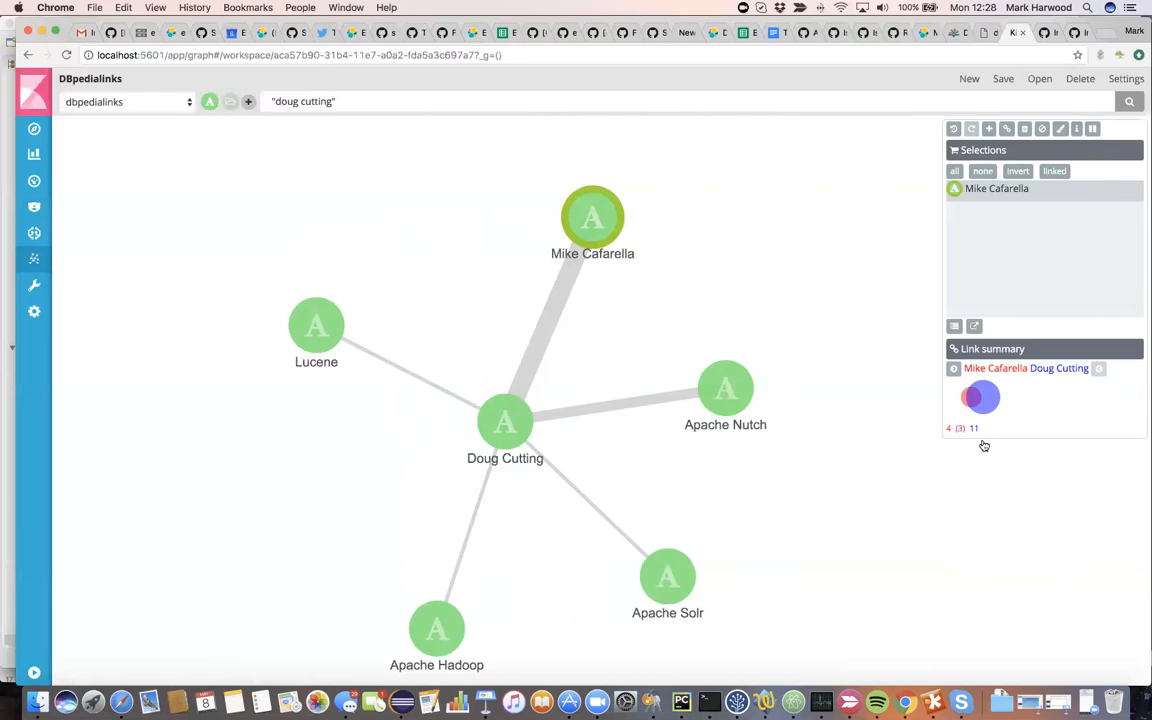
mouse_move(956, 480)
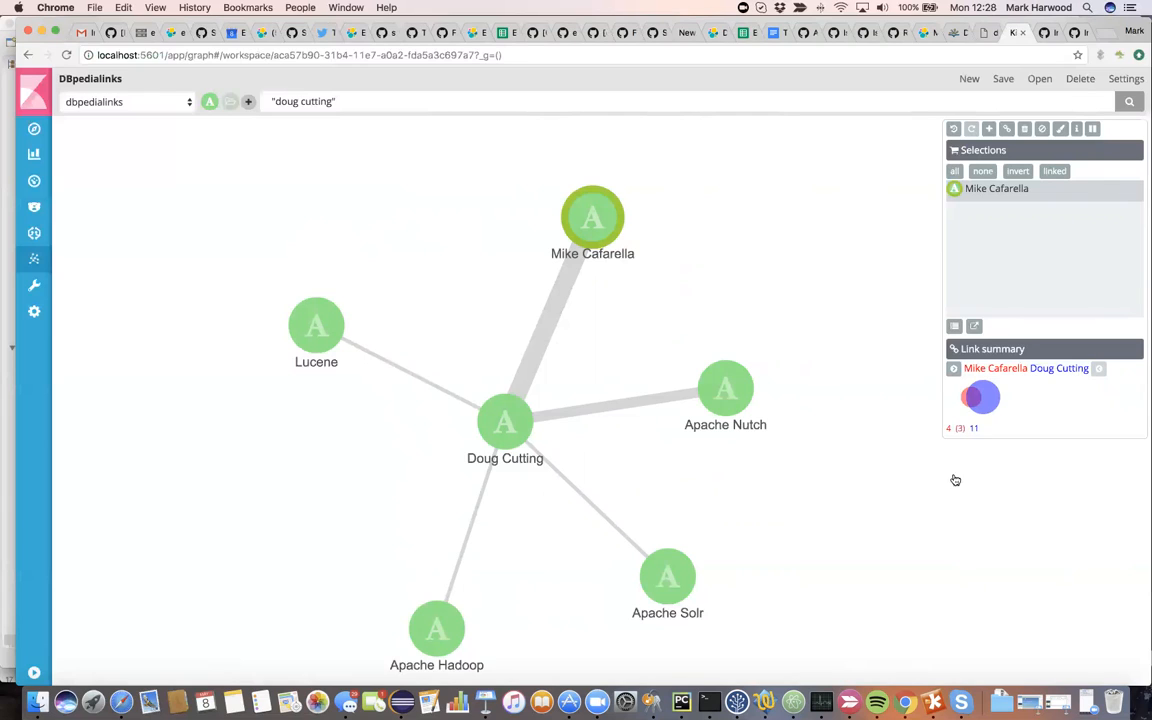
mouse_move(964, 508)
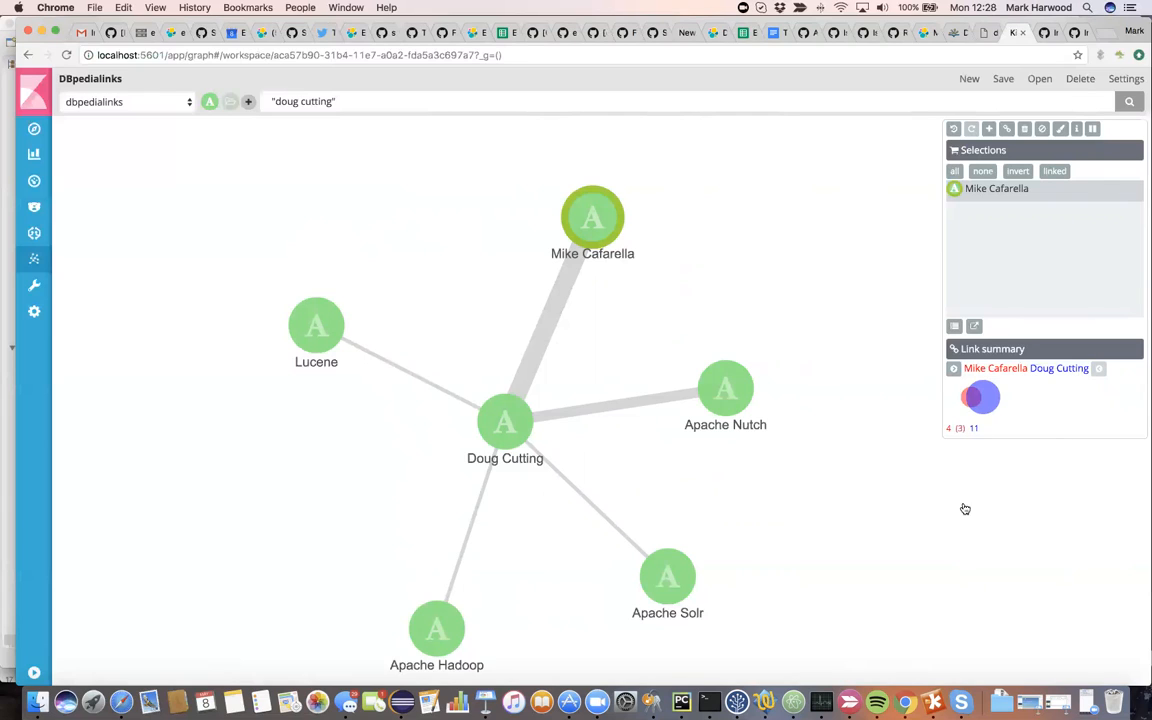
mouse_move(922, 520)
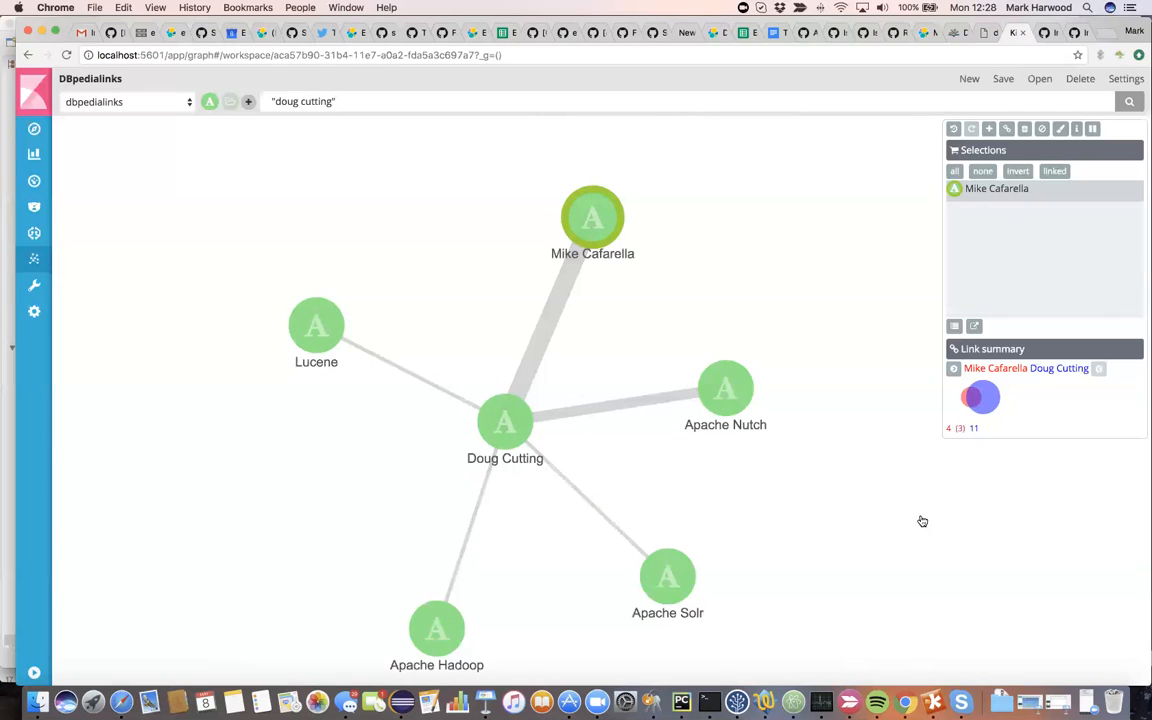
click(982, 170)
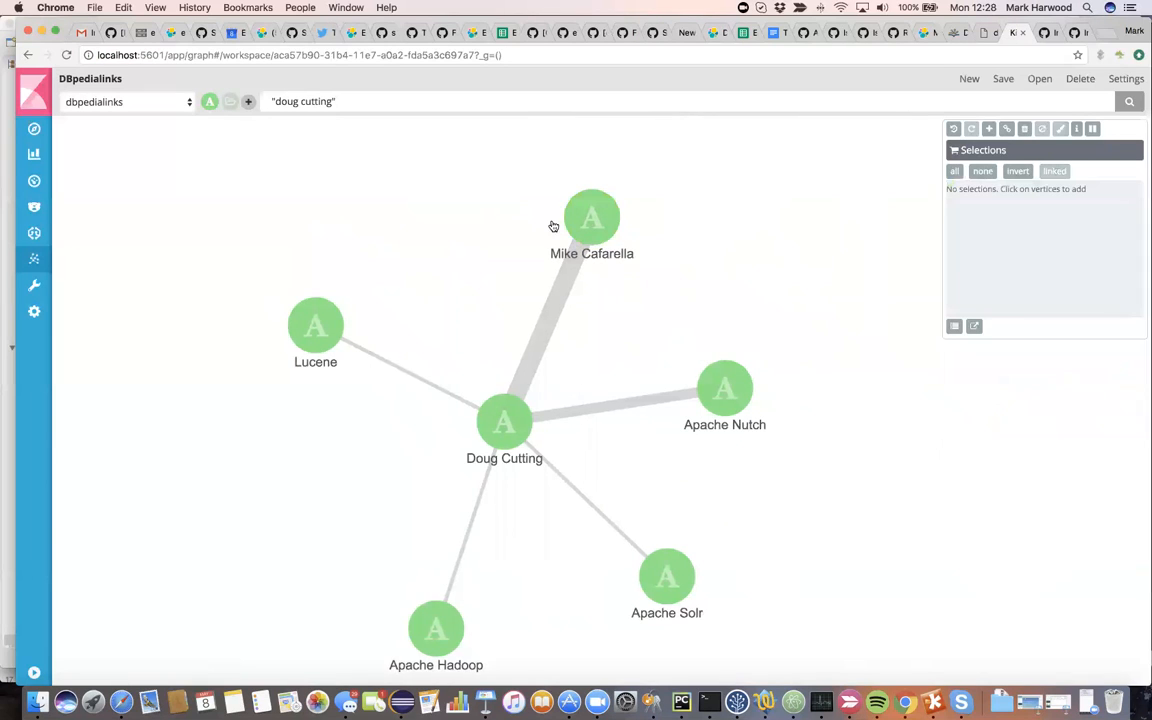
mouse_move(596, 228)
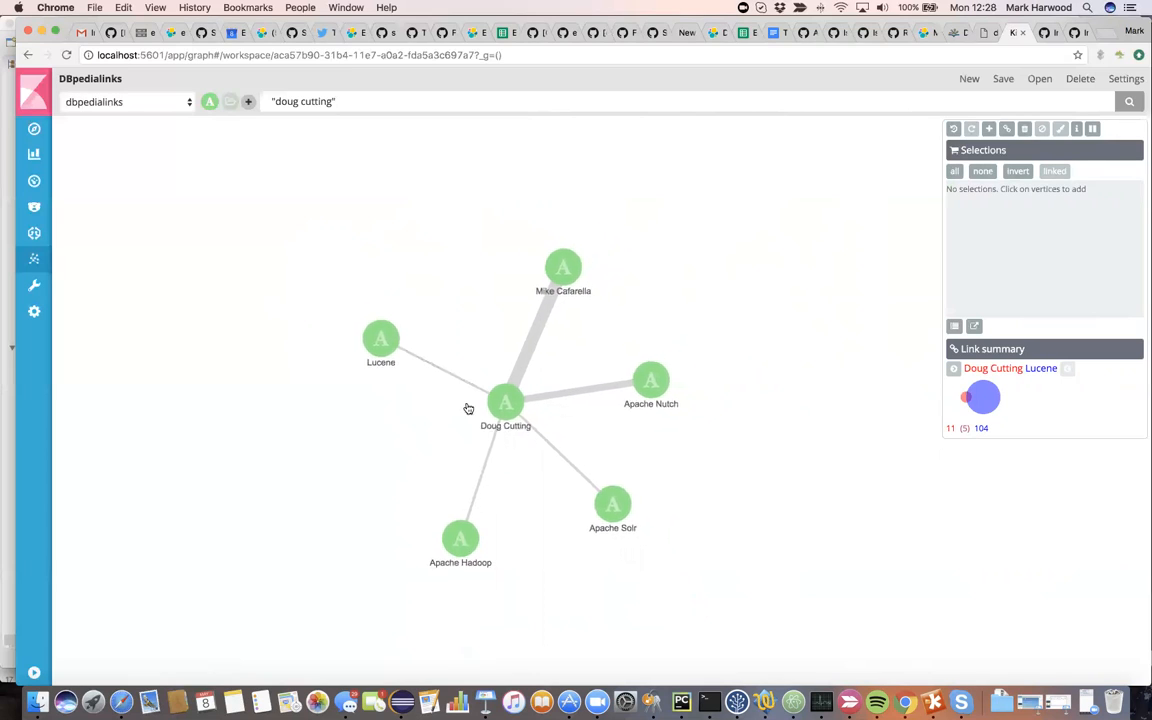
mouse_move(880, 180)
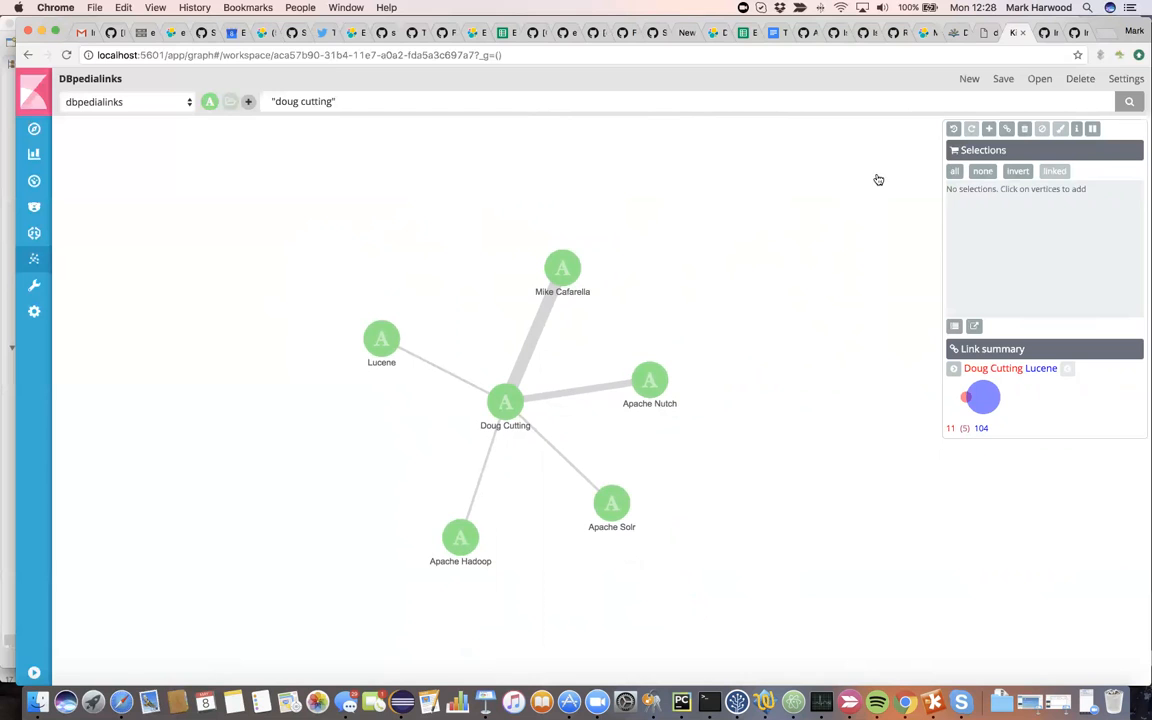
Expand links from all nodes, then select a search-engine node together with its linked neighbours.
click(988, 128)
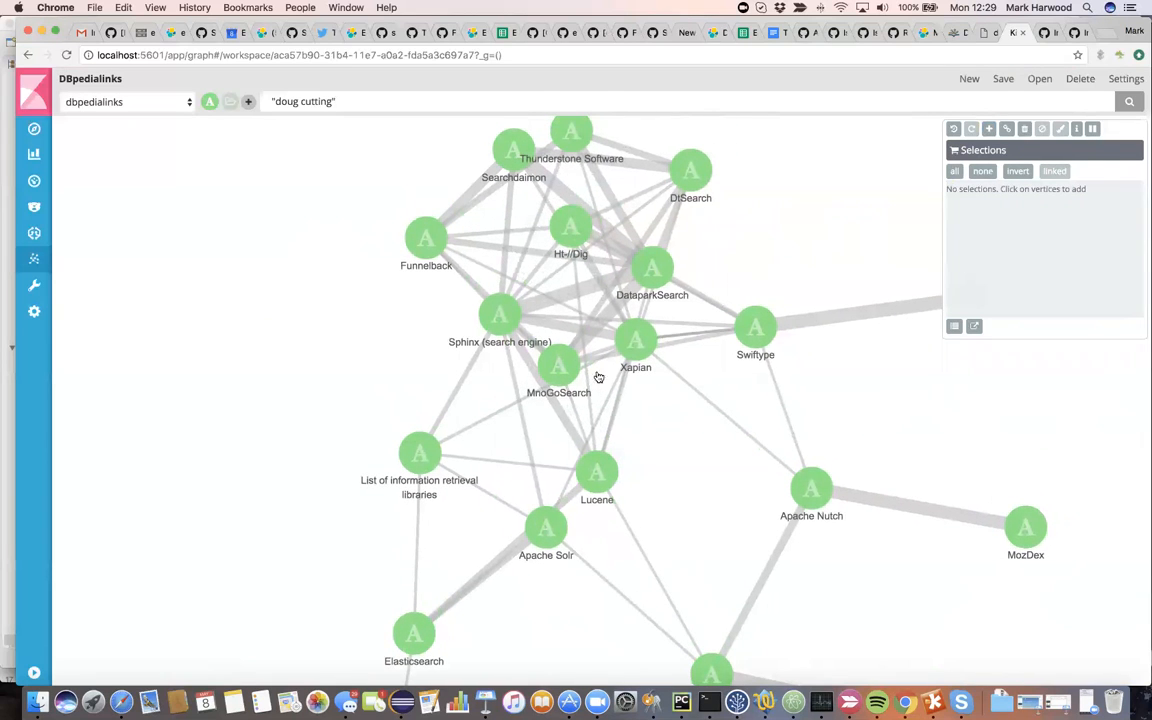
mouse_move(504, 500)
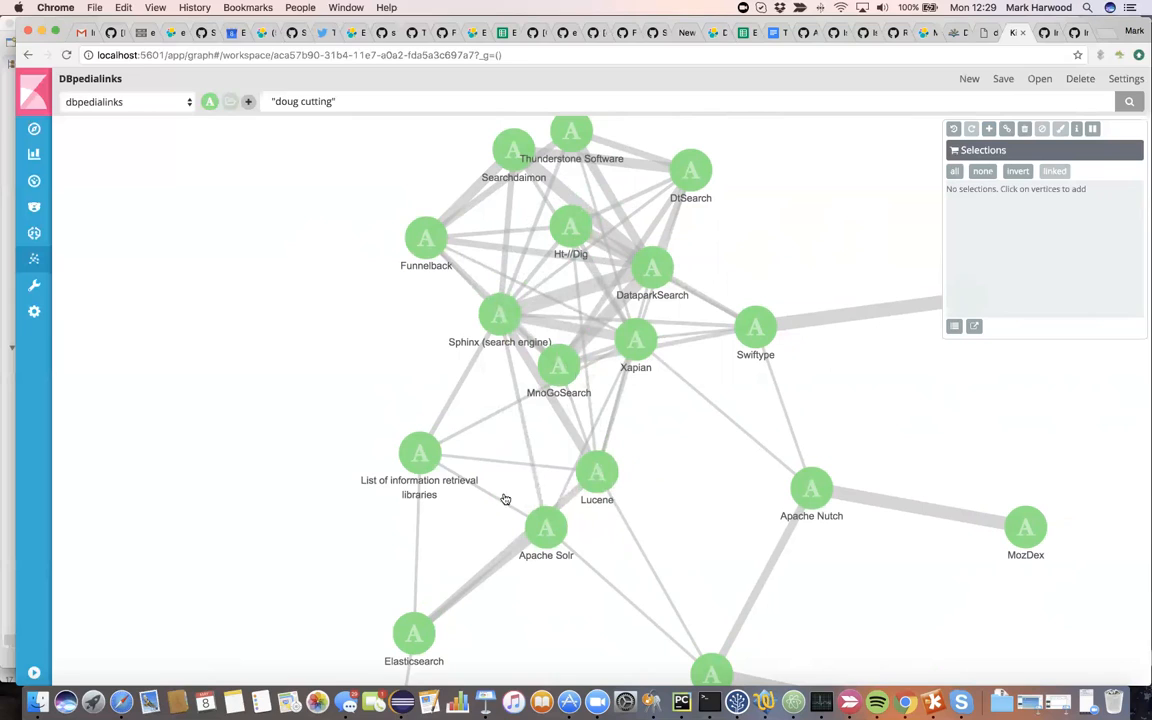
mouse_move(634, 444)
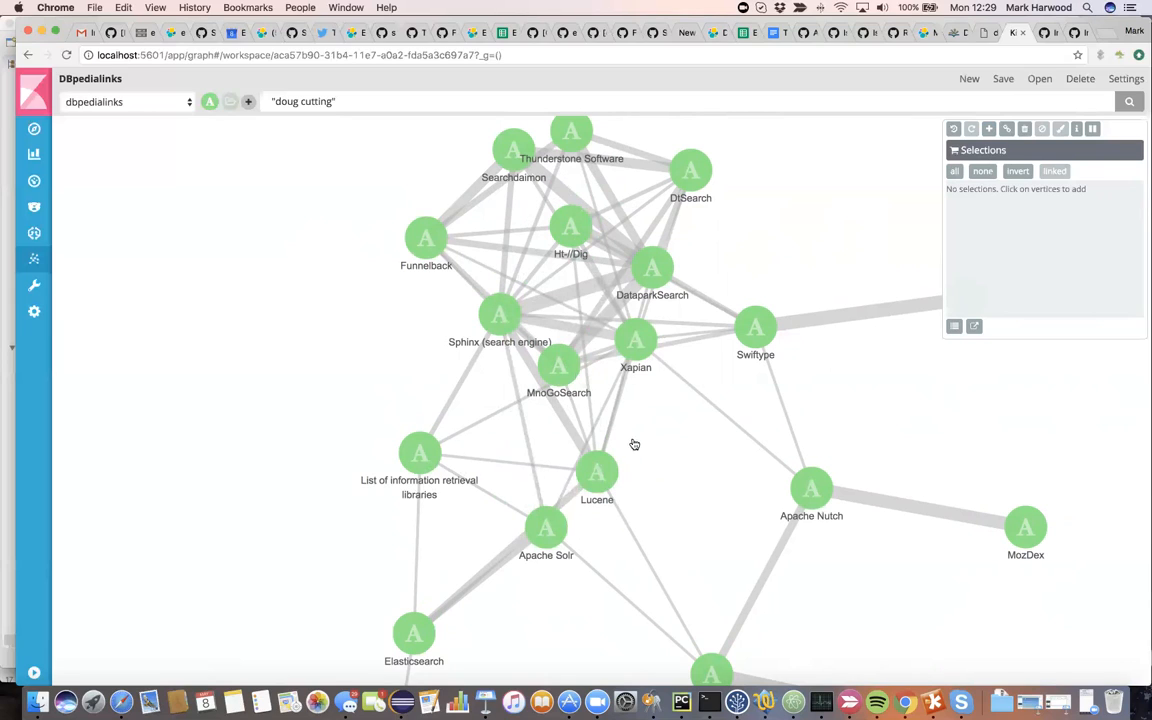
mouse_move(230, 100)
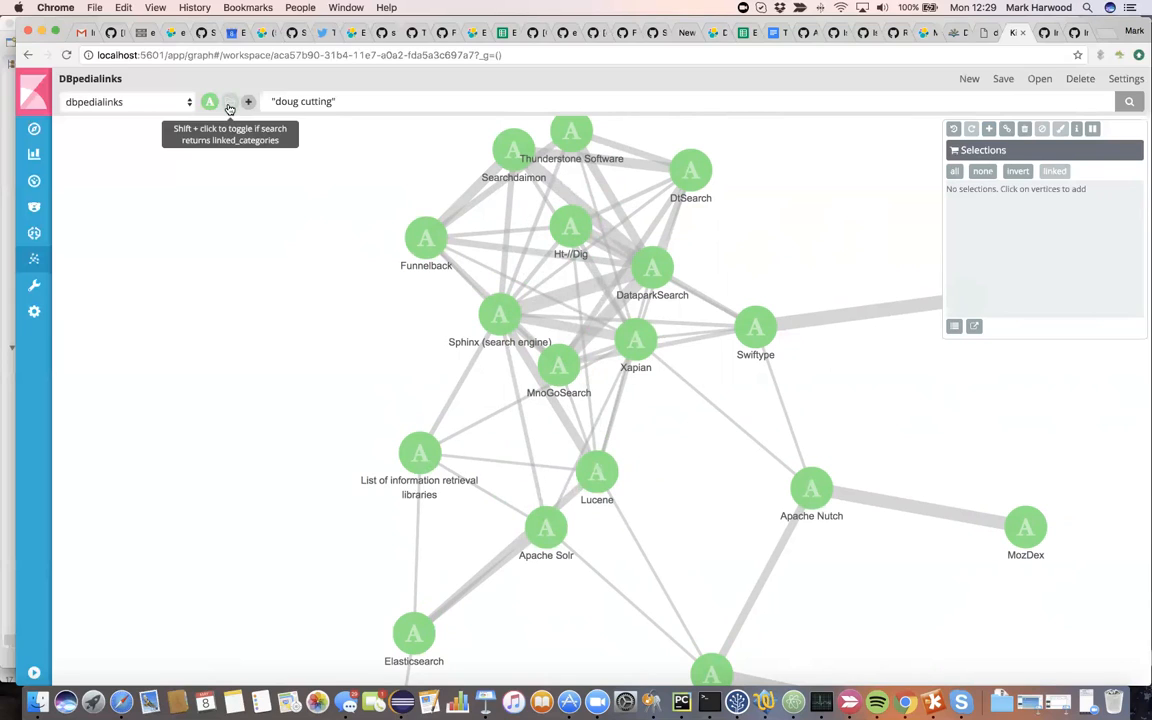
click(228, 100)
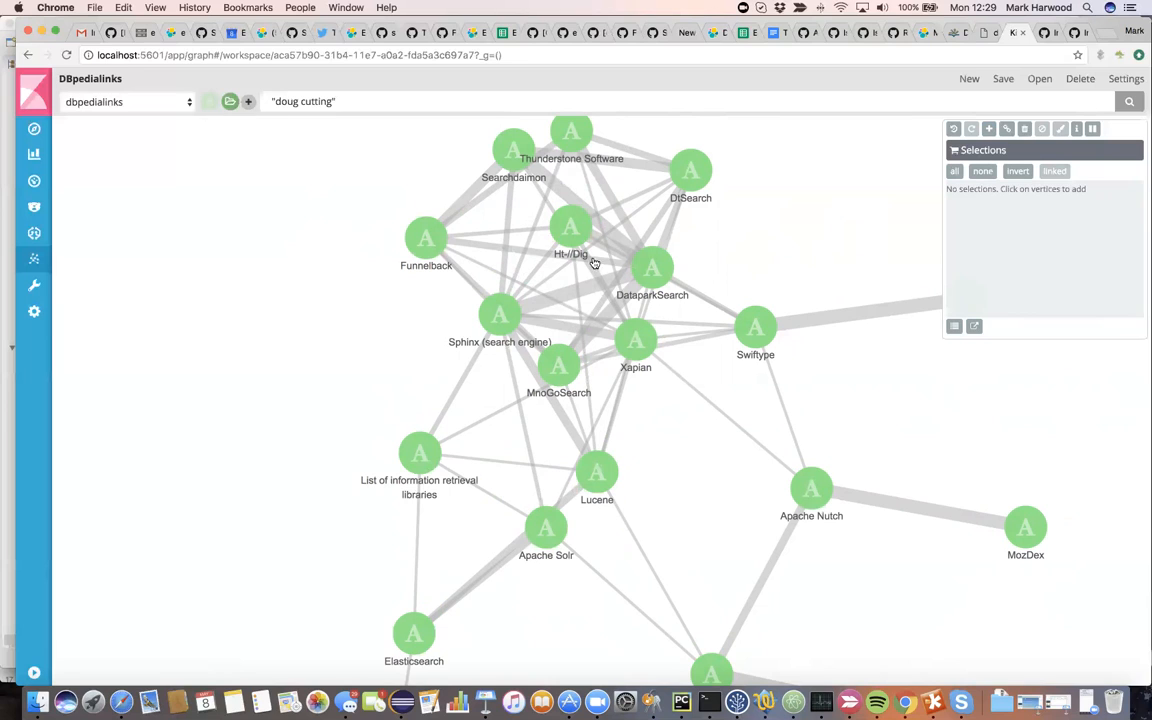
click(570, 226)
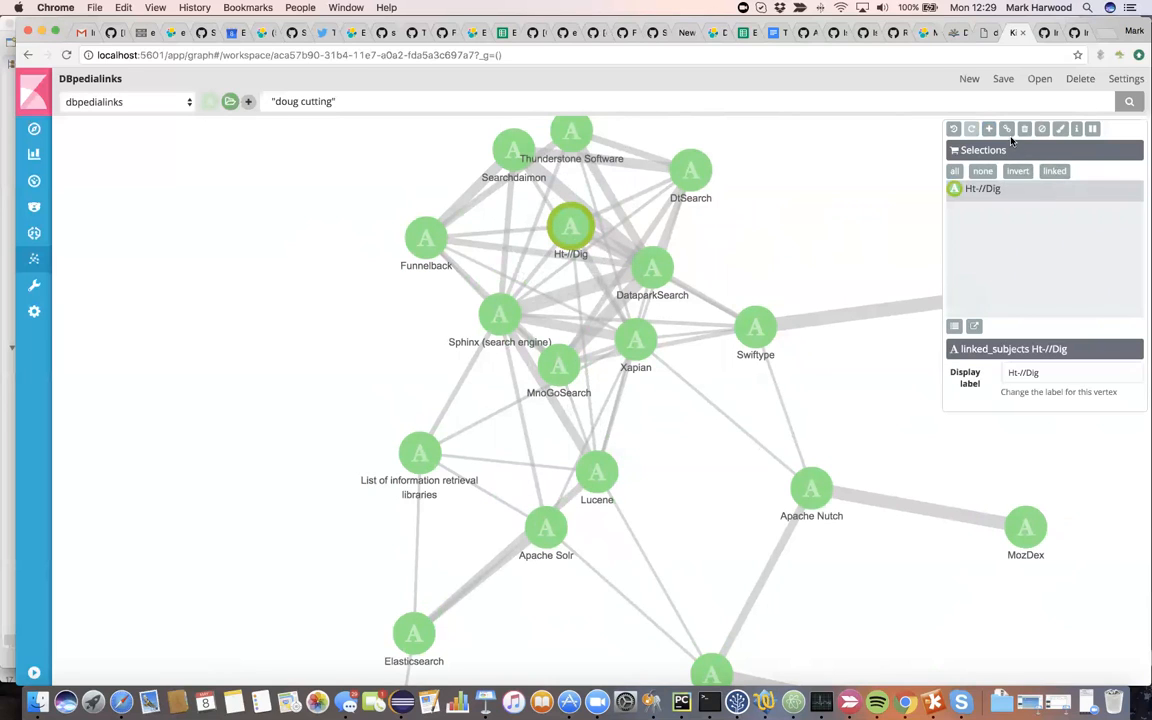
click(1054, 172)
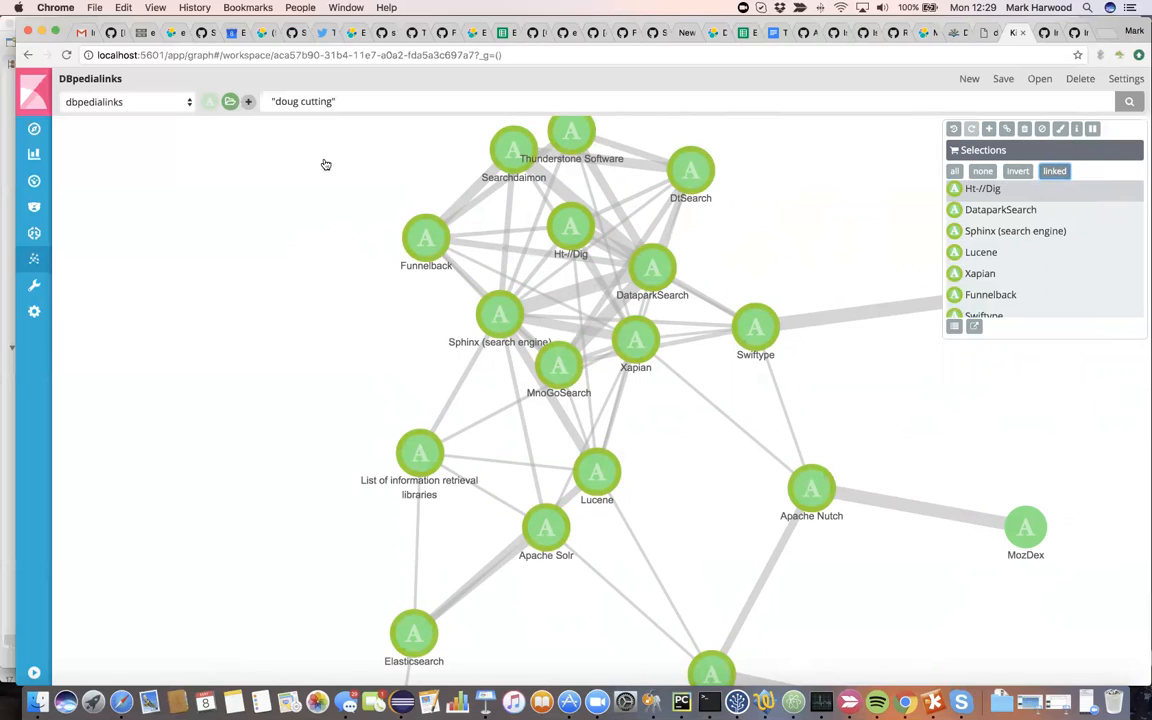
mouse_move(788, 98)
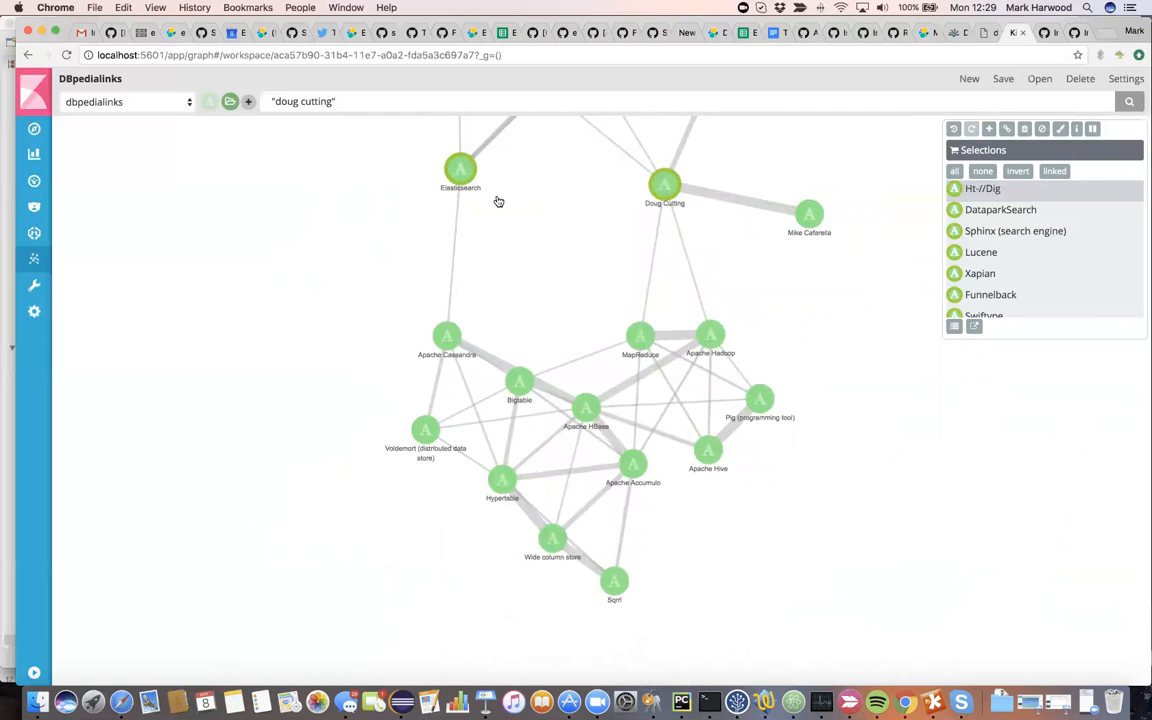
Select Apache Accumulo with its neighbouring Hadoop nodes and expand the graph from them.
click(632, 464)
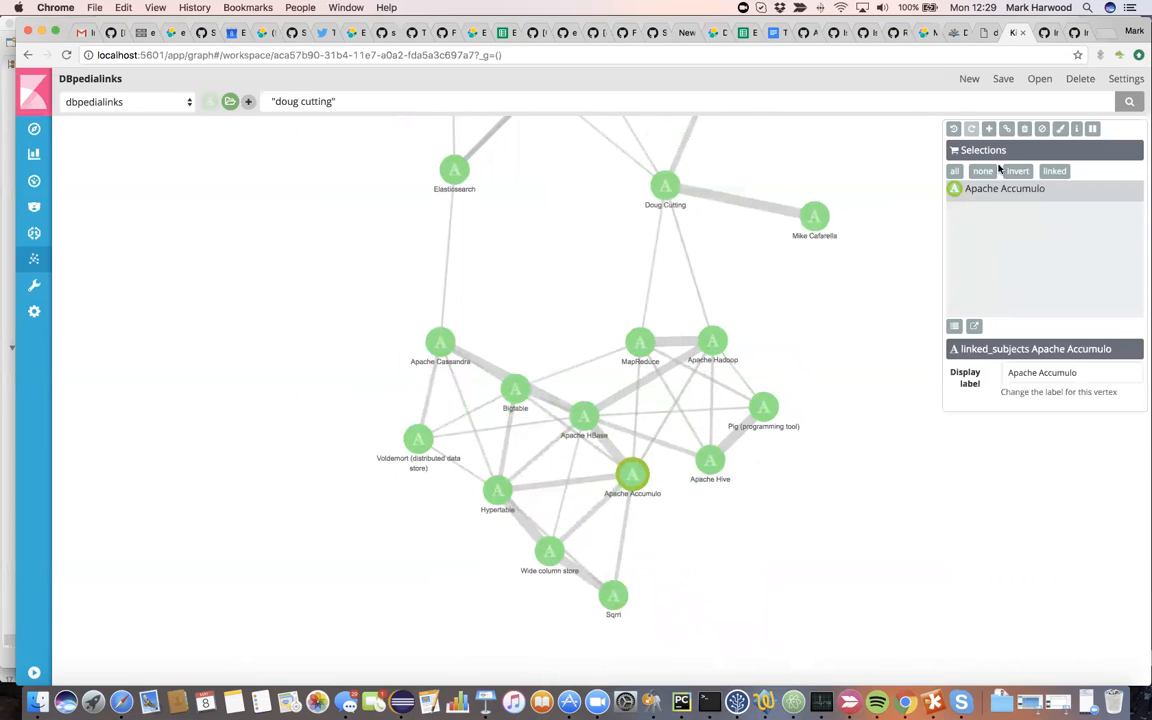
click(1056, 170)
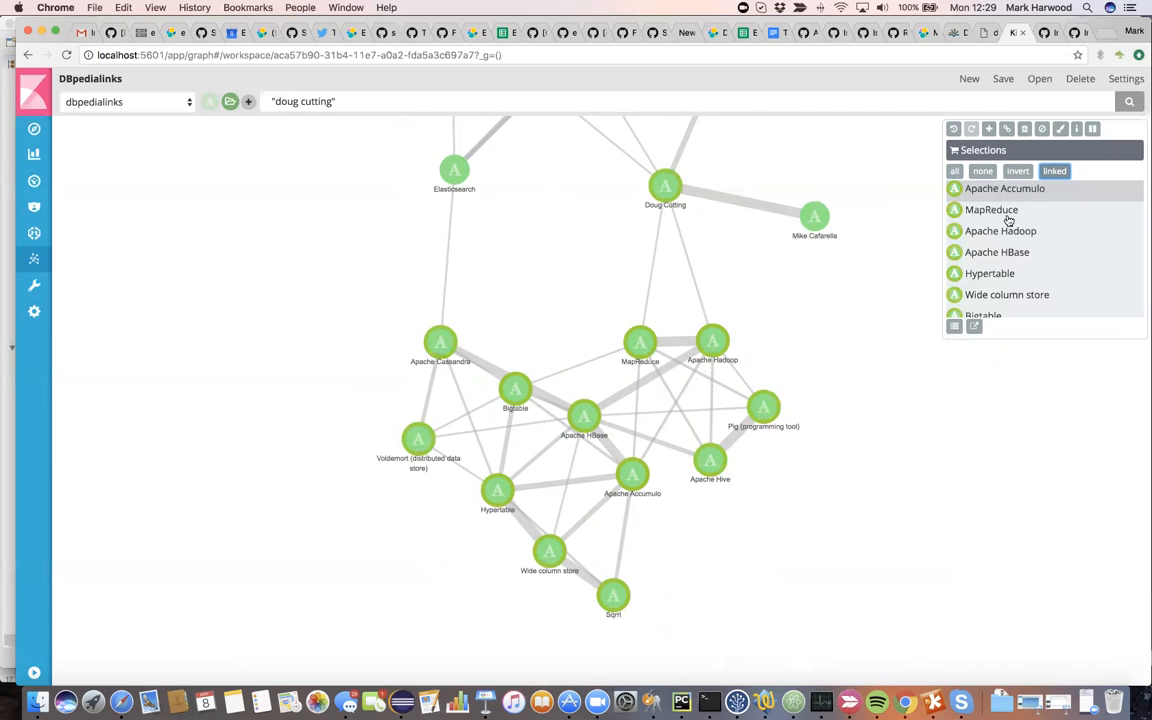
mouse_move(952, 124)
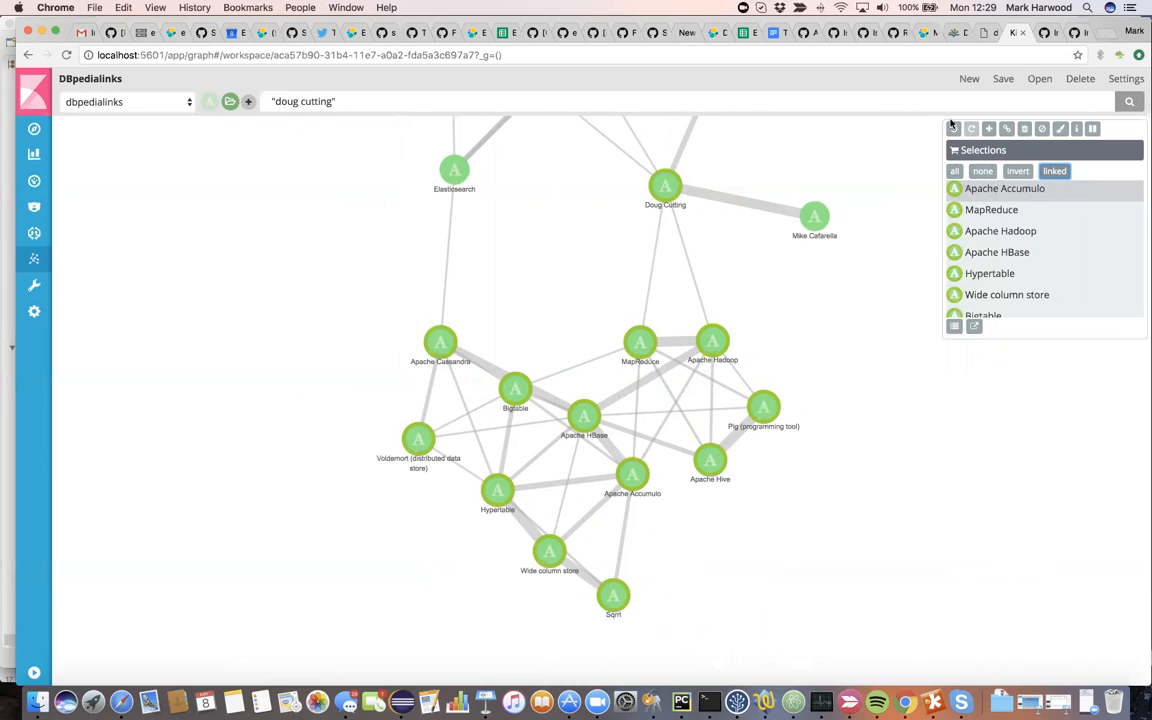
mouse_move(988, 128)
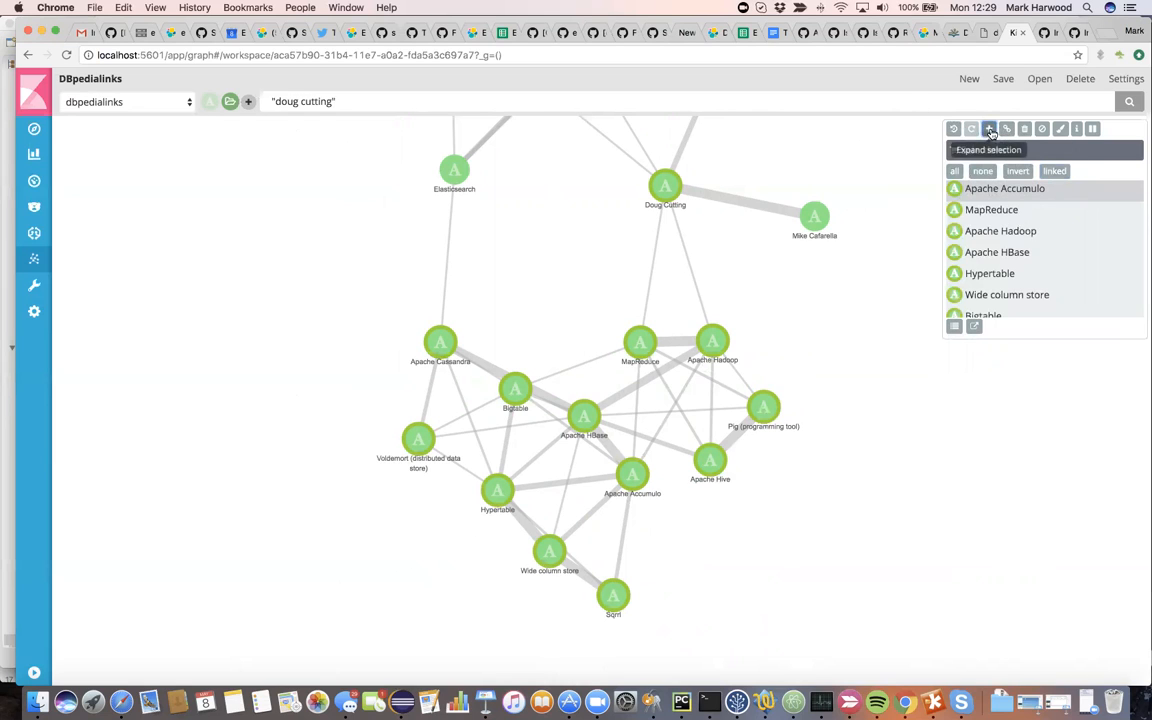
click(988, 128)
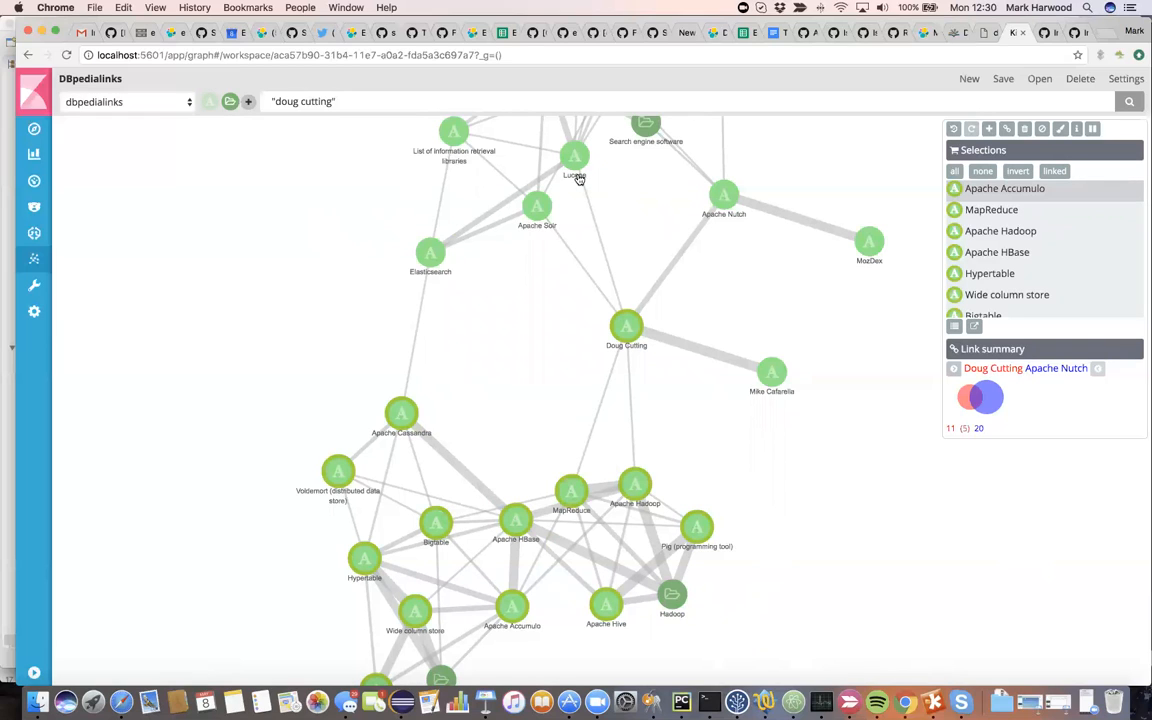
Select Apache Nutch to view its Doug Cutting link, then clear the selection.
click(724, 196)
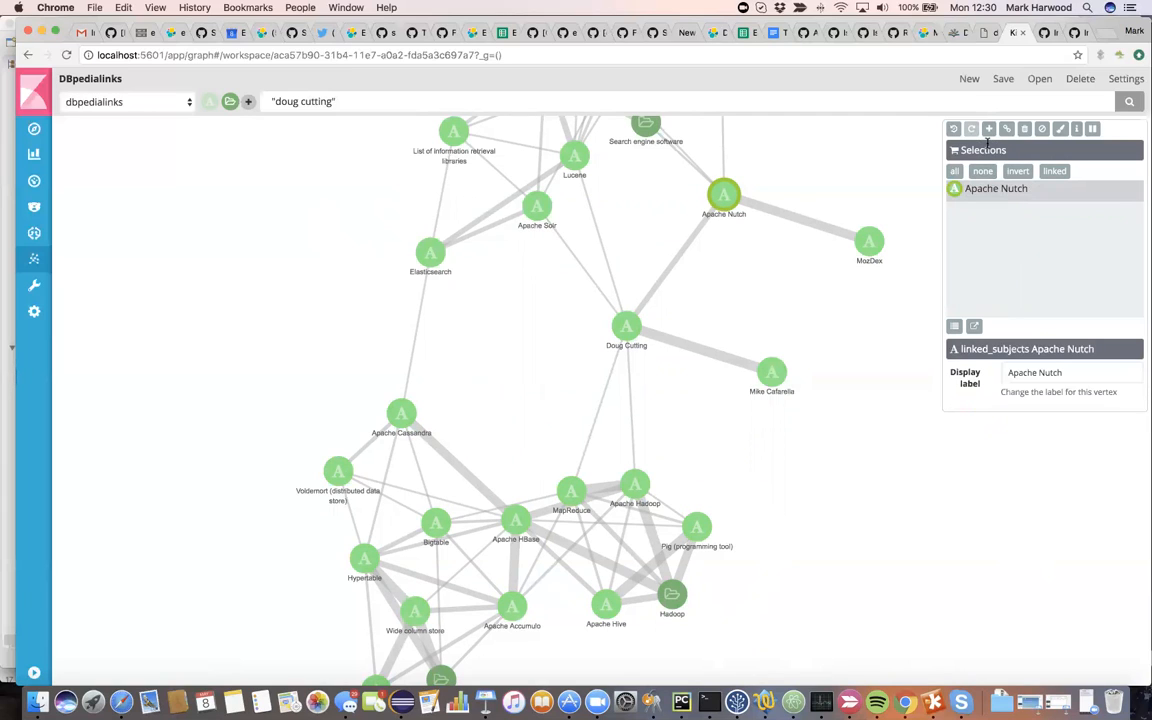
click(982, 170)
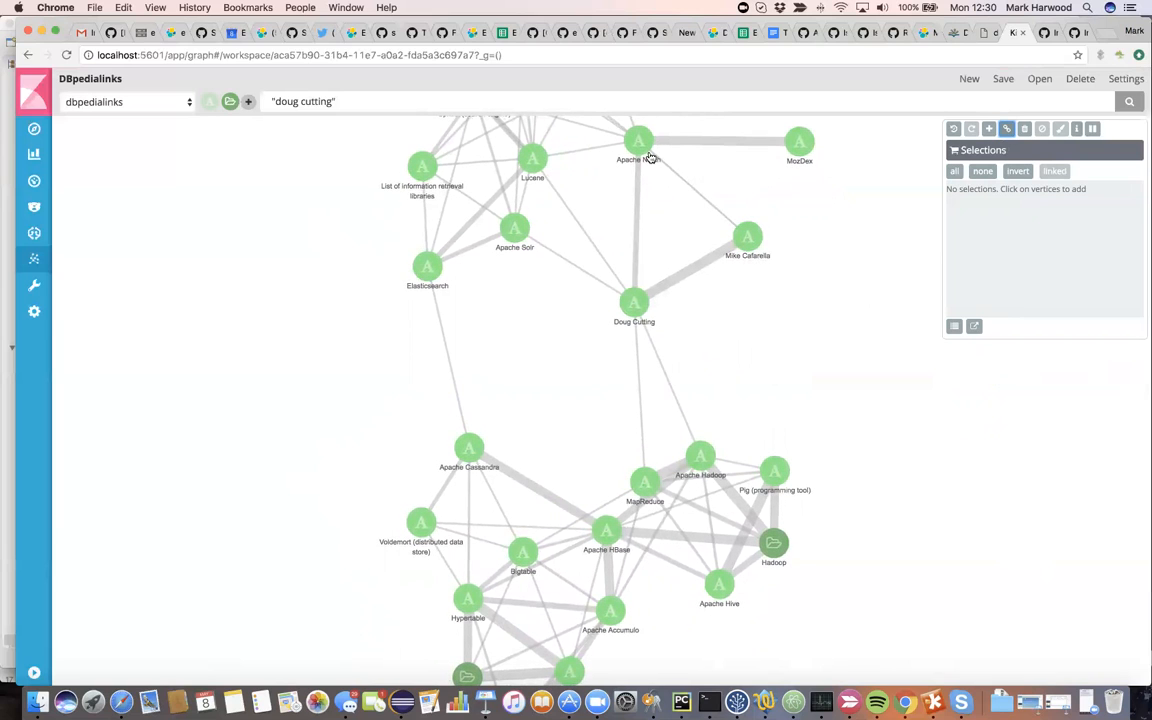
mouse_move(660, 312)
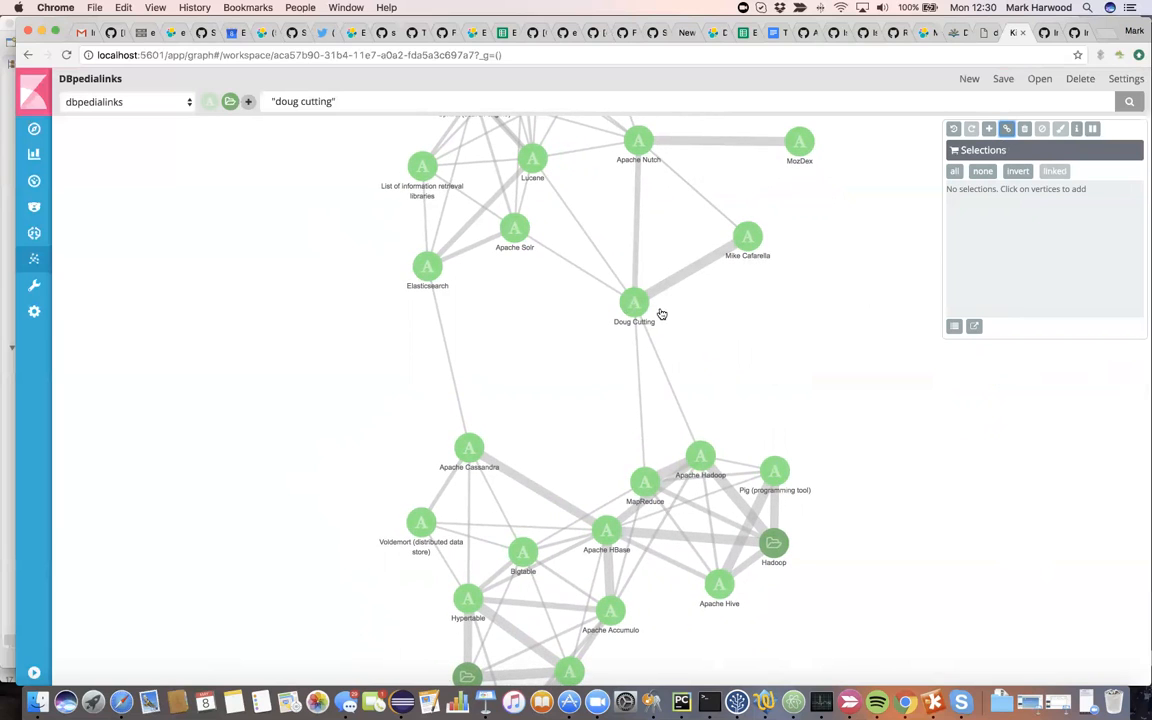
mouse_move(672, 476)
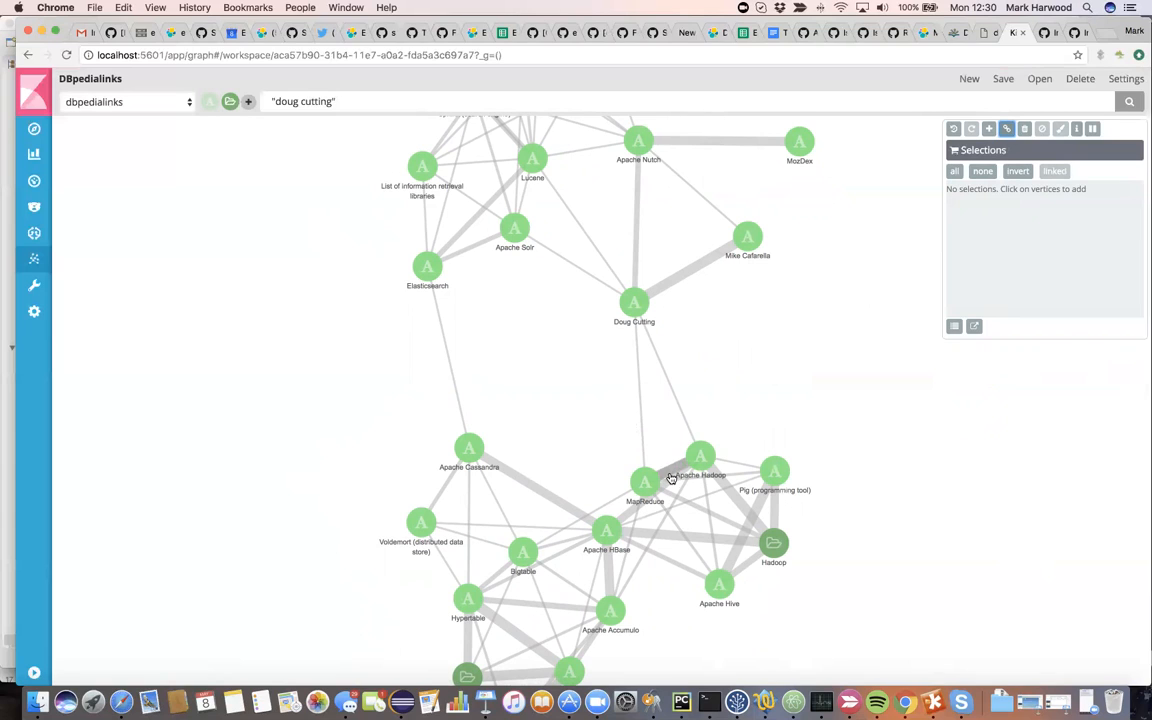
mouse_move(668, 492)
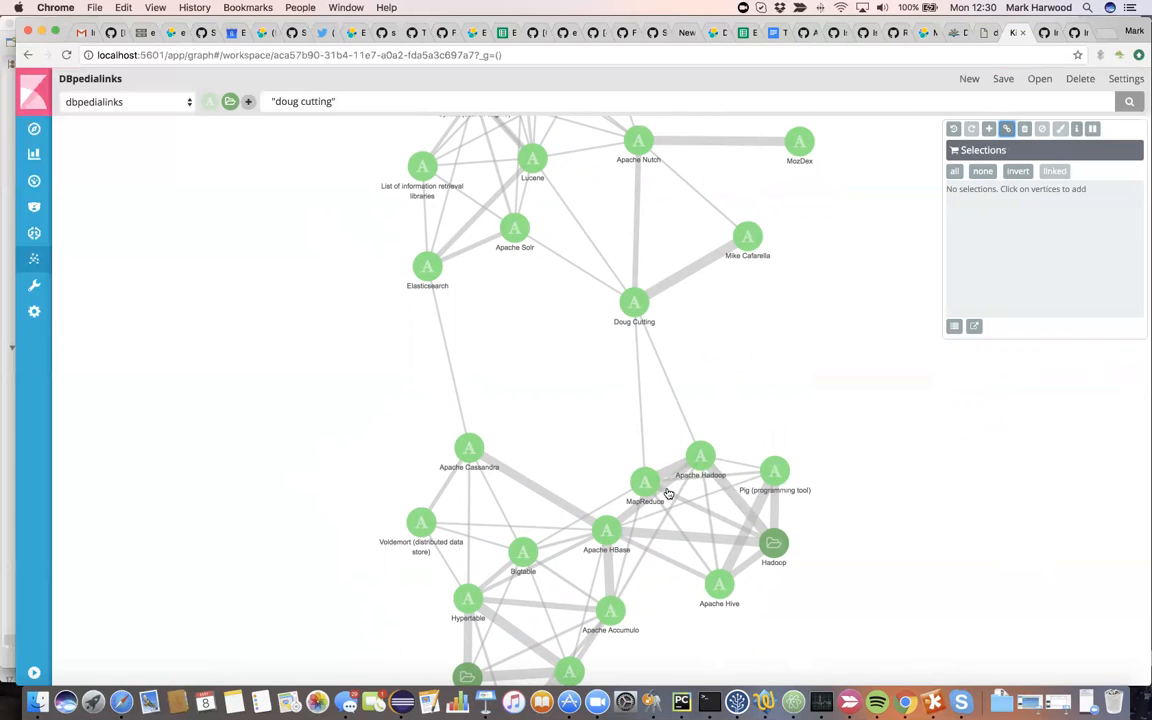
mouse_move(682, 480)
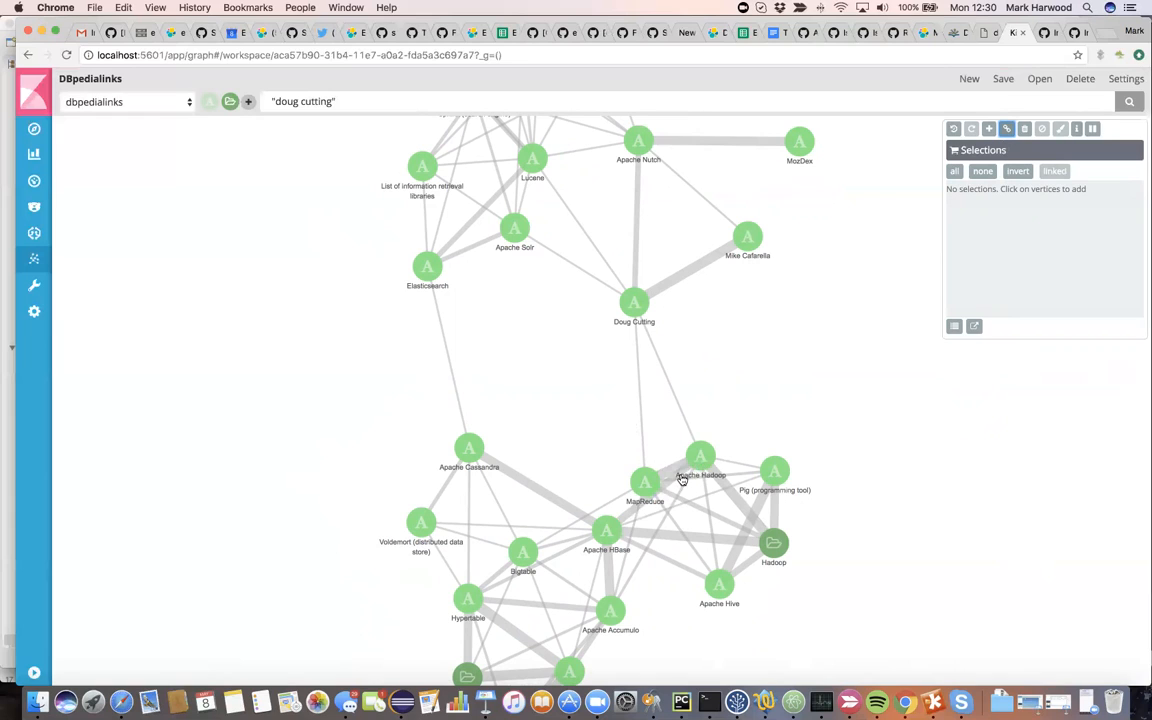
mouse_move(650, 488)
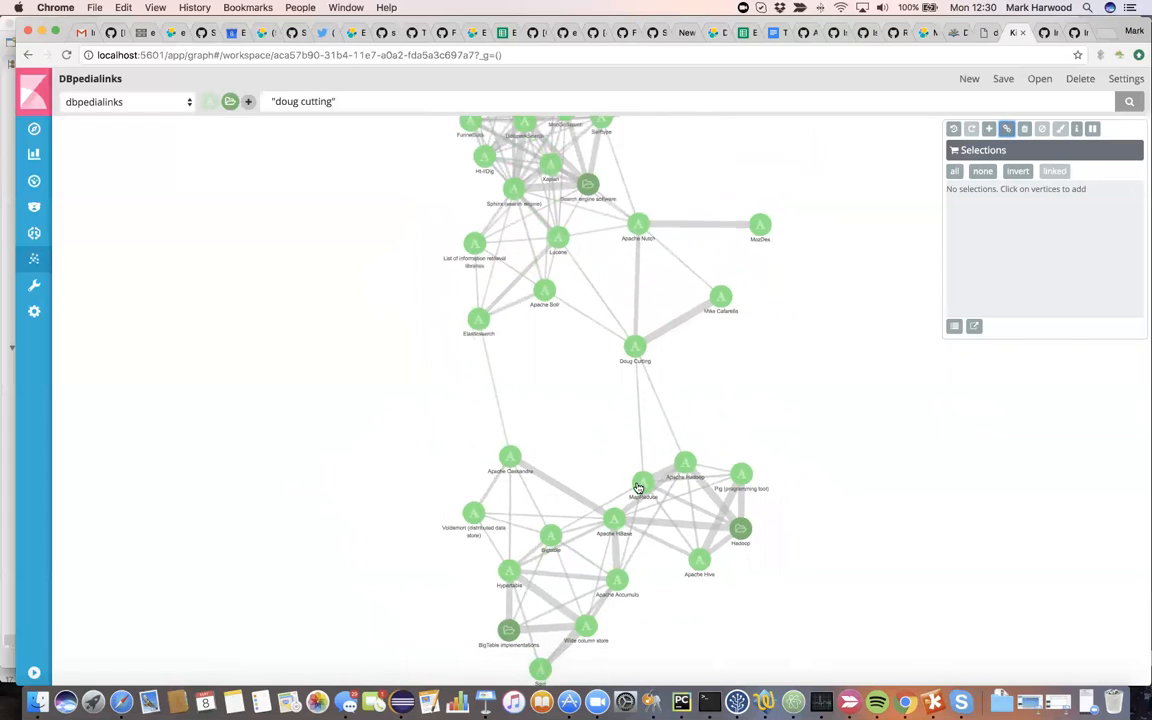
click(1126, 78)
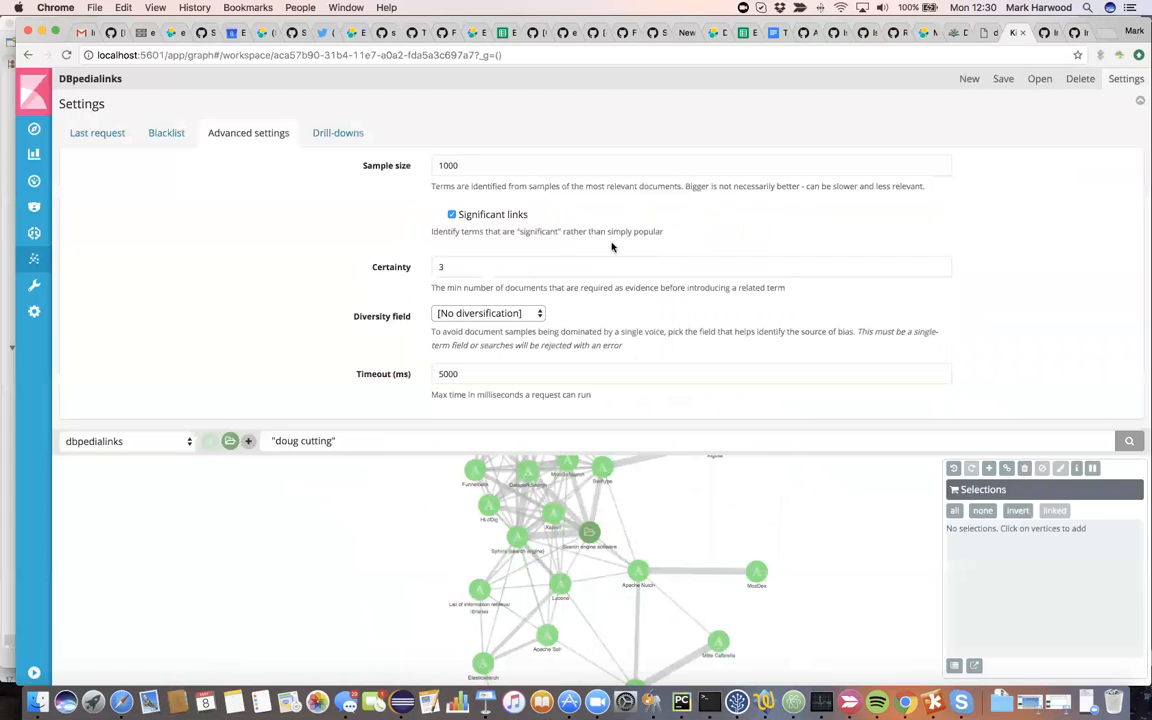
mouse_move(492, 224)
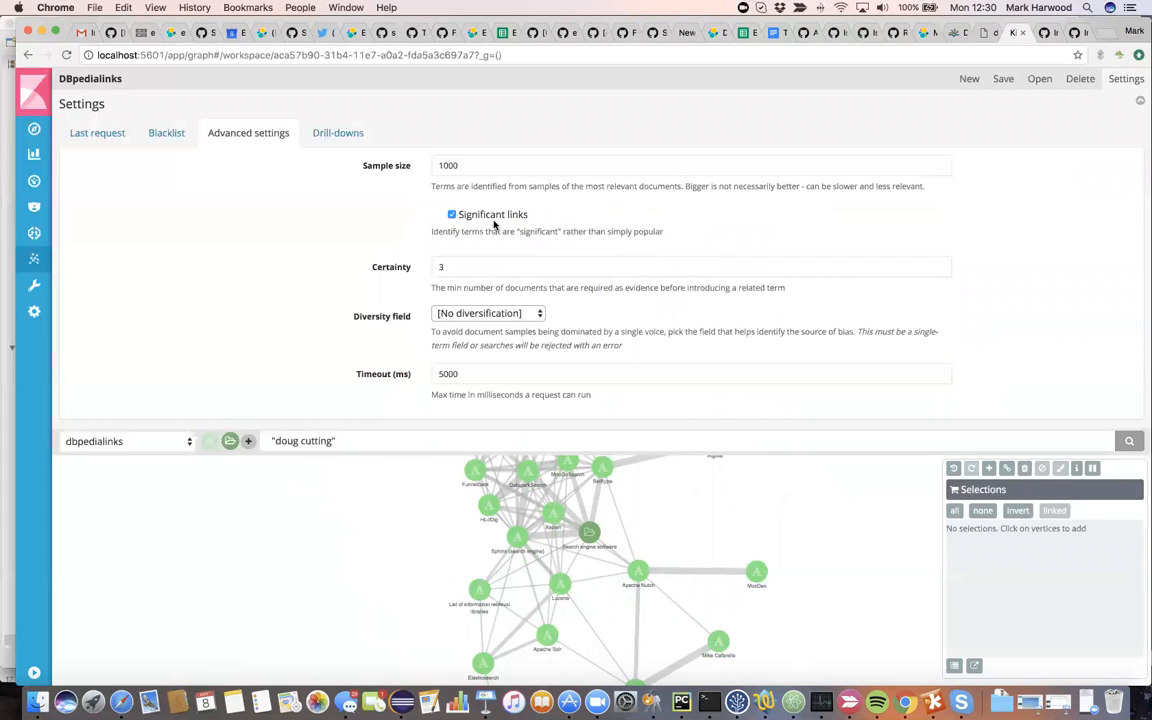
mouse_move(790, 482)
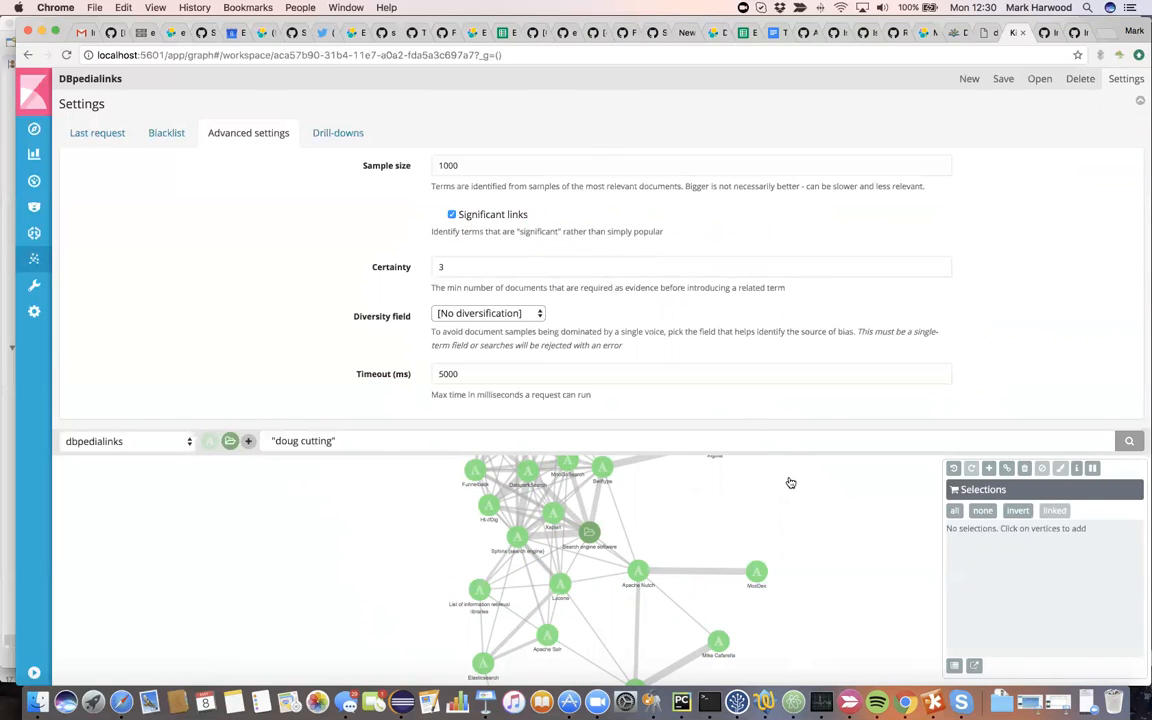
click(1126, 78)
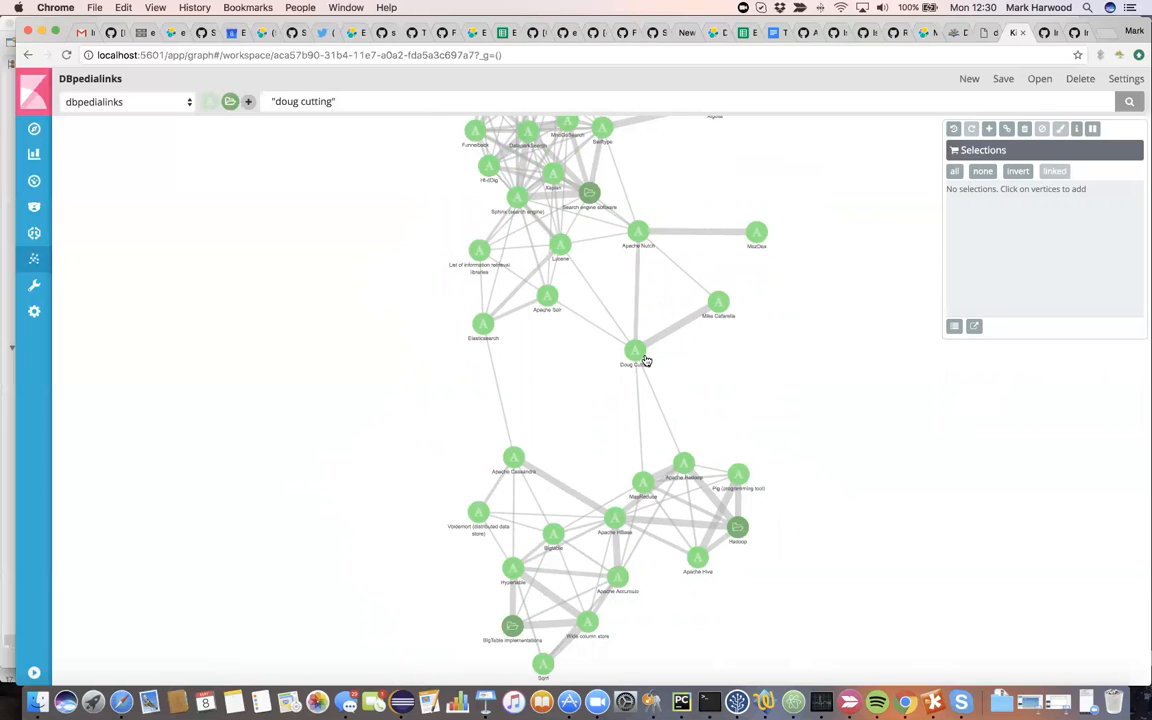
mouse_move(592, 388)
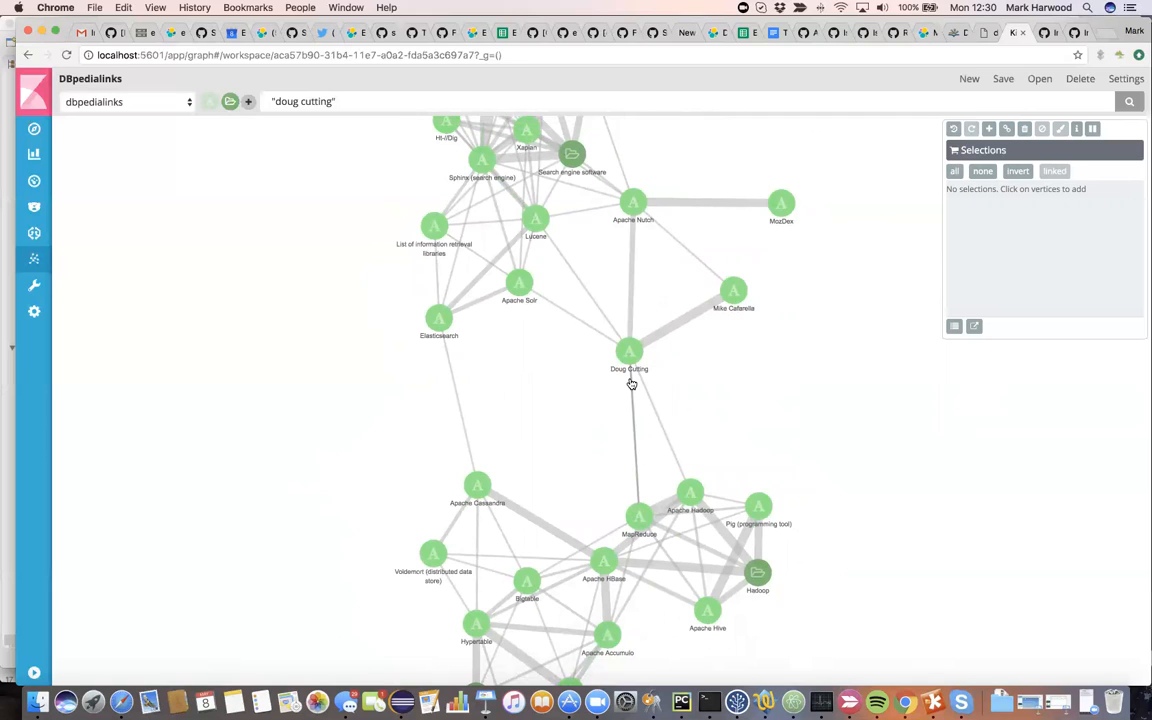
mouse_move(612, 422)
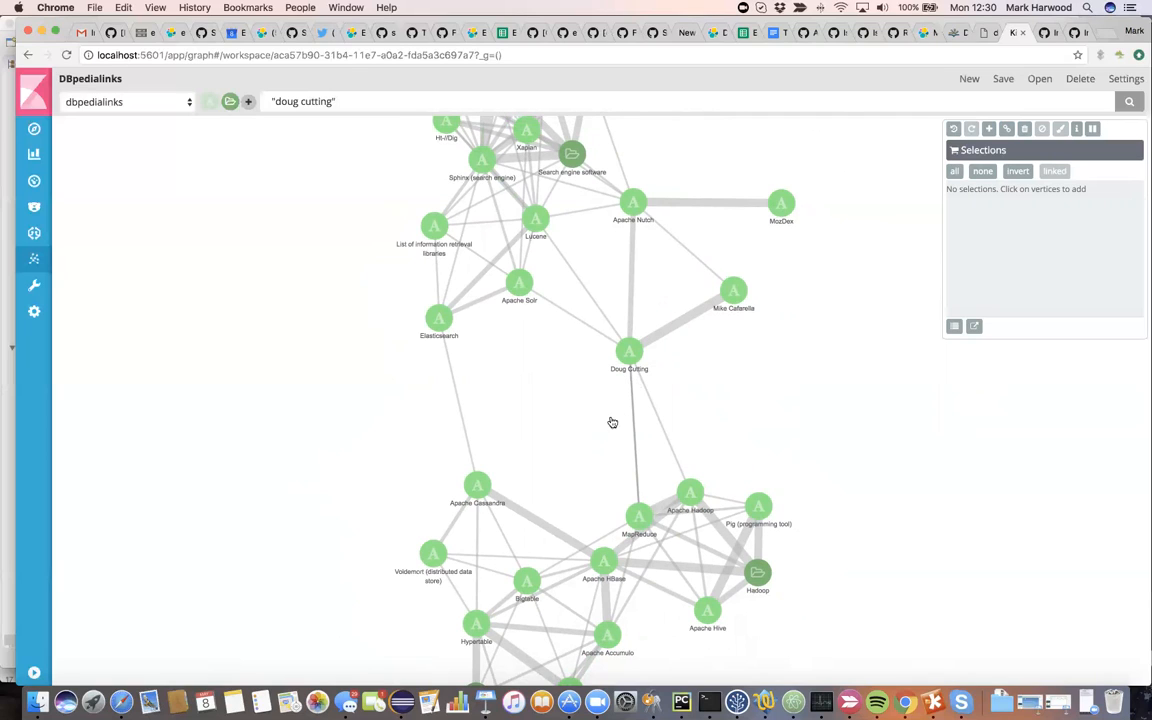
mouse_move(744, 252)
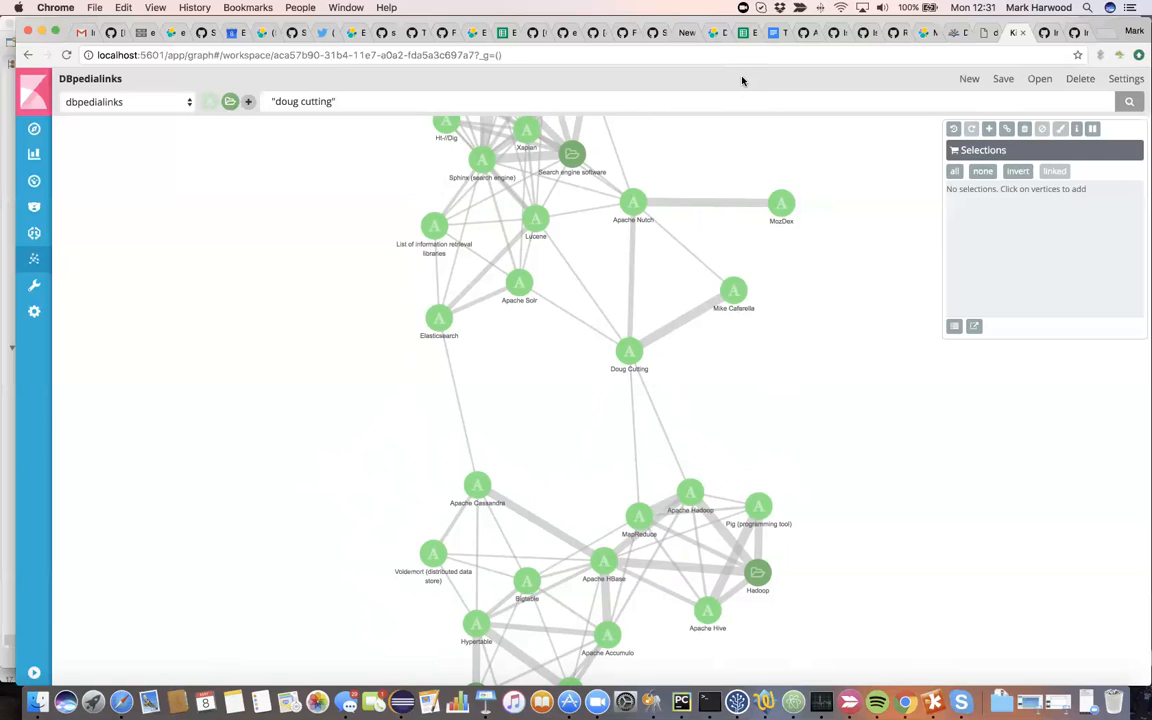
mouse_move(756, 52)
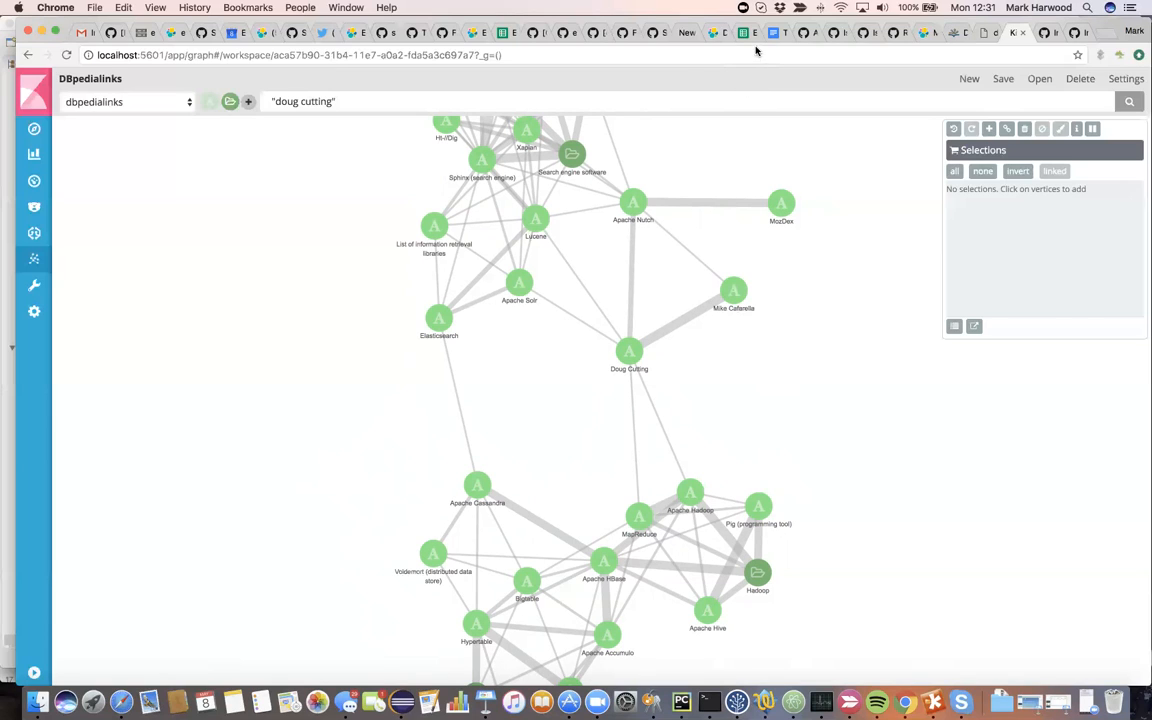
mouse_move(664, 68)
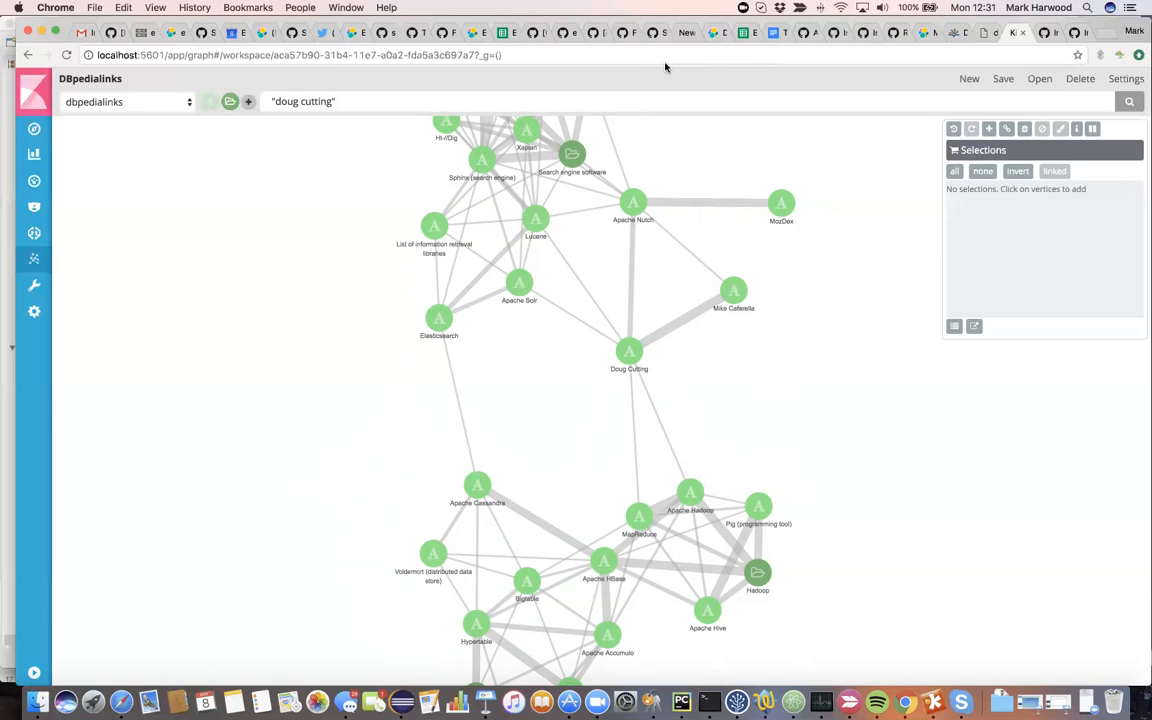